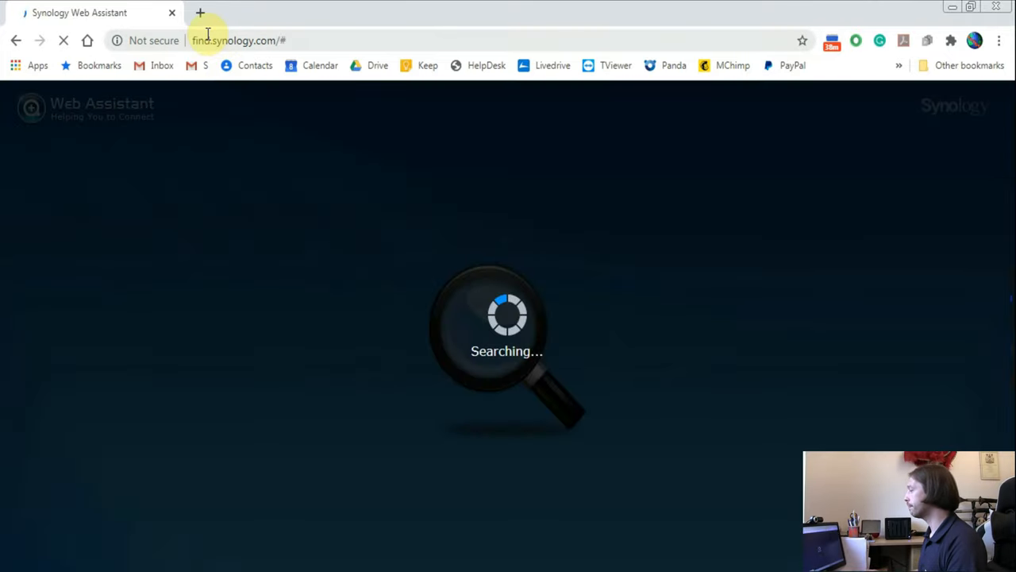
{"action": "mouse_move", "coordinate": [215, 100]}
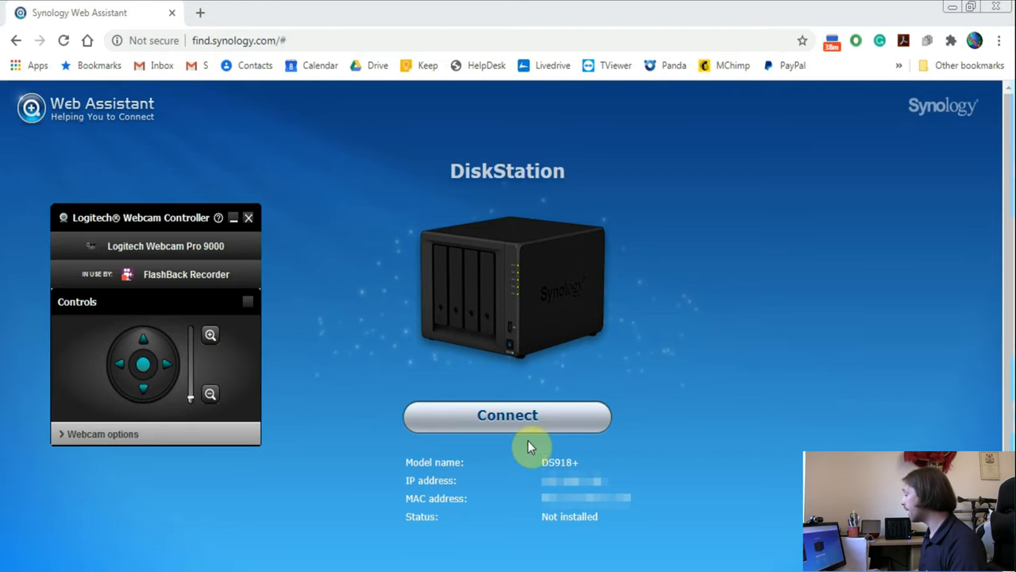
{"action": "mouse_move", "coordinate": [447, 411]}
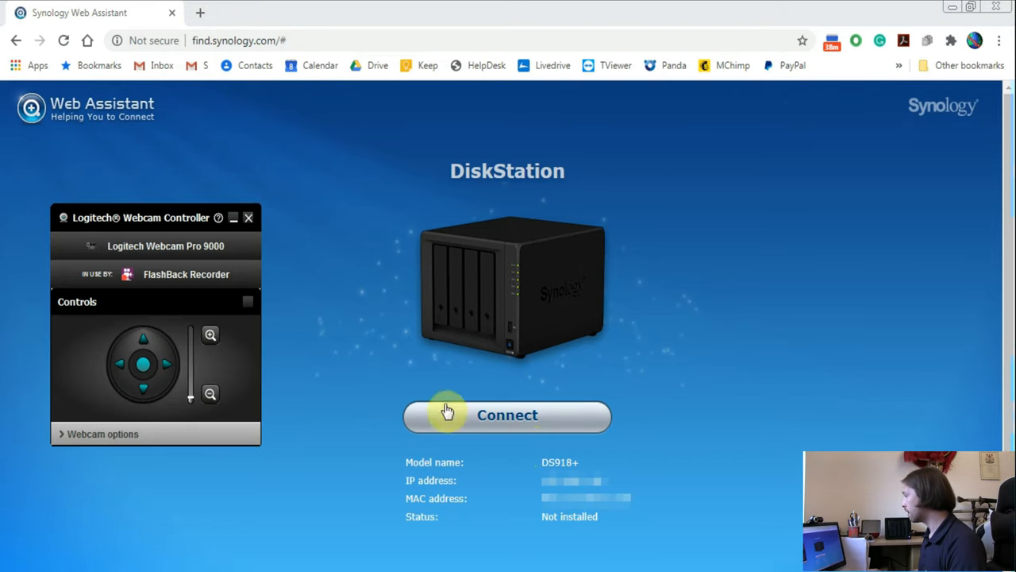
- Select the DS918+ DiskStation listed as not installed in Web Assistant
{"action": "left_click", "coordinate": [247, 217]}
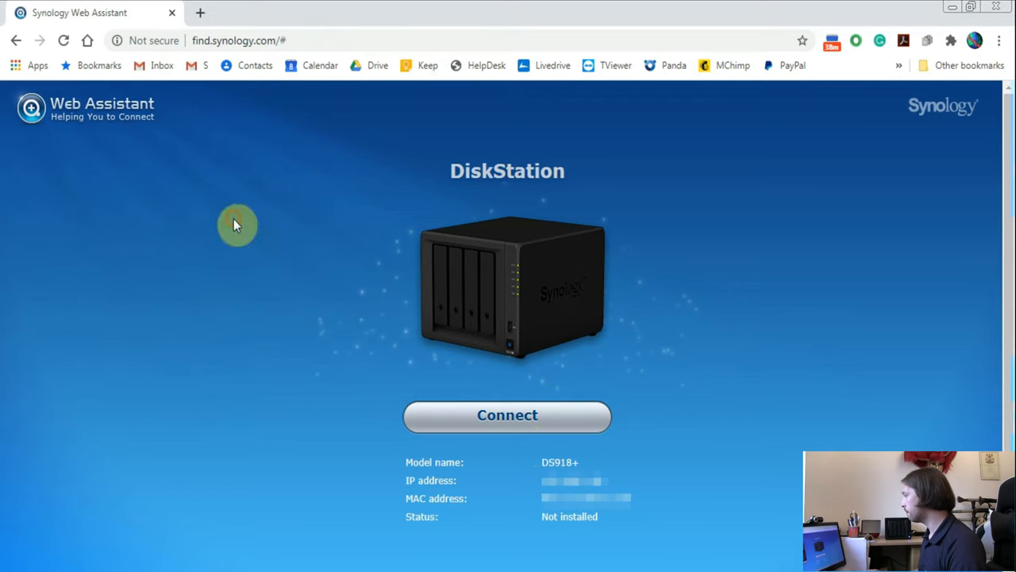
{"action": "mouse_move", "coordinate": [576, 543]}
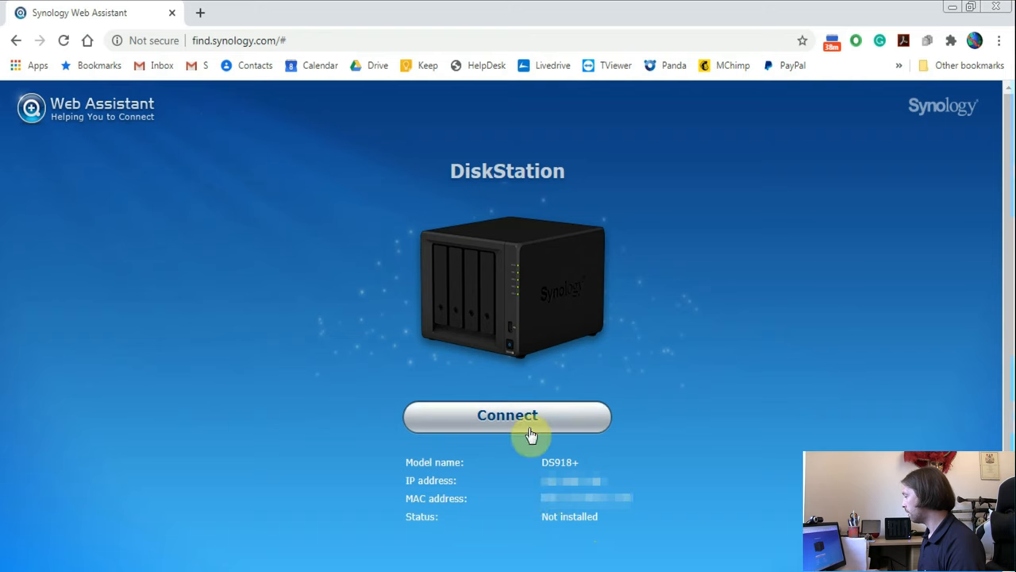
- Connect to the DS918+, accept the EULA, and begin setup from the Welcome page
{"action": "left_click", "coordinate": [508, 415]}
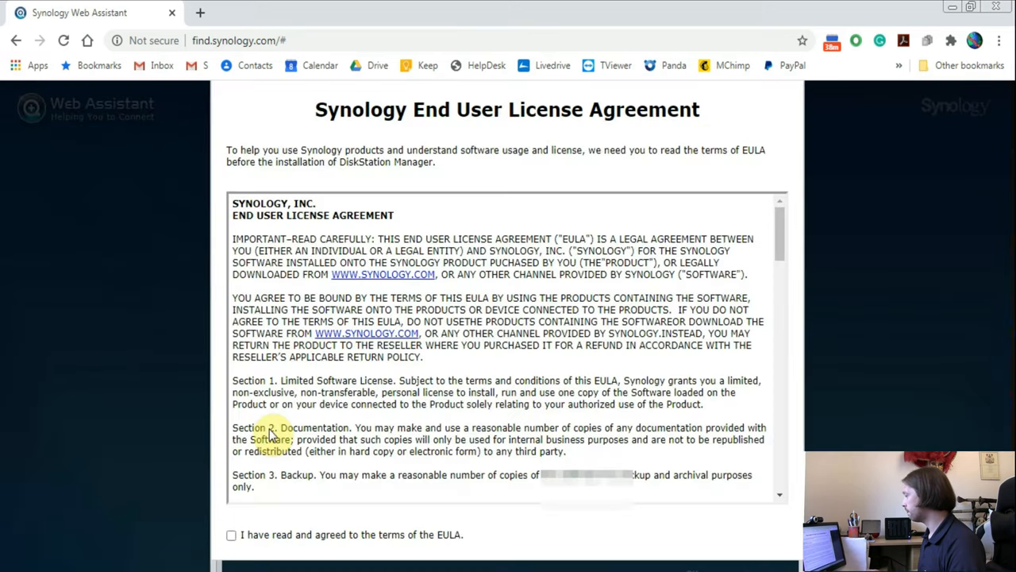
{"action": "left_click", "coordinate": [231, 534]}
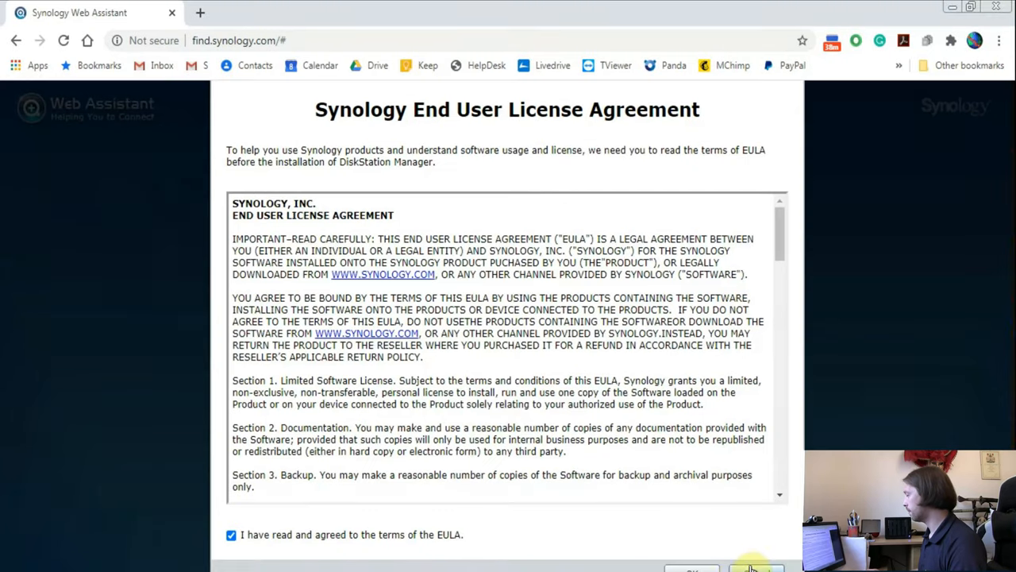
{"action": "mouse_move", "coordinate": [699, 556]}
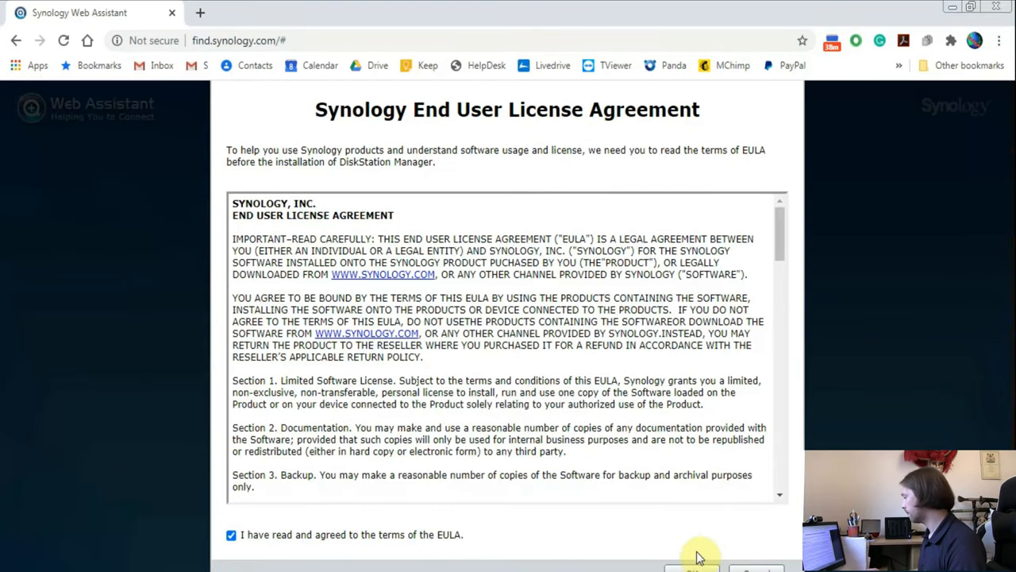
{"action": "left_click", "coordinate": [692, 568]}
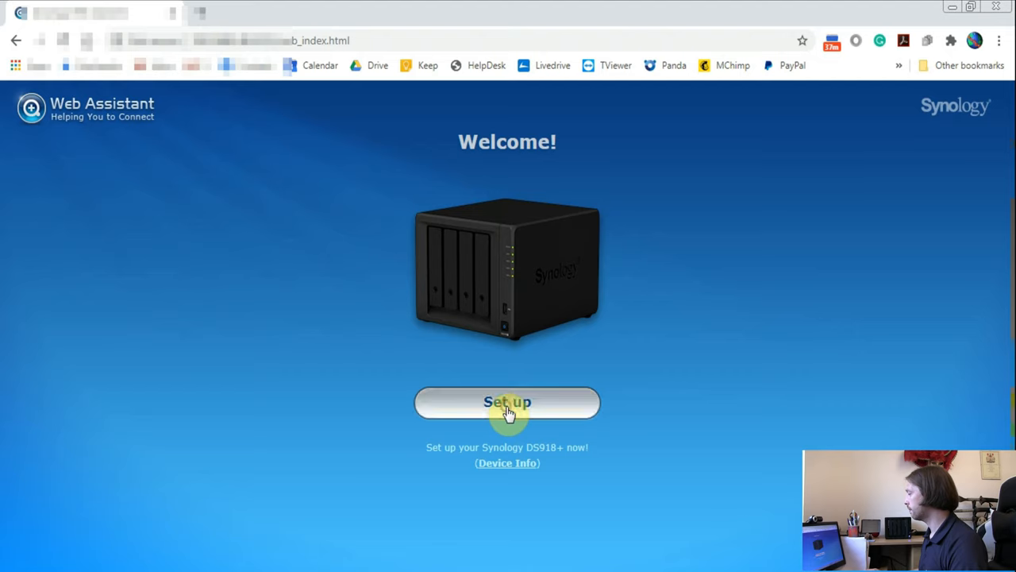
{"action": "left_click", "coordinate": [508, 402]}
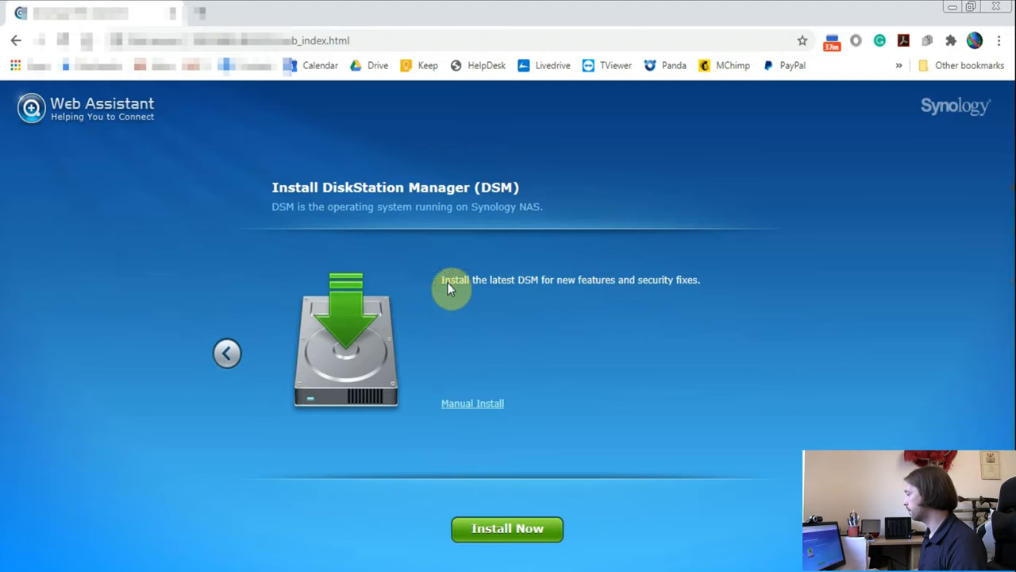
{"action": "mouse_move", "coordinate": [454, 278]}
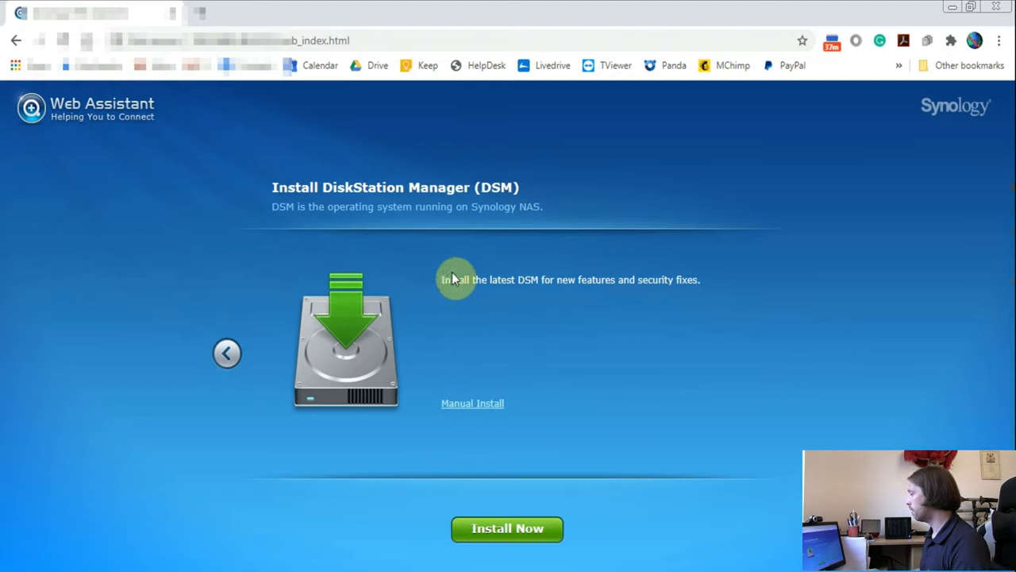
{"action": "mouse_move", "coordinate": [318, 269]}
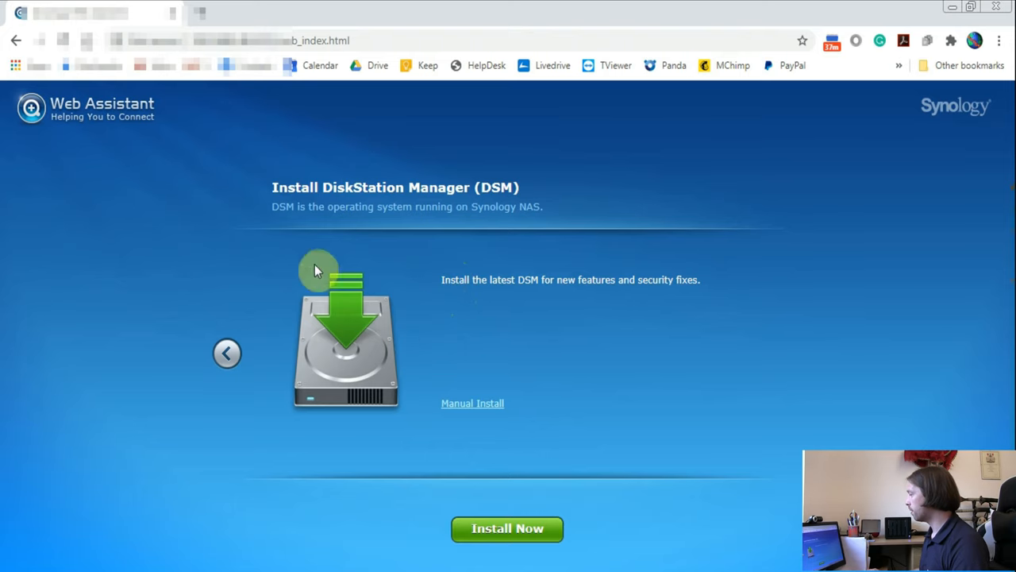
{"action": "mouse_move", "coordinate": [507, 528]}
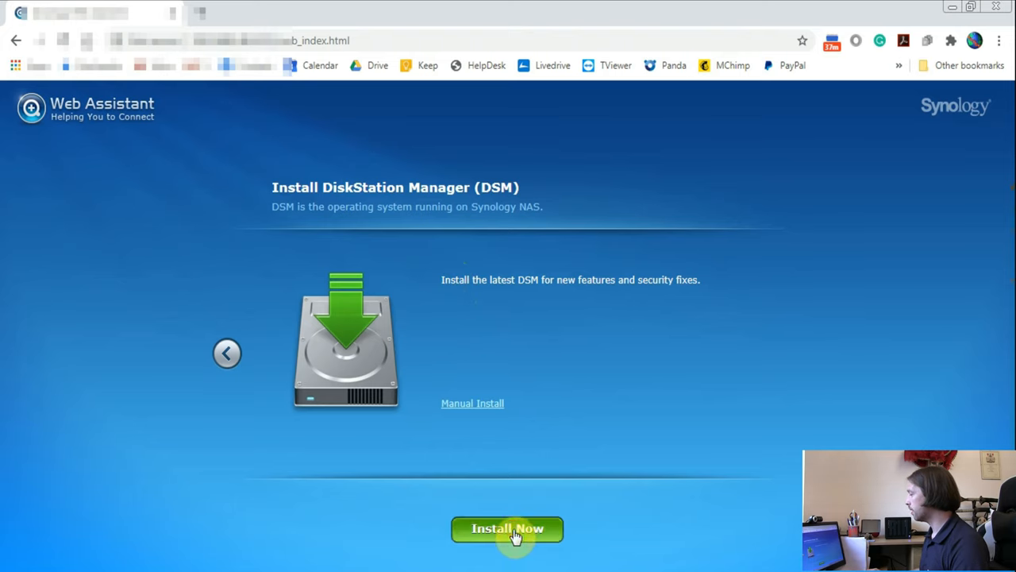
- Install the latest DSM, acknowledging that all data on hard disk 1 will be removed
{"action": "left_click", "coordinate": [507, 528]}
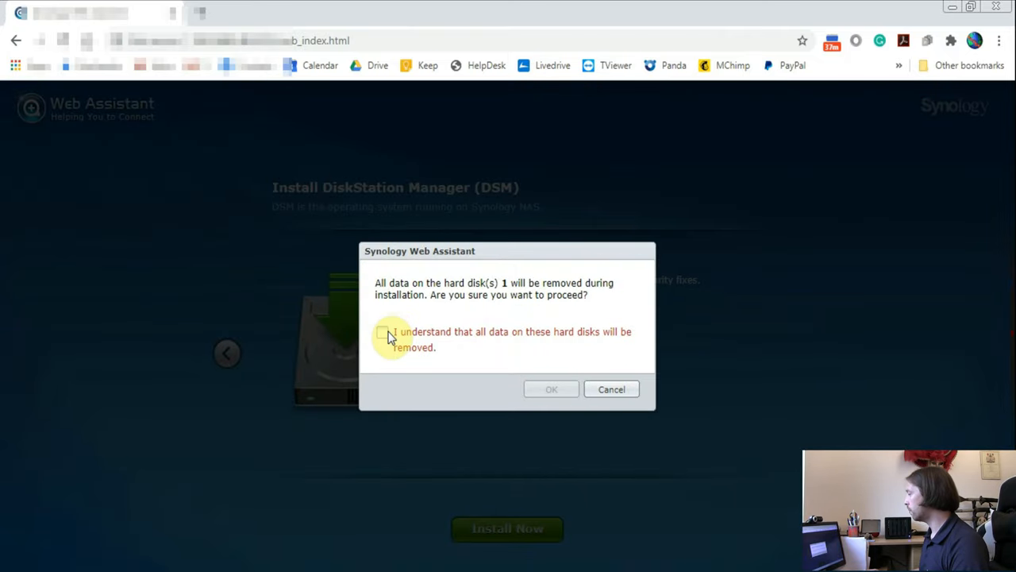
{"action": "left_click", "coordinate": [383, 333]}
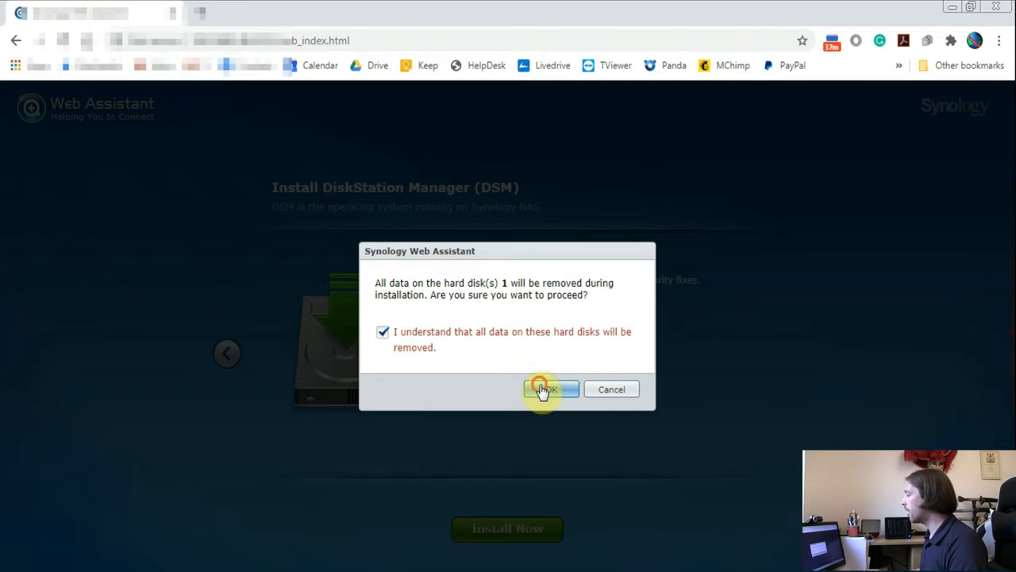
{"action": "left_click", "coordinate": [548, 389]}
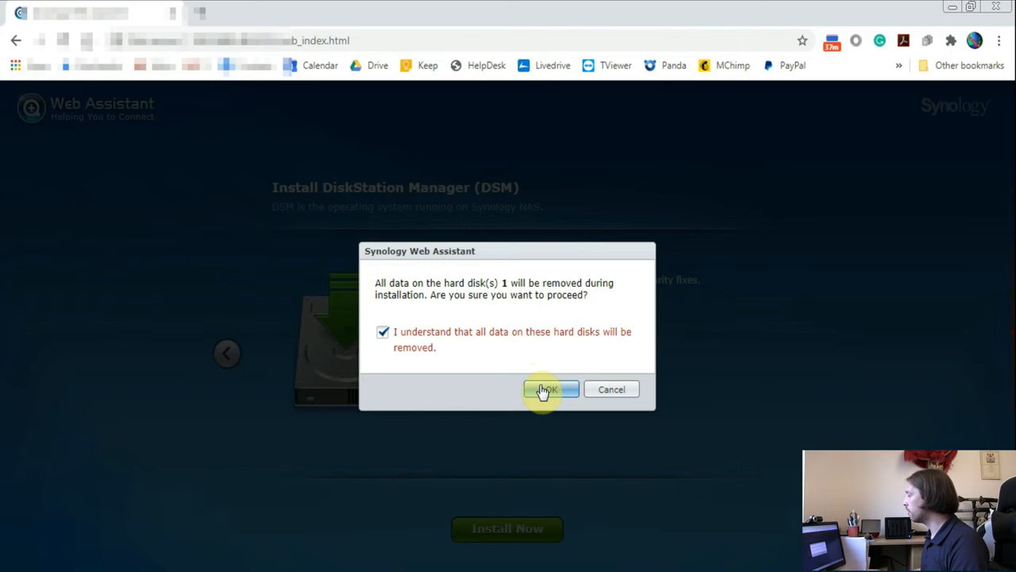
- Confirm the data-removal warning to proceed with DSM installation
{"action": "left_click", "coordinate": [549, 389]}
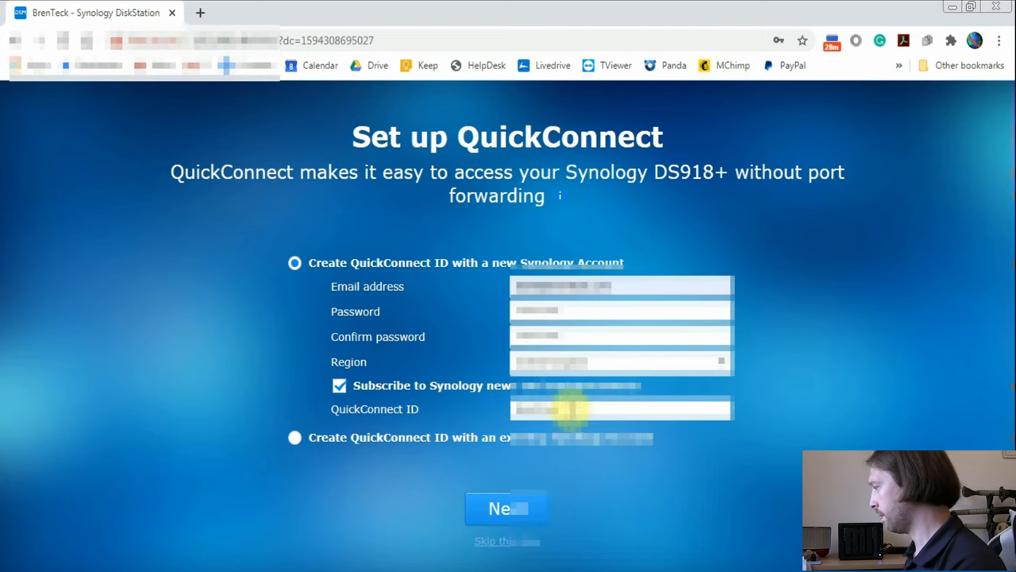
- Submit the QuickConnect account details and accept the Terms of Service and Privacy Statement
{"action": "left_click", "coordinate": [507, 508]}
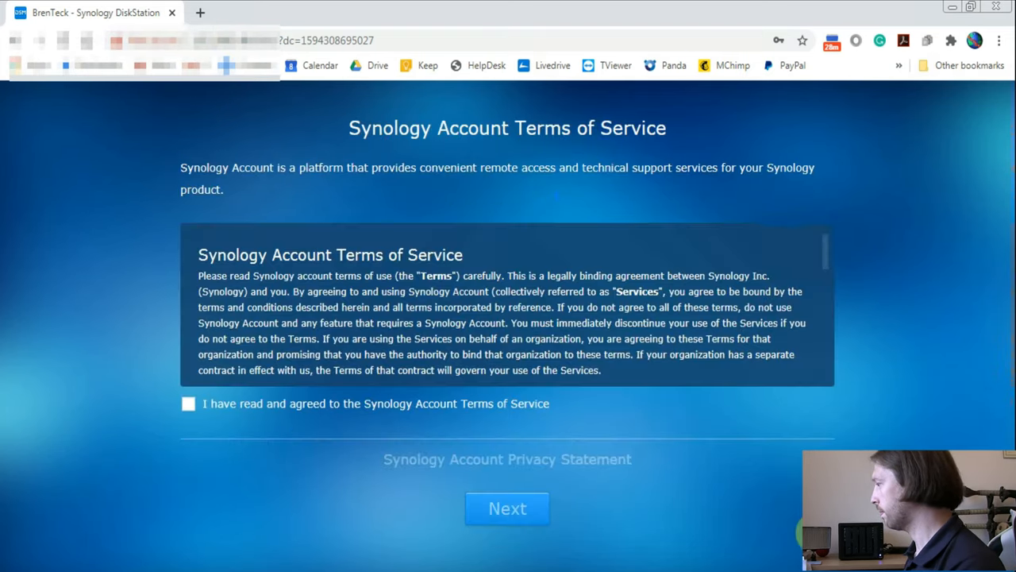
{"action": "left_click", "coordinate": [507, 508]}
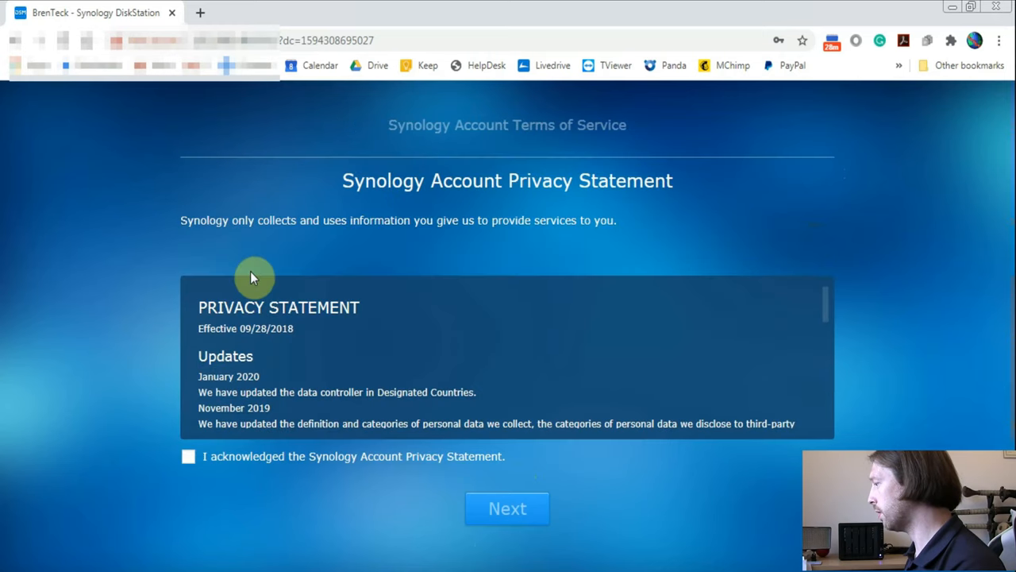
{"action": "left_click", "coordinate": [188, 456]}
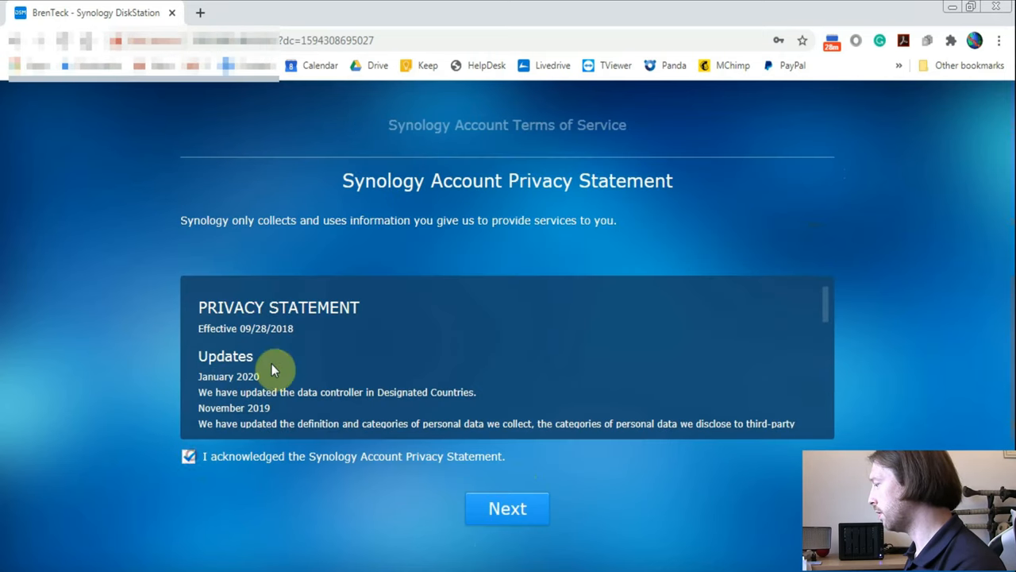
{"action": "left_click", "coordinate": [188, 456]}
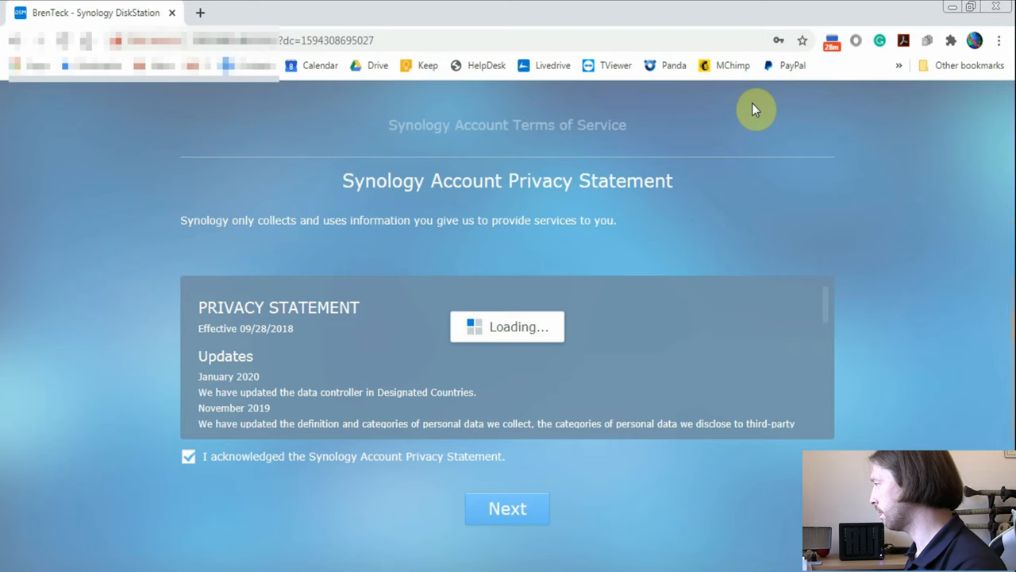
{"action": "left_click", "coordinate": [506, 508]}
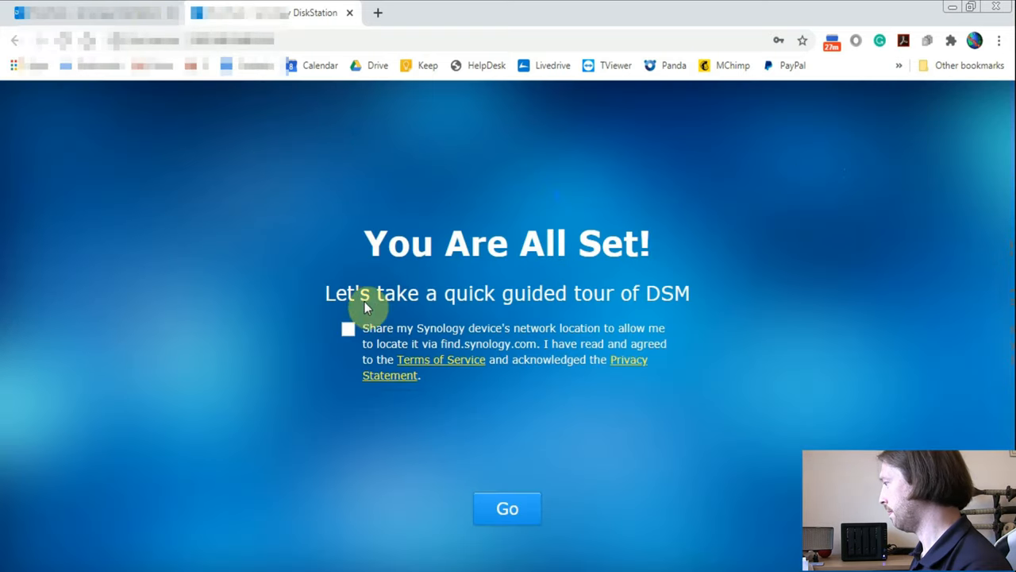
- Share the device location via find.synology.com and finish DSM setup
{"action": "left_click", "coordinate": [347, 328]}
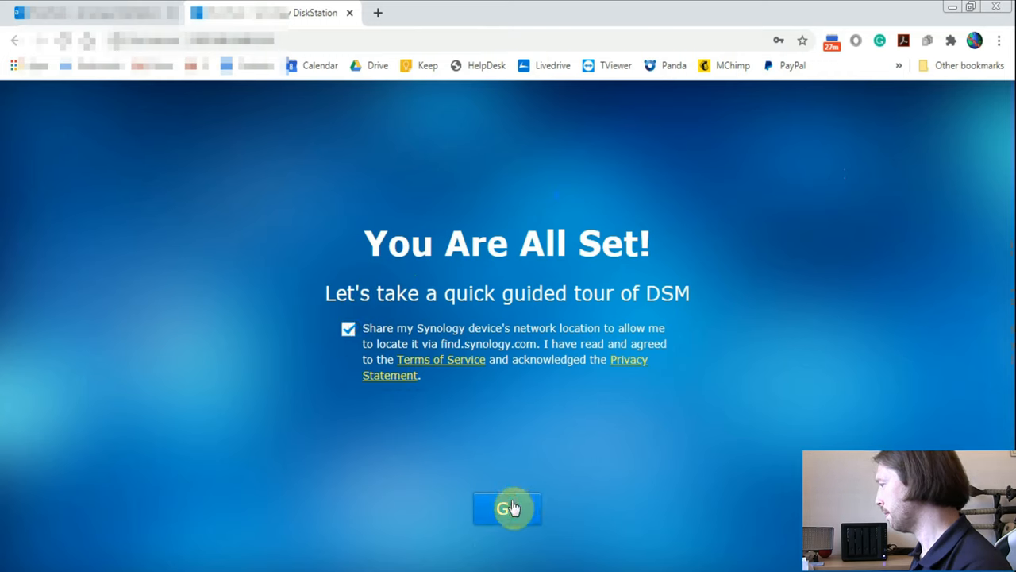
{"action": "left_click", "coordinate": [508, 508]}
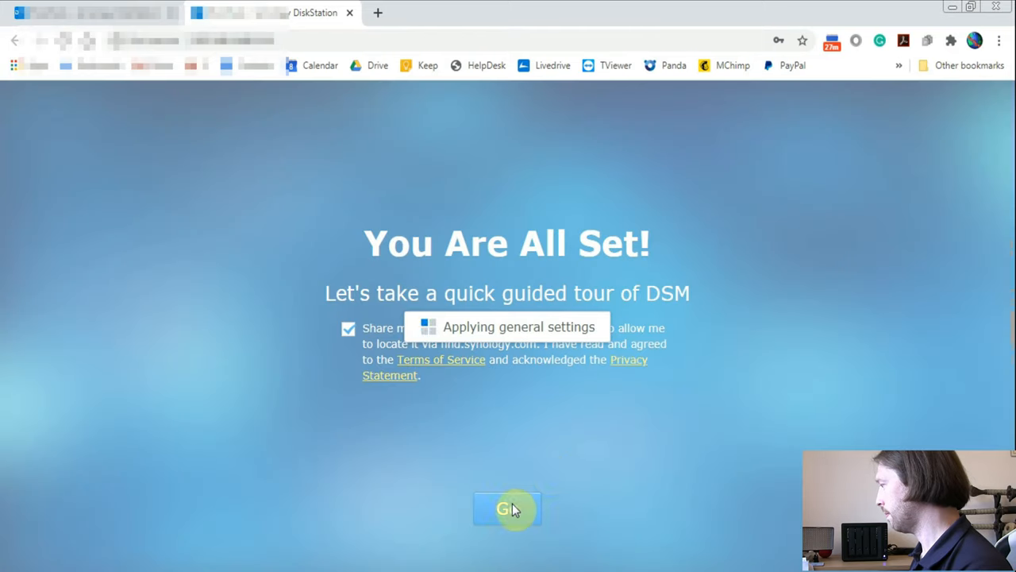
{"action": "left_click", "coordinate": [508, 509]}
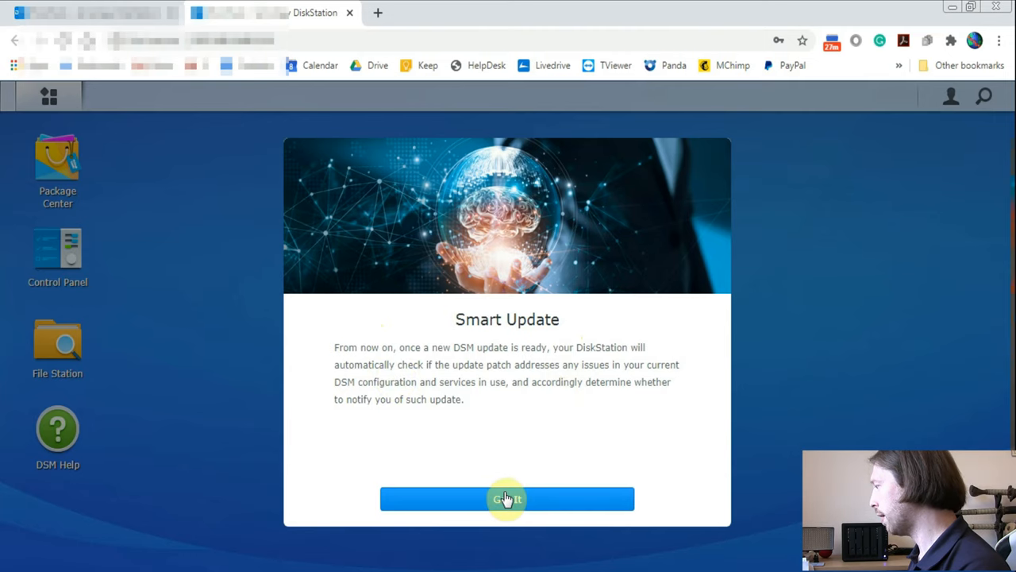
{"action": "left_click", "coordinate": [507, 499]}
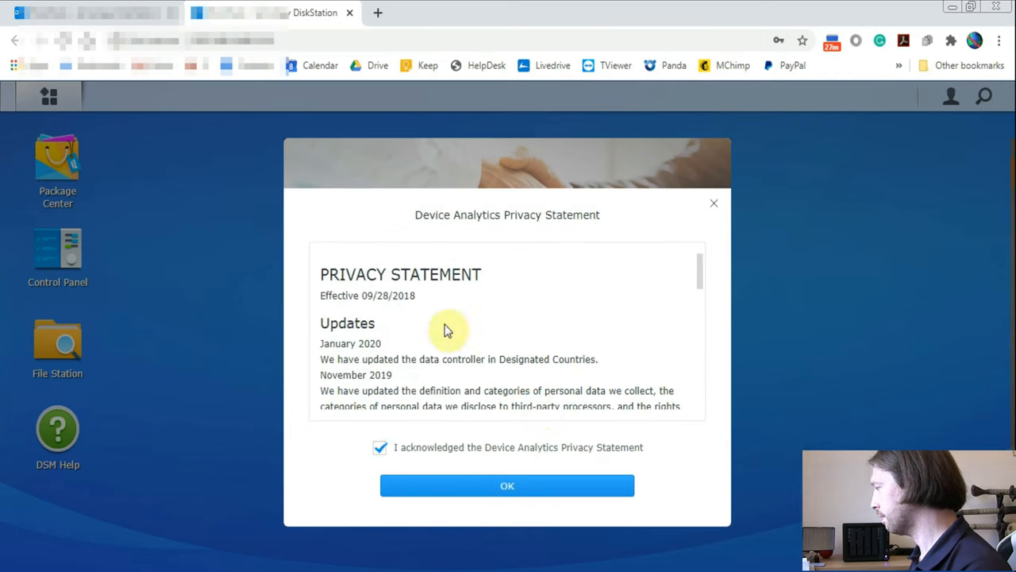
{"action": "left_click", "coordinate": [507, 485]}
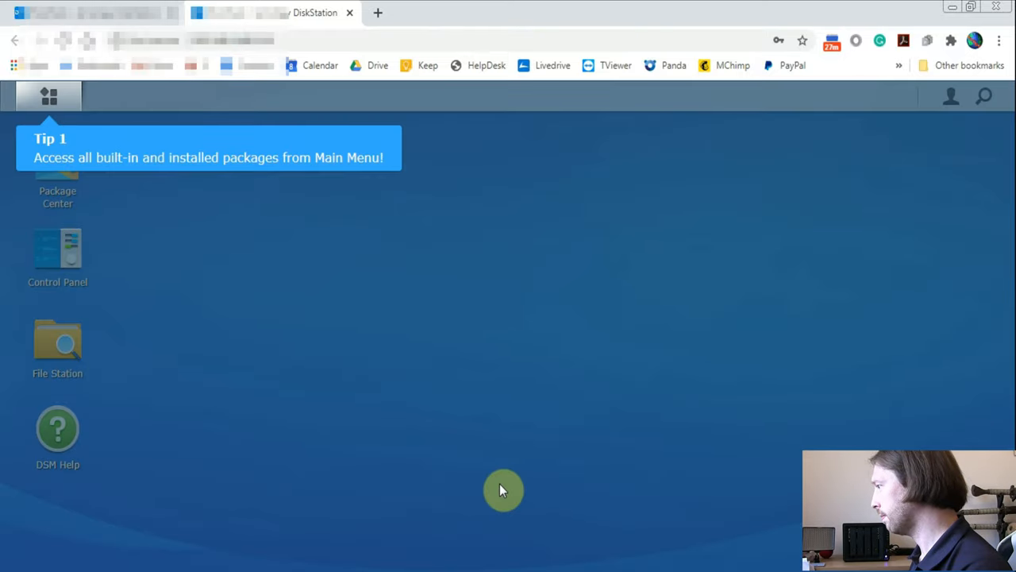
{"action": "mouse_move", "coordinate": [108, 303]}
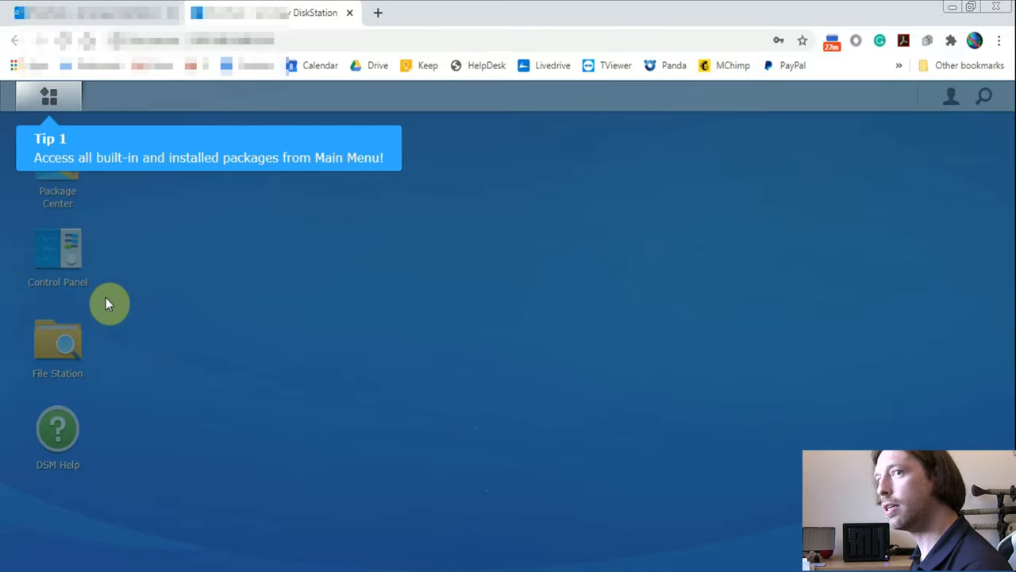
{"action": "mouse_move", "coordinate": [109, 262]}
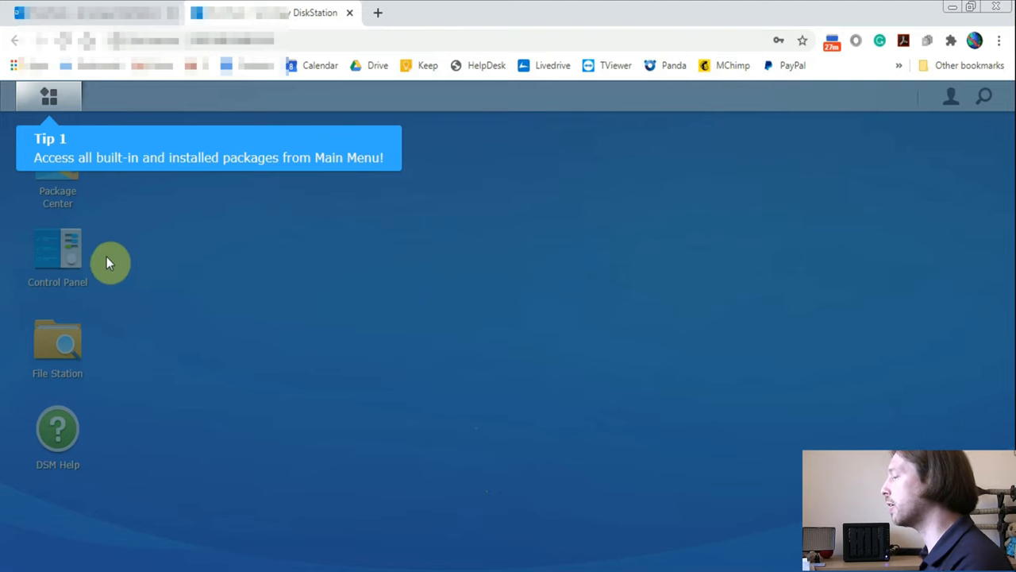
{"action": "mouse_move", "coordinate": [157, 306]}
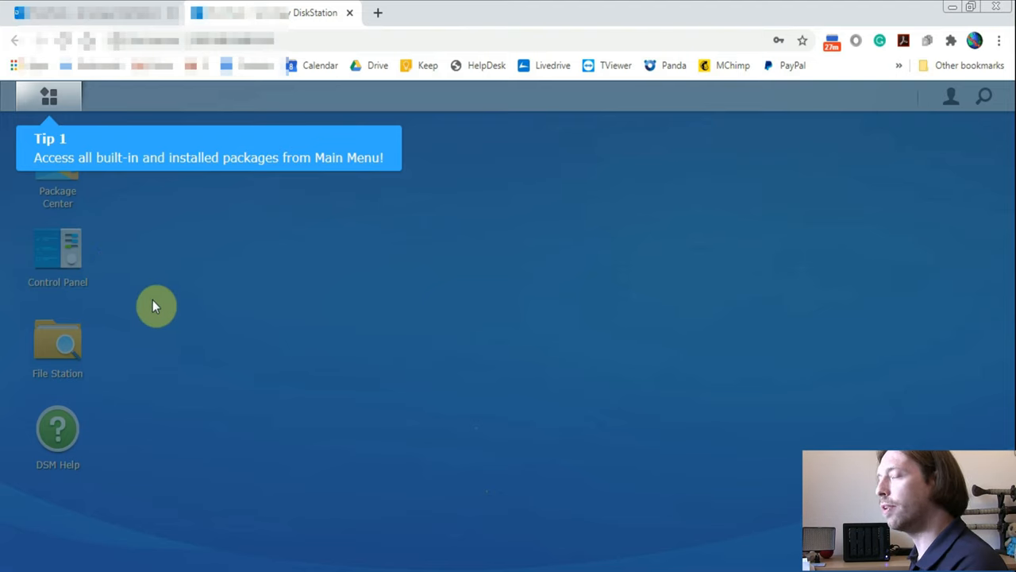
{"action": "mouse_move", "coordinate": [172, 303]}
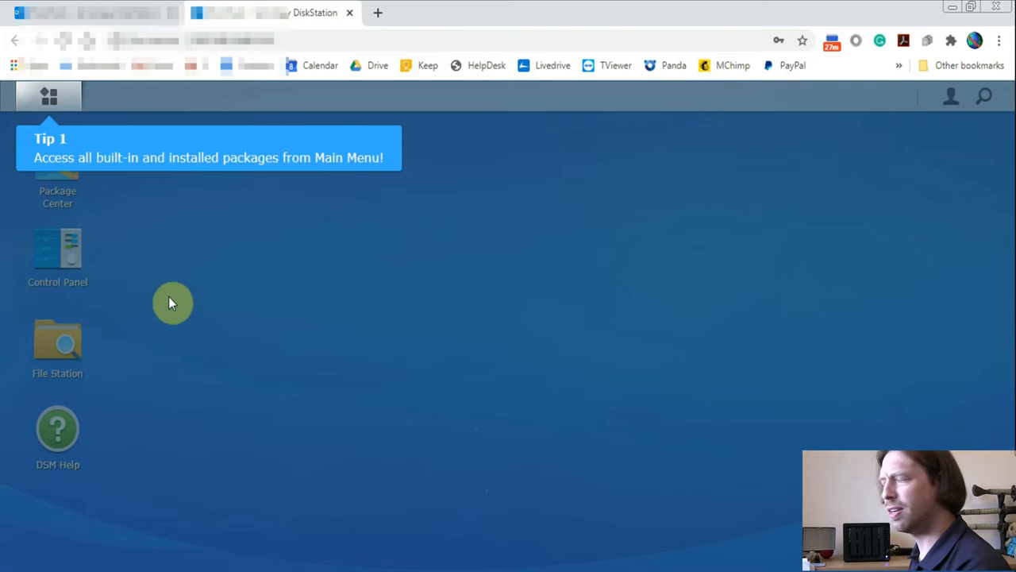
{"action": "mouse_move", "coordinate": [49, 96]}
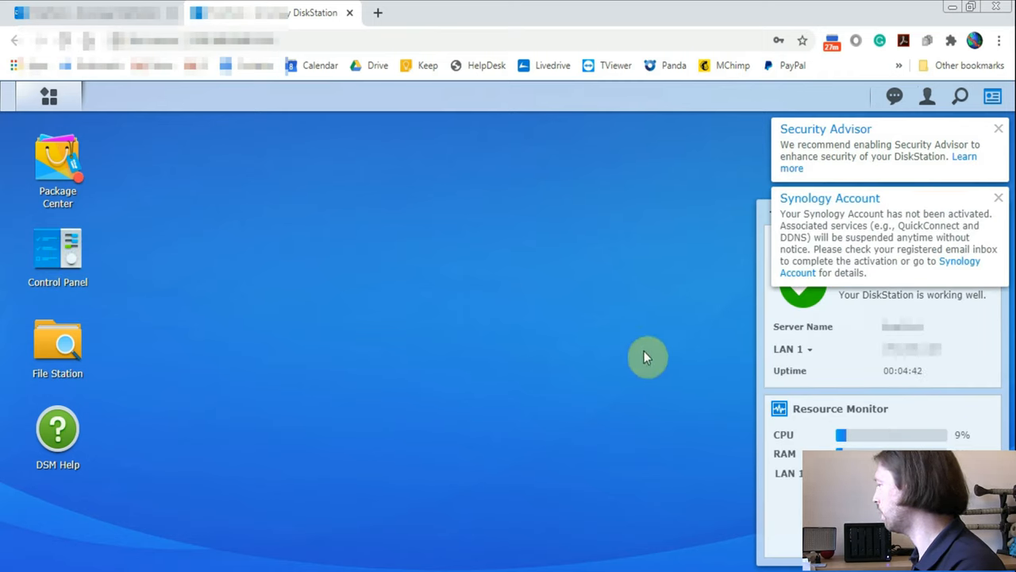
{"action": "mouse_move", "coordinate": [657, 240]}
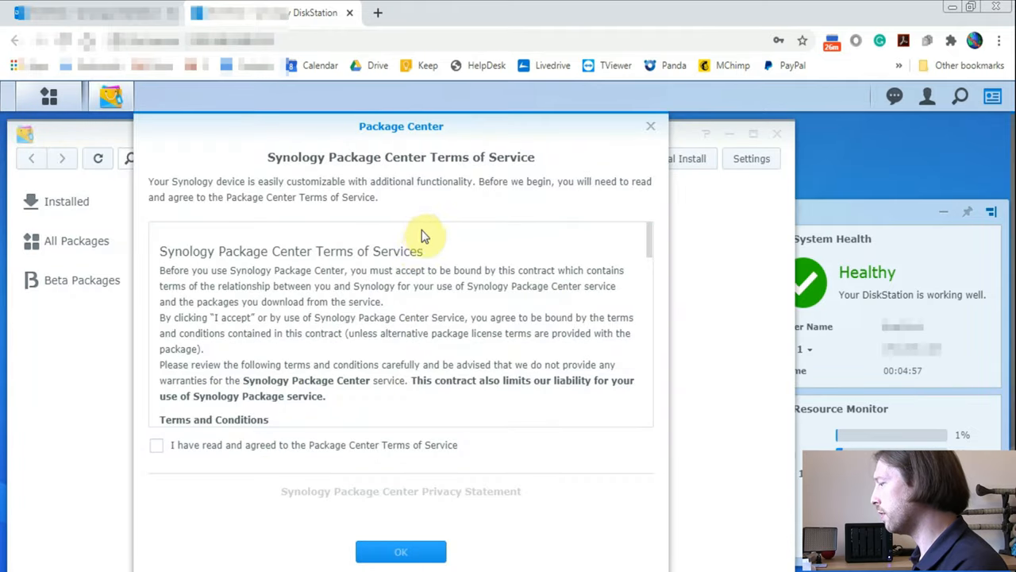
- Accept the Package Center terms and privacy statement, then install Active Backup for Business
{"action": "left_click", "coordinate": [400, 552]}
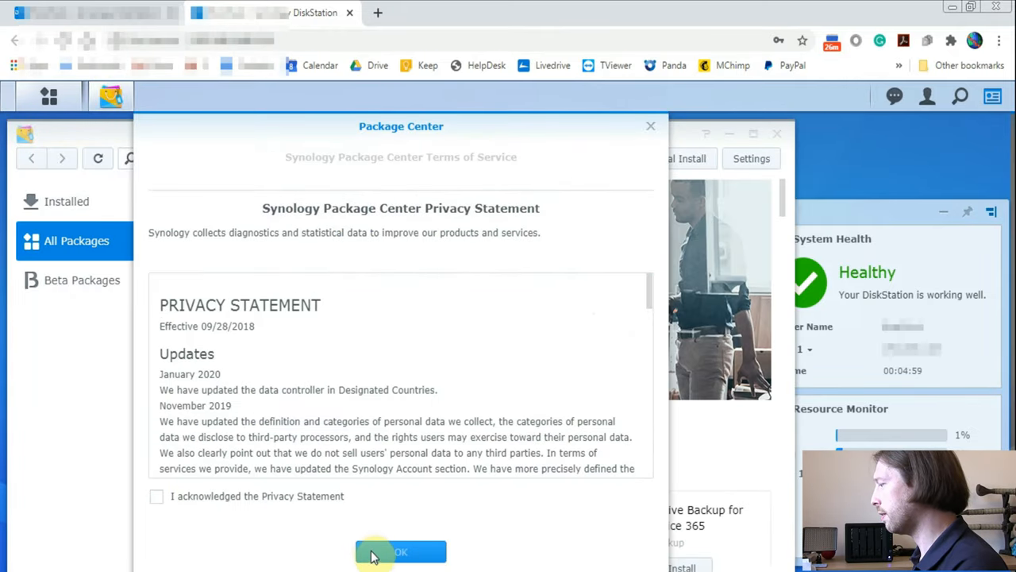
{"action": "left_click", "coordinate": [157, 496]}
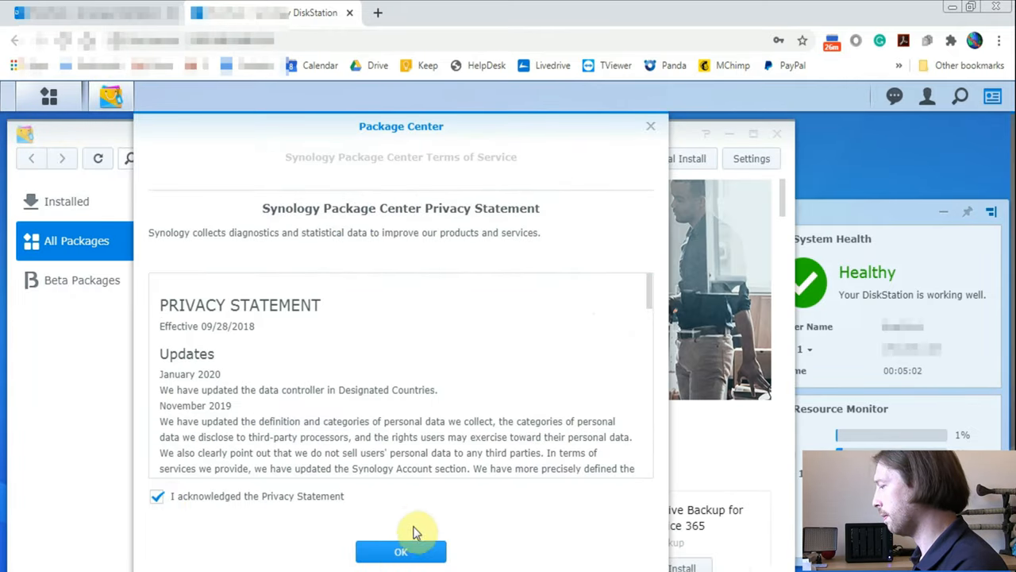
{"action": "left_click", "coordinate": [400, 552]}
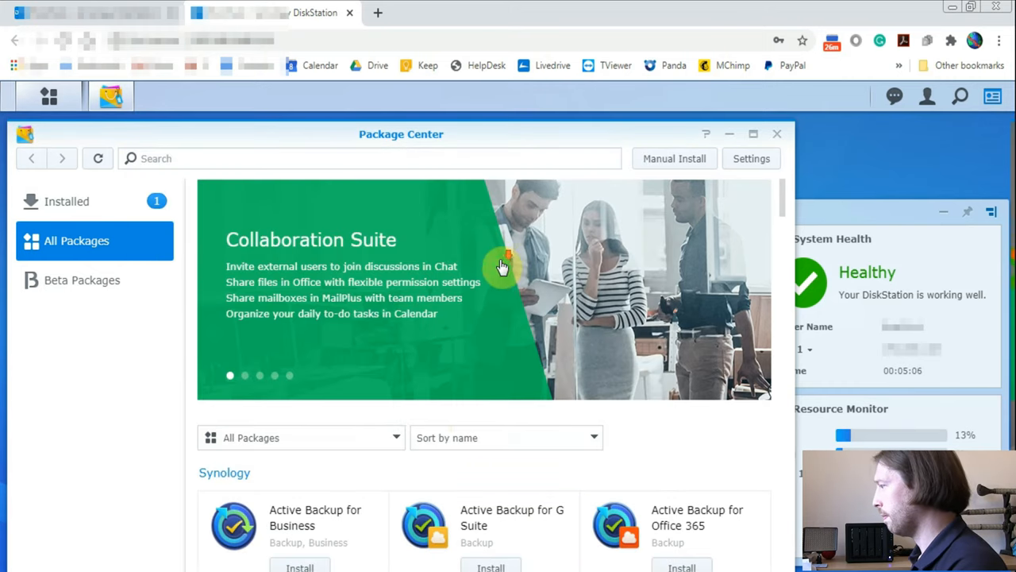
{"action": "scroll", "scroll_direction": "down", "scroll_amount": 3}
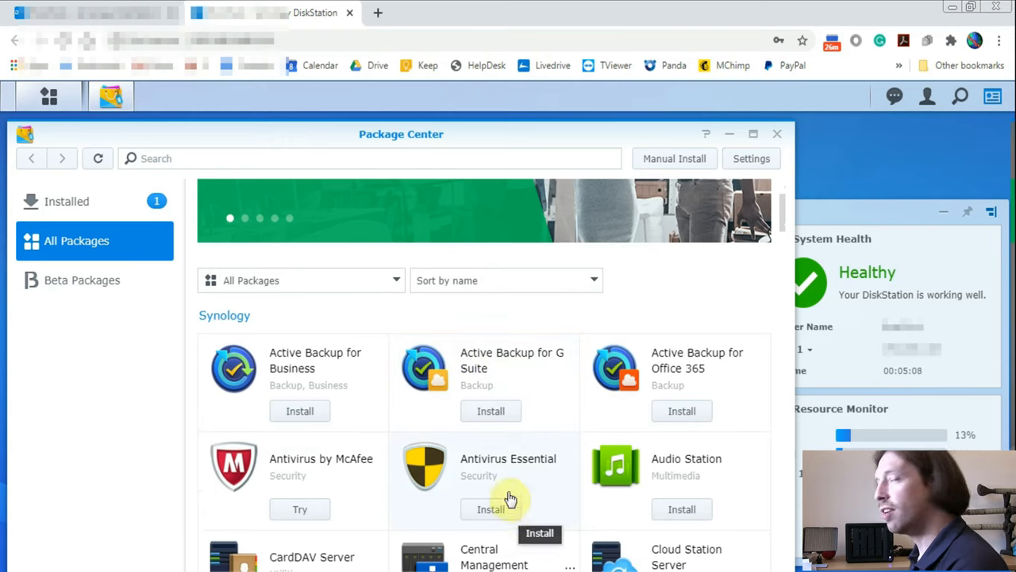
{"action": "mouse_move", "coordinate": [491, 411]}
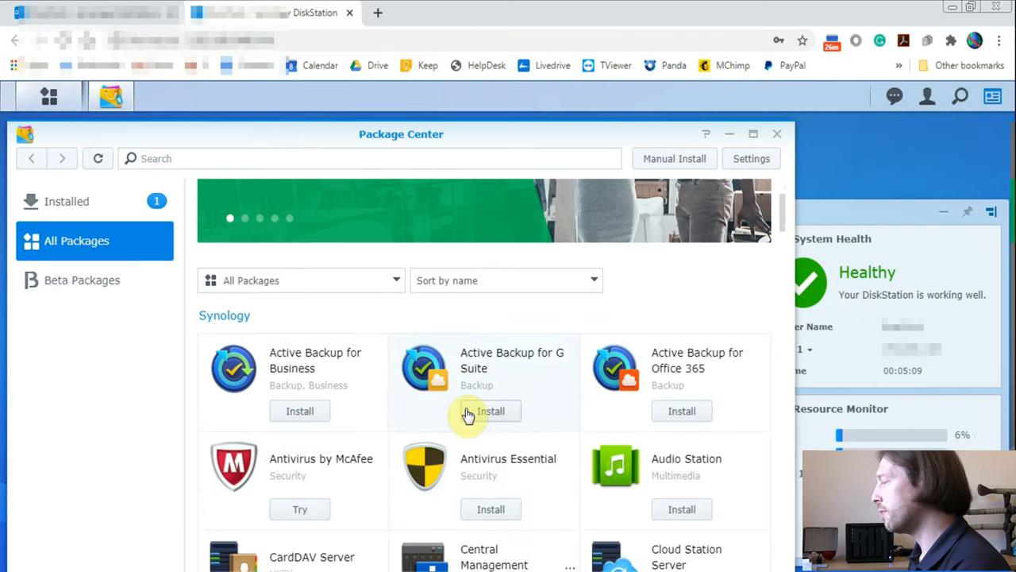
{"action": "mouse_move", "coordinate": [293, 290]}
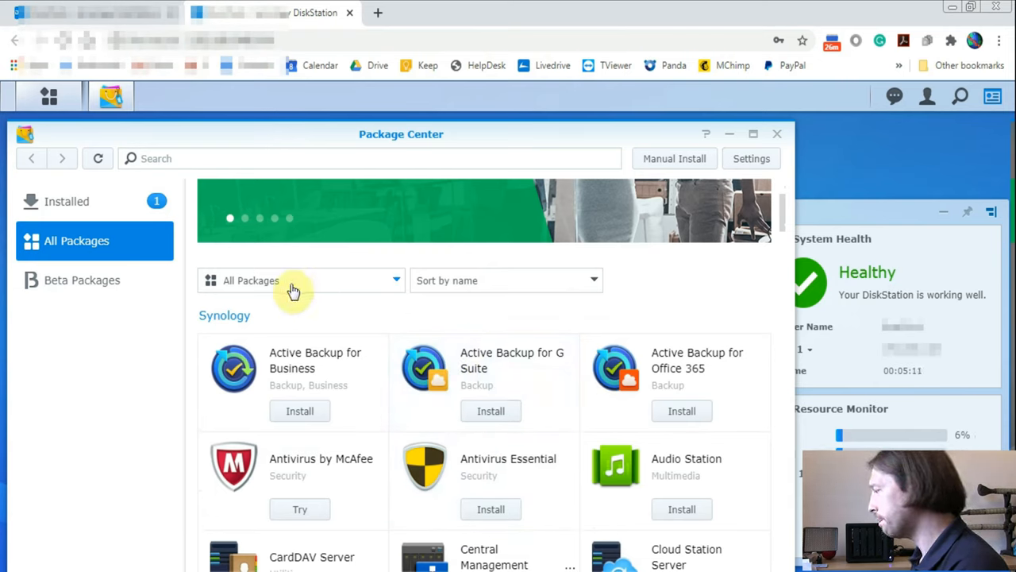
{"action": "mouse_move", "coordinate": [299, 411]}
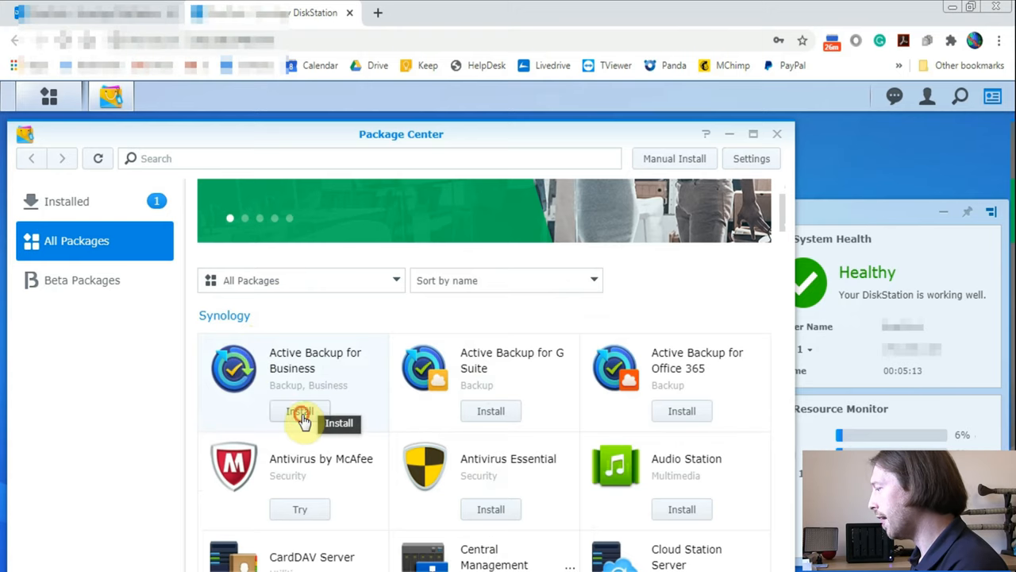
{"action": "left_click", "coordinate": [300, 411]}
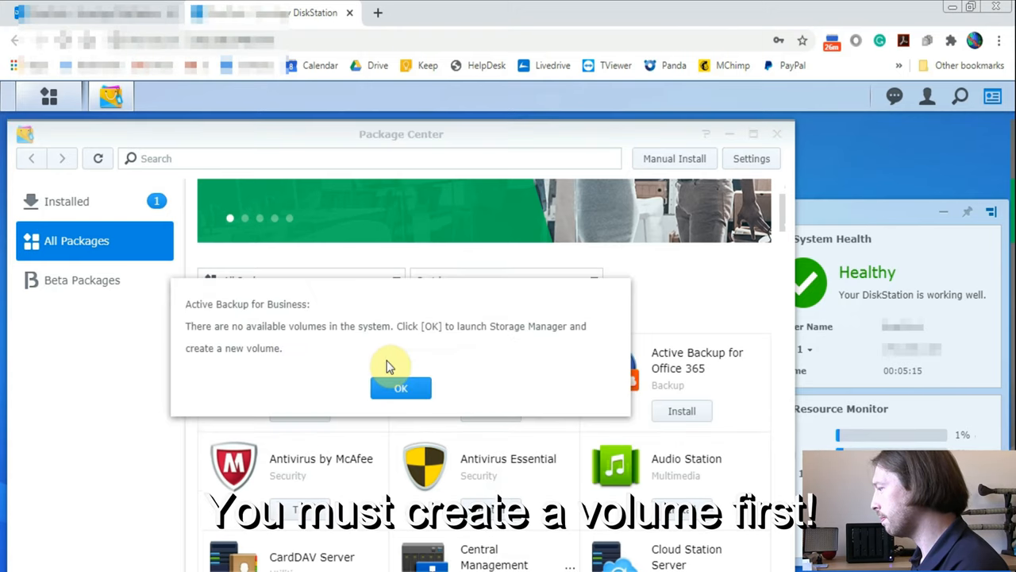
- Dismiss the no-volume message and start creating a volume in Storage Manager in Quick mode
{"action": "left_click", "coordinate": [400, 387]}
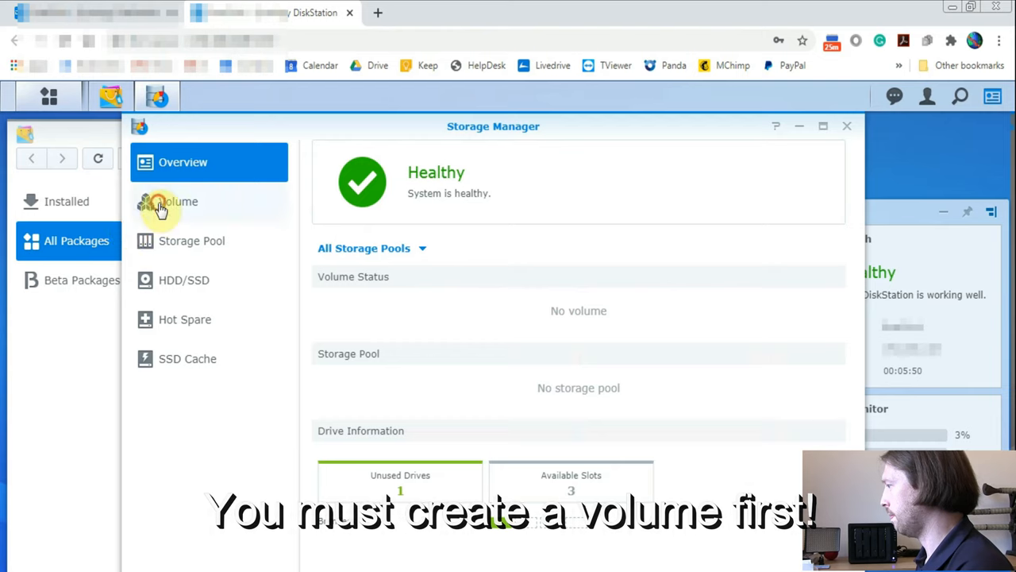
{"action": "left_click", "coordinate": [178, 201]}
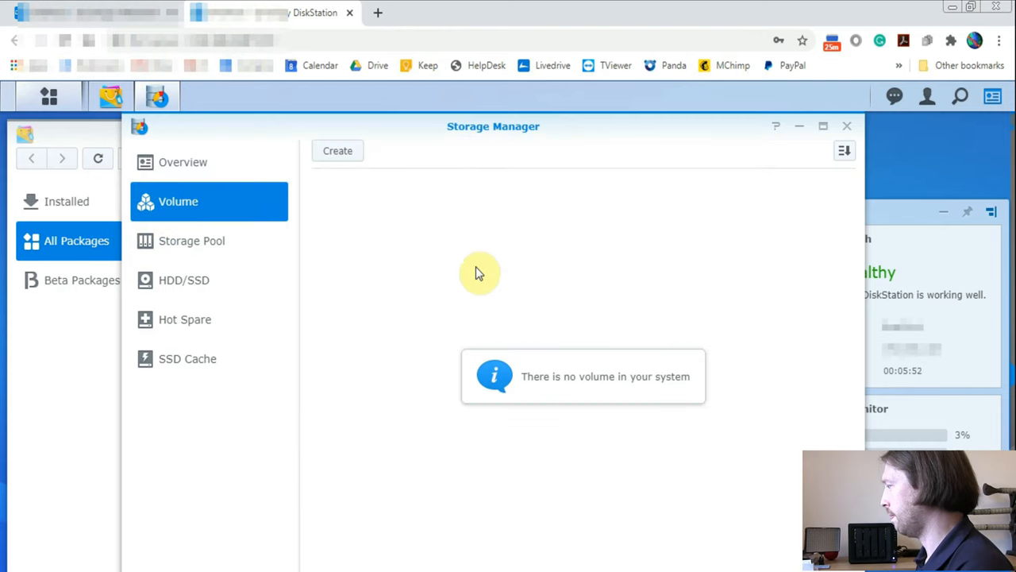
{"action": "left_click", "coordinate": [338, 150]}
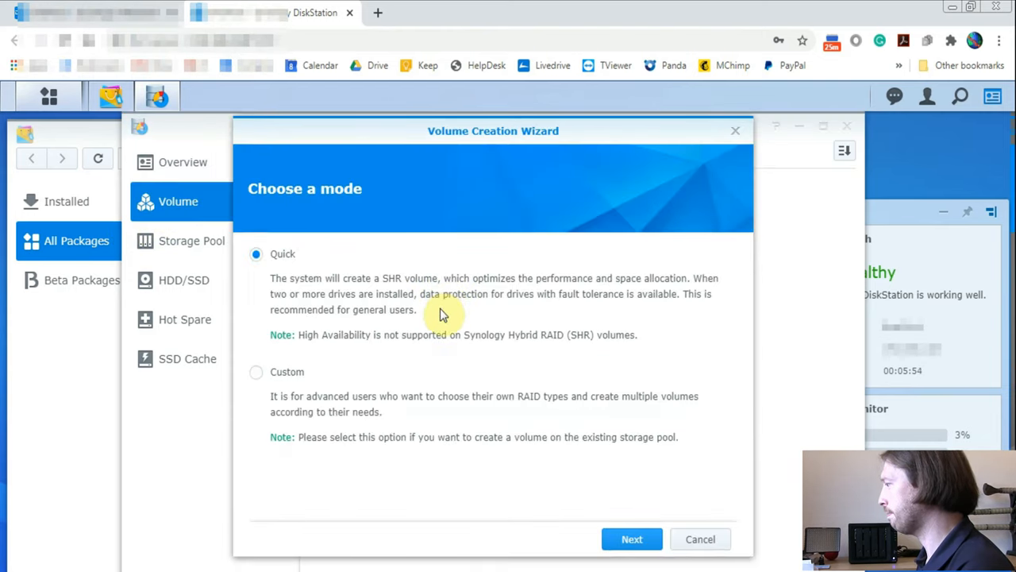
{"action": "mouse_move", "coordinate": [457, 294]}
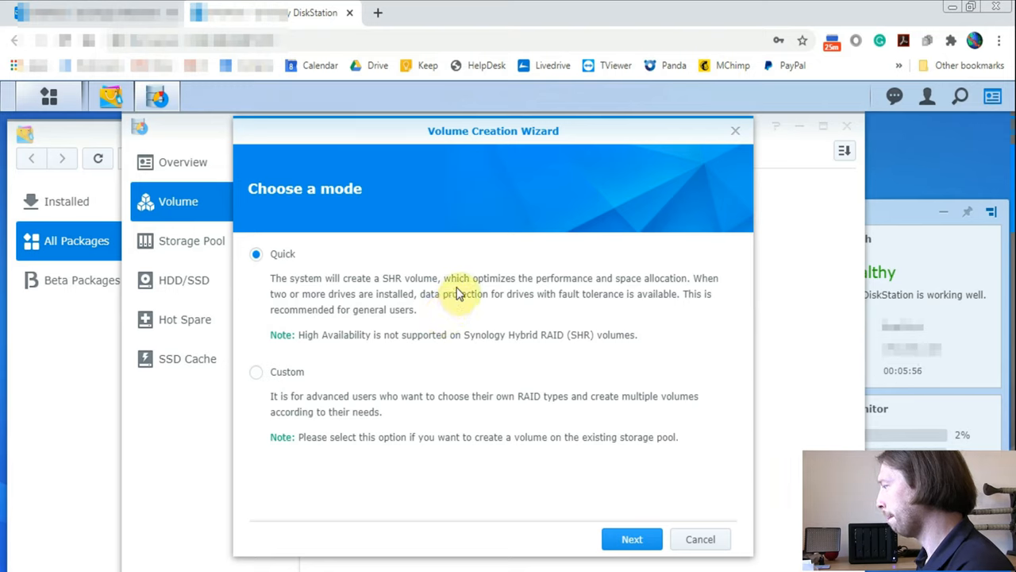
{"action": "mouse_move", "coordinate": [286, 284]}
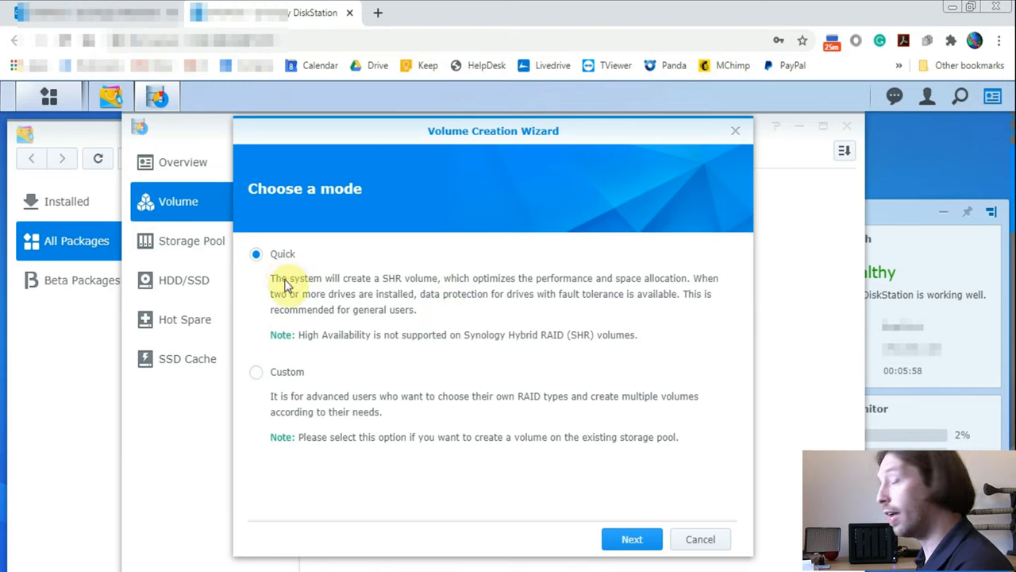
{"action": "mouse_move", "coordinate": [373, 295]}
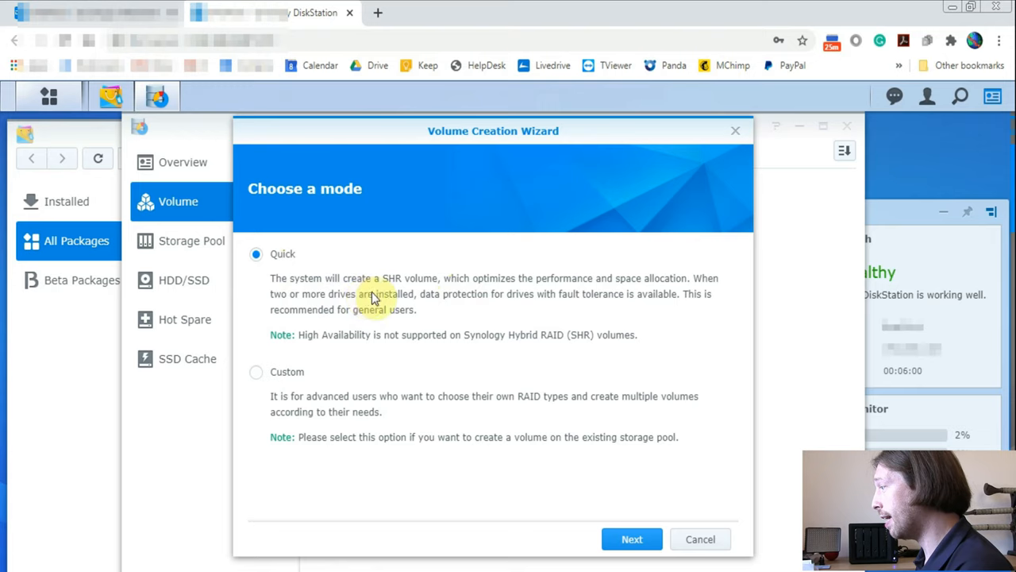
{"action": "mouse_move", "coordinate": [318, 337]}
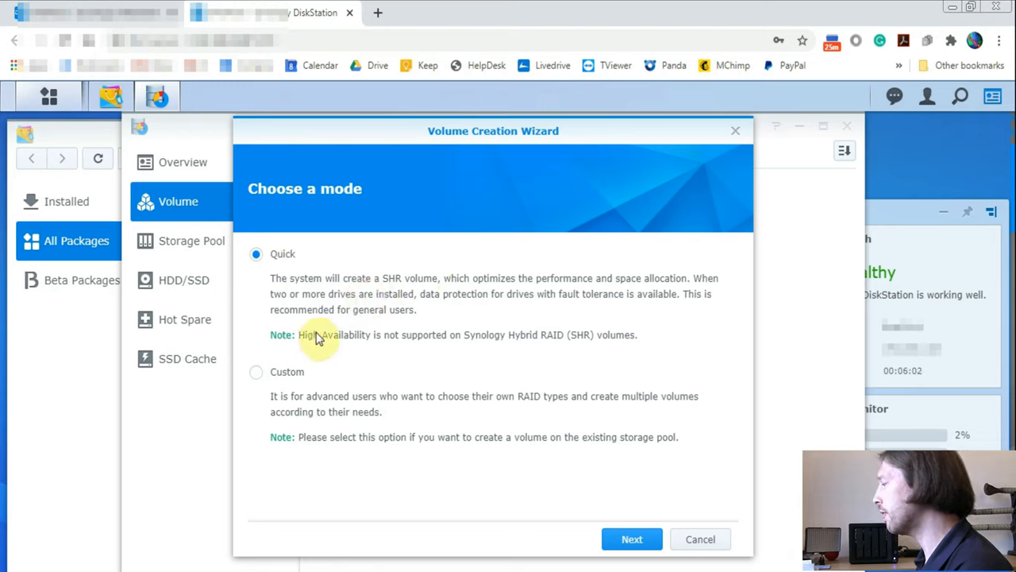
{"action": "mouse_move", "coordinate": [531, 343]}
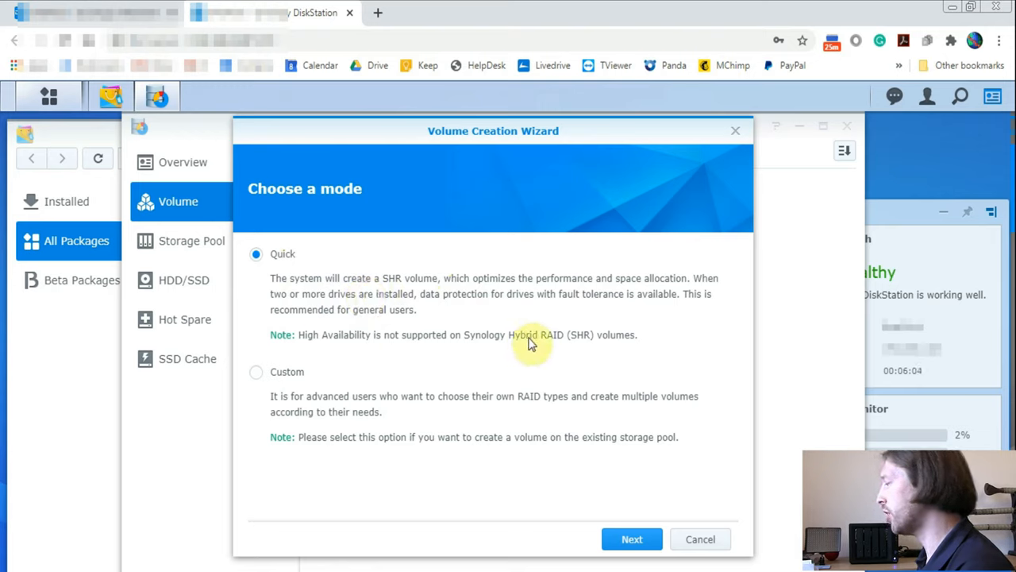
{"action": "mouse_move", "coordinate": [611, 346]}
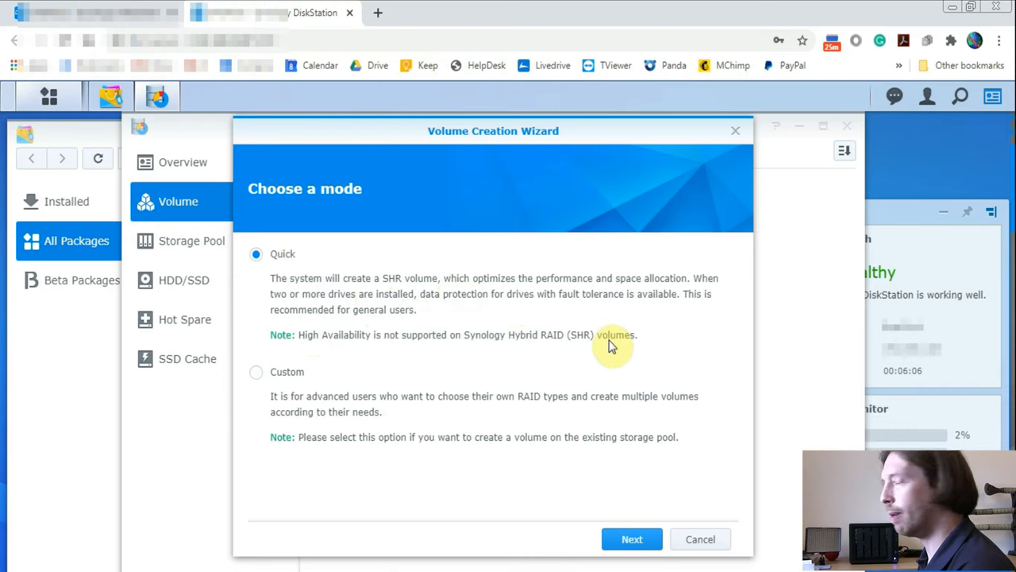
{"action": "mouse_move", "coordinate": [604, 343]}
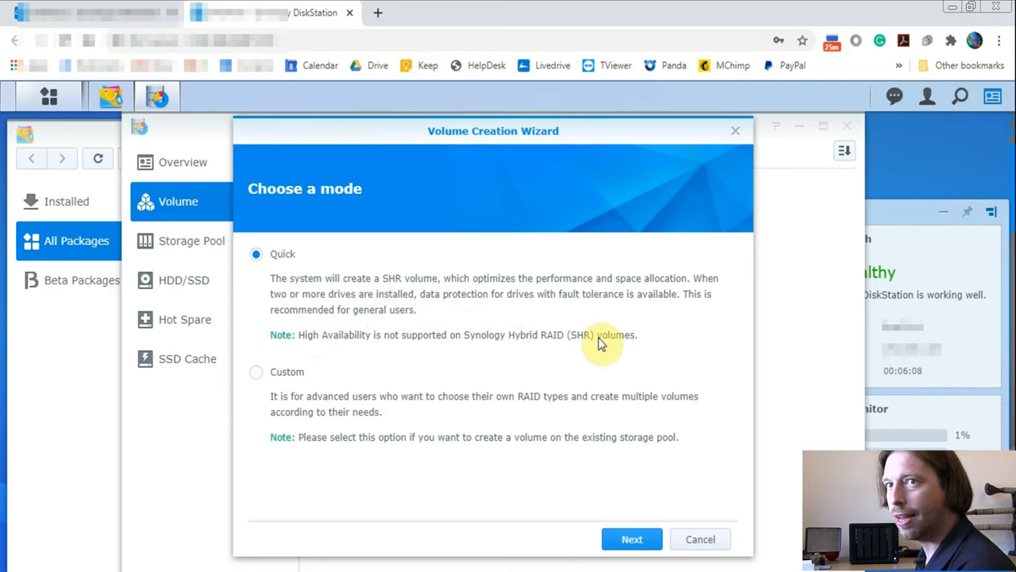
{"action": "mouse_move", "coordinate": [561, 345]}
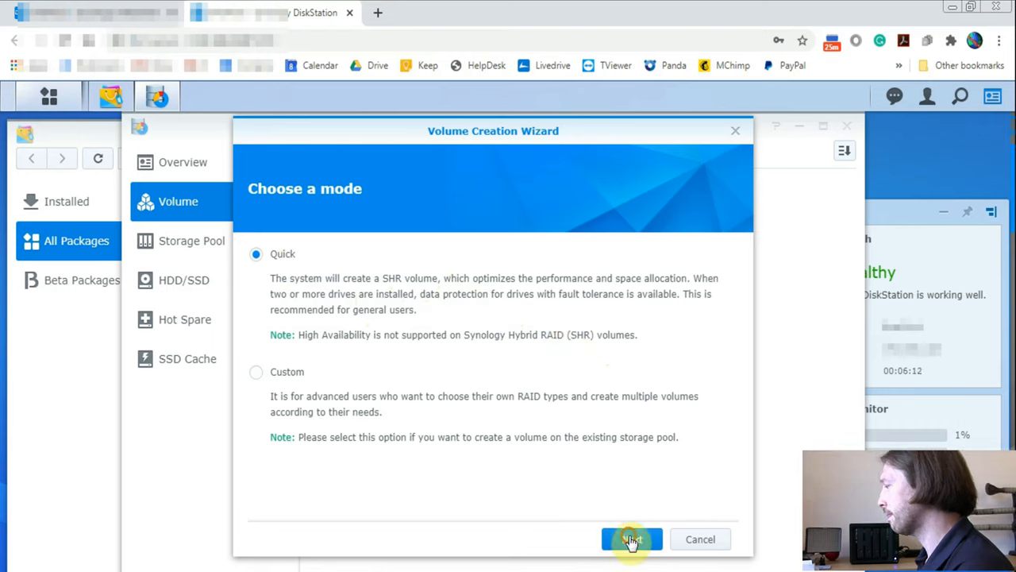
- Describe the SHR storage pool as 'SHRaid', select Drive 1, and reach the erase warning
{"action": "left_click", "coordinate": [631, 539]}
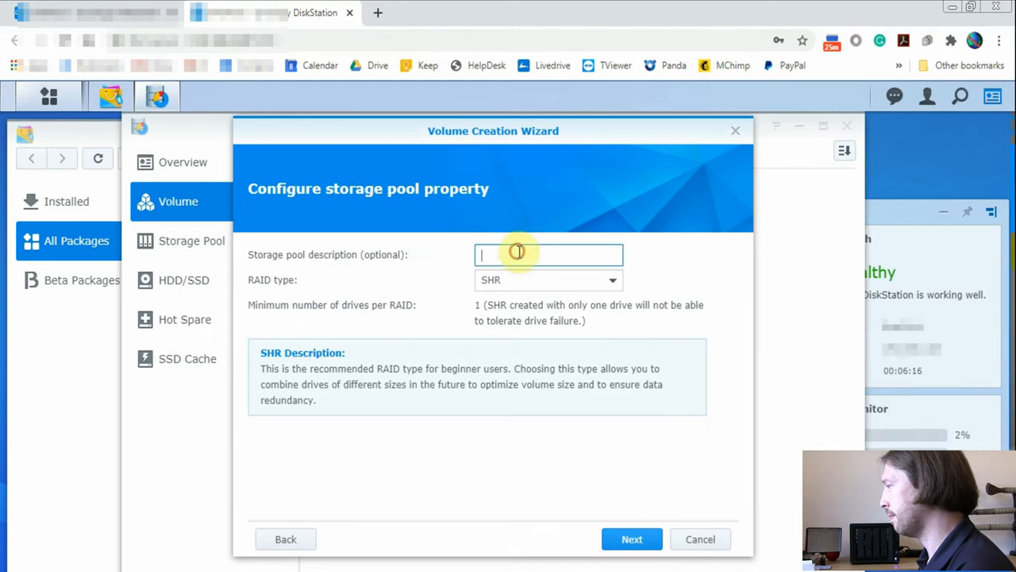
{"action": "type", "text": "SHR"}
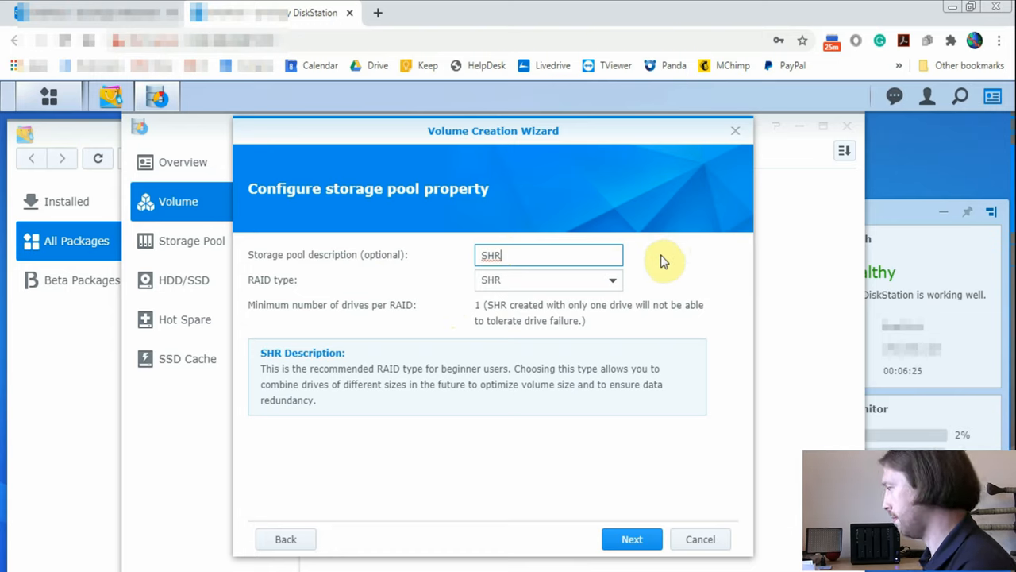
{"action": "mouse_move", "coordinate": [642, 328]}
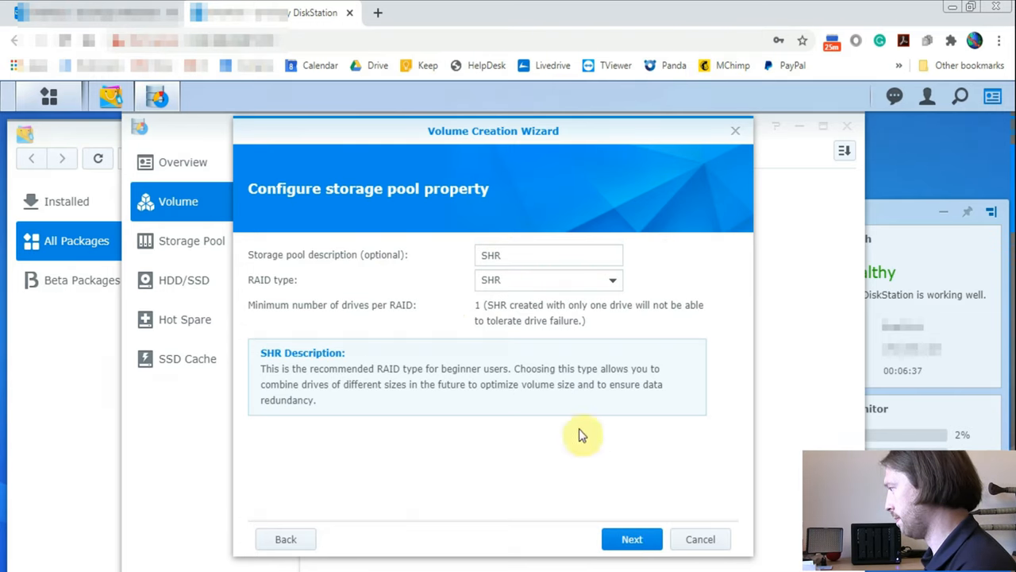
{"action": "type", "text": "a"}
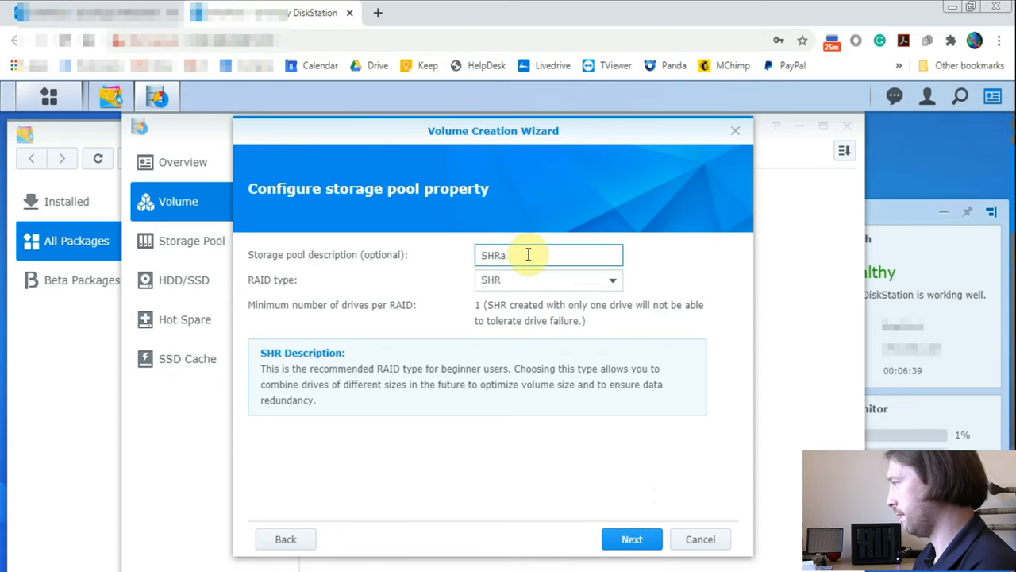
{"action": "type", "text": "id"}
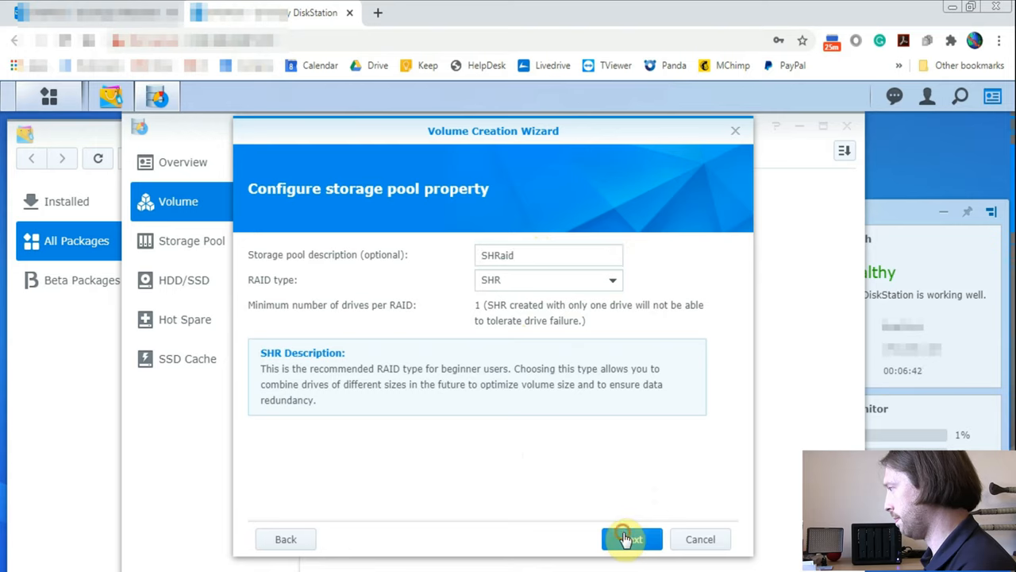
{"action": "left_click", "coordinate": [631, 539]}
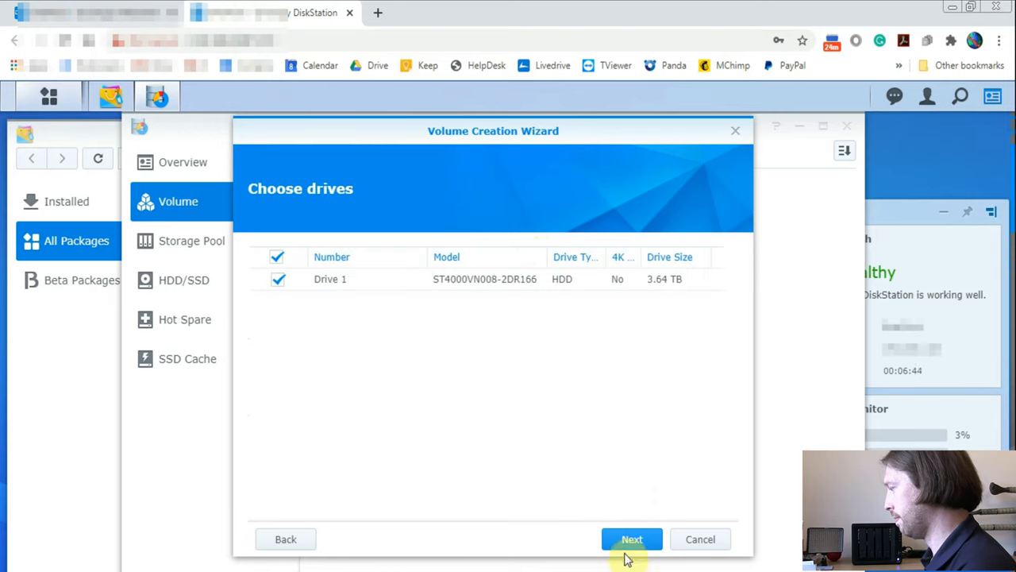
{"action": "left_click", "coordinate": [632, 539]}
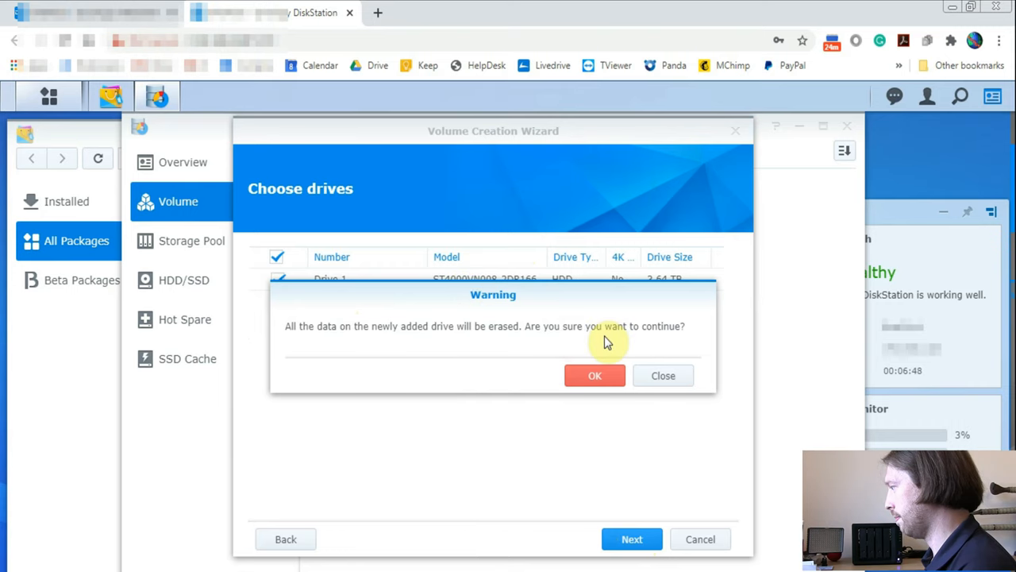
- Accept the Drive 1 erase warning, leaving Btrfs selected as the file system
{"action": "left_click", "coordinate": [595, 376]}
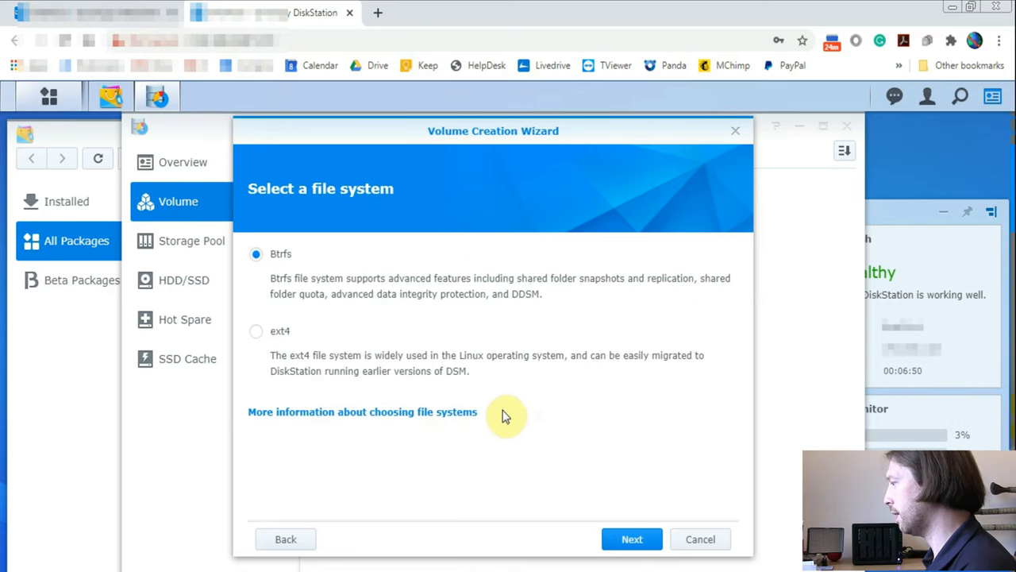
{"action": "mouse_move", "coordinate": [309, 290]}
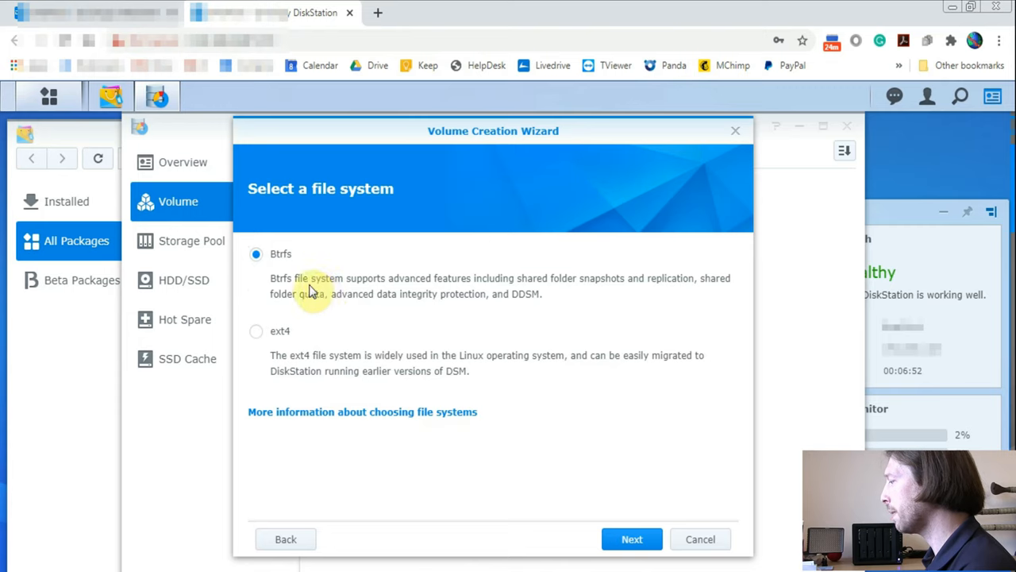
{"action": "mouse_move", "coordinate": [266, 338]}
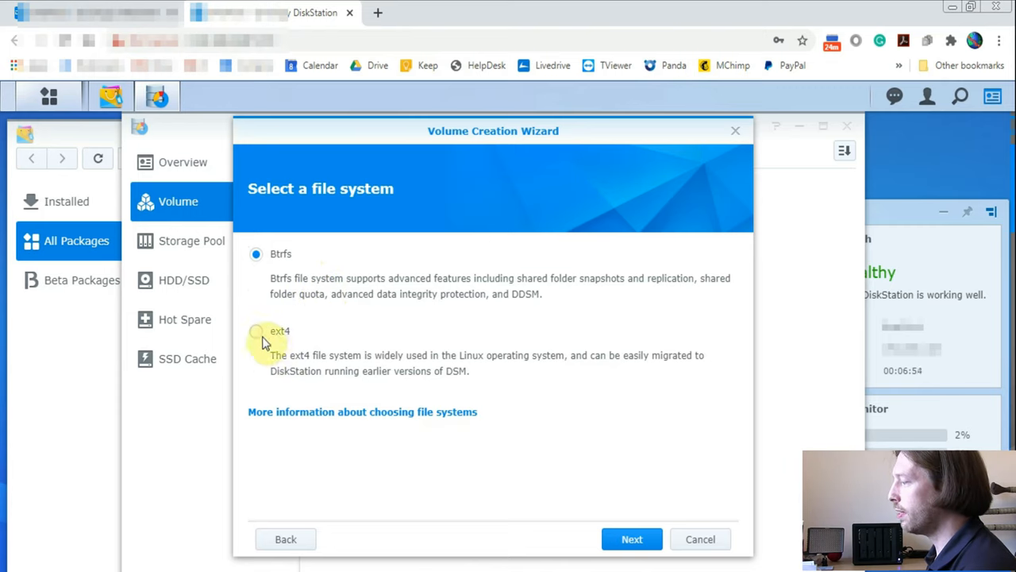
{"action": "mouse_move", "coordinate": [274, 337]}
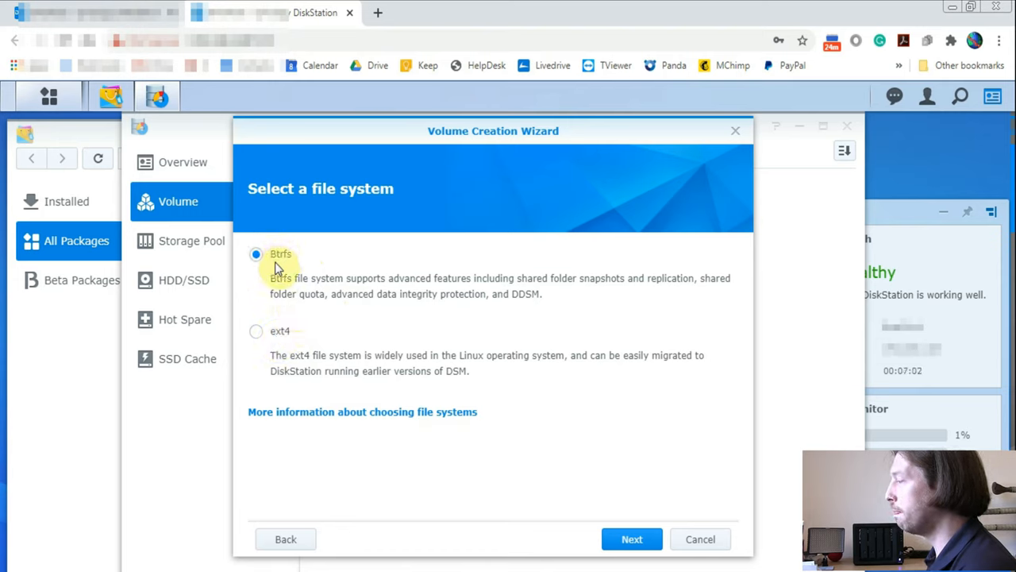
{"action": "mouse_move", "coordinate": [322, 274]}
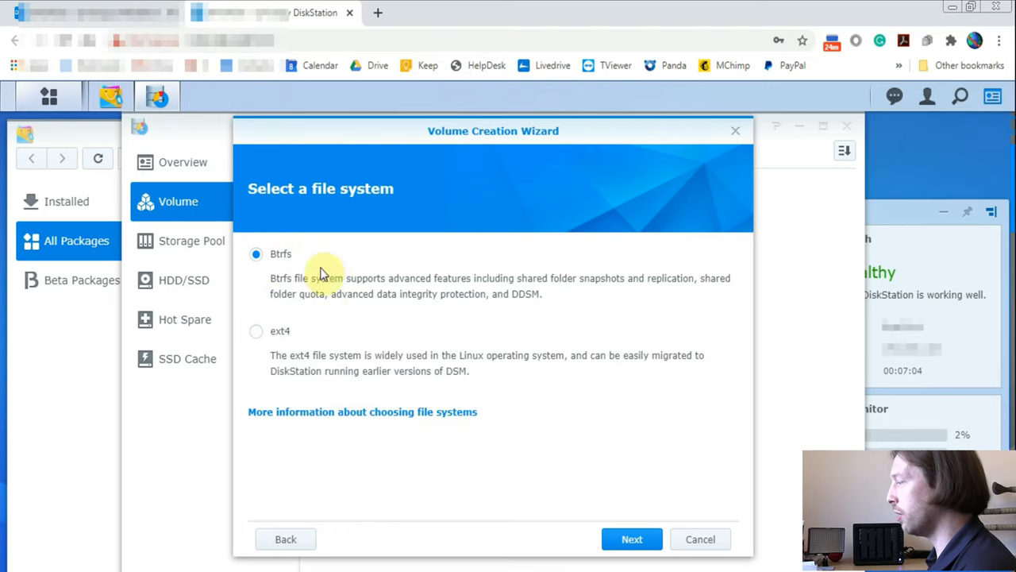
{"action": "mouse_move", "coordinate": [469, 278]}
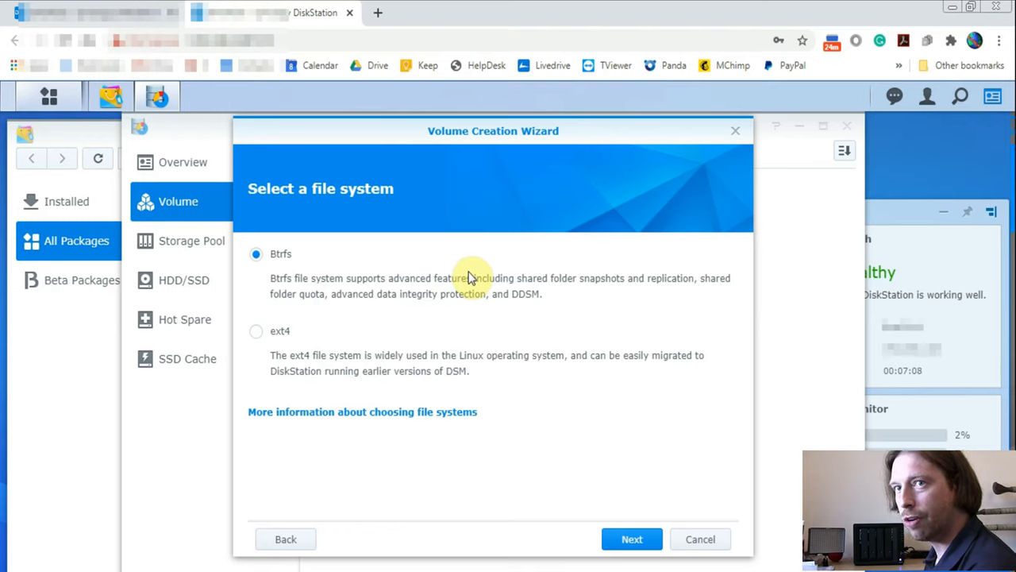
{"action": "mouse_move", "coordinate": [632, 539]}
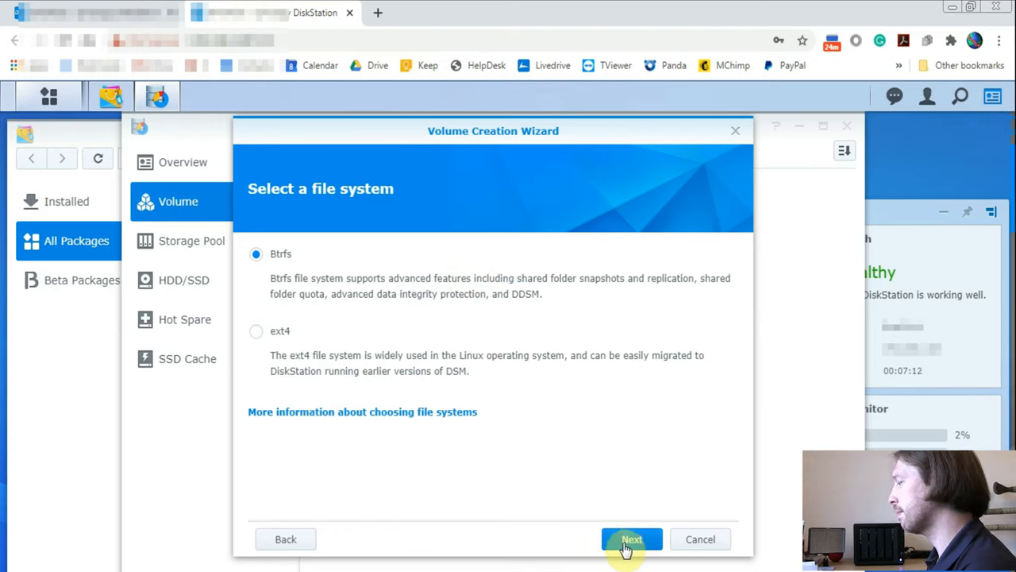
- Keep Btrfs, review the summary, and apply to create Volume 1
{"action": "left_click", "coordinate": [631, 539]}
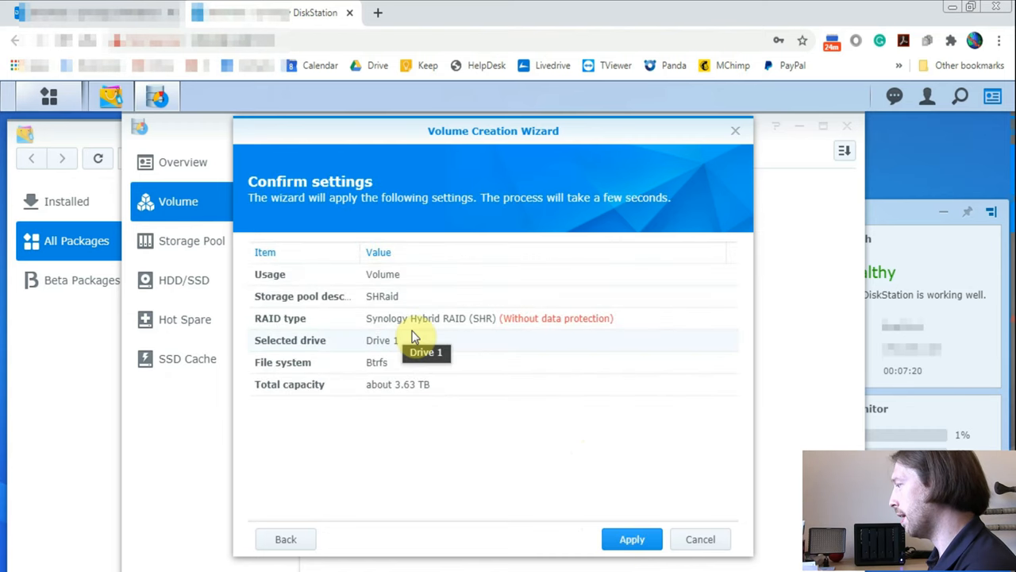
{"action": "mouse_move", "coordinate": [580, 324]}
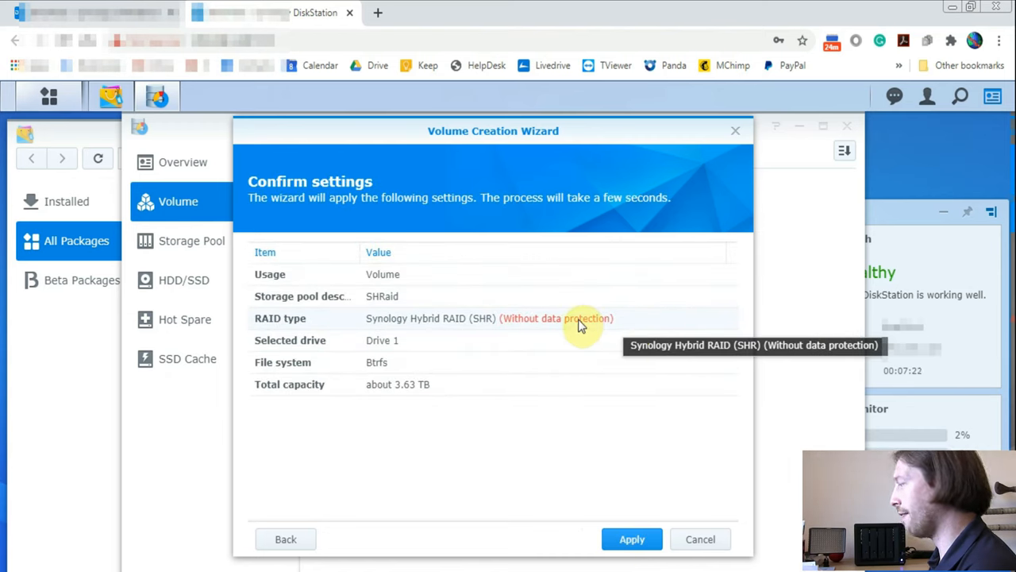
{"action": "mouse_move", "coordinate": [591, 542]}
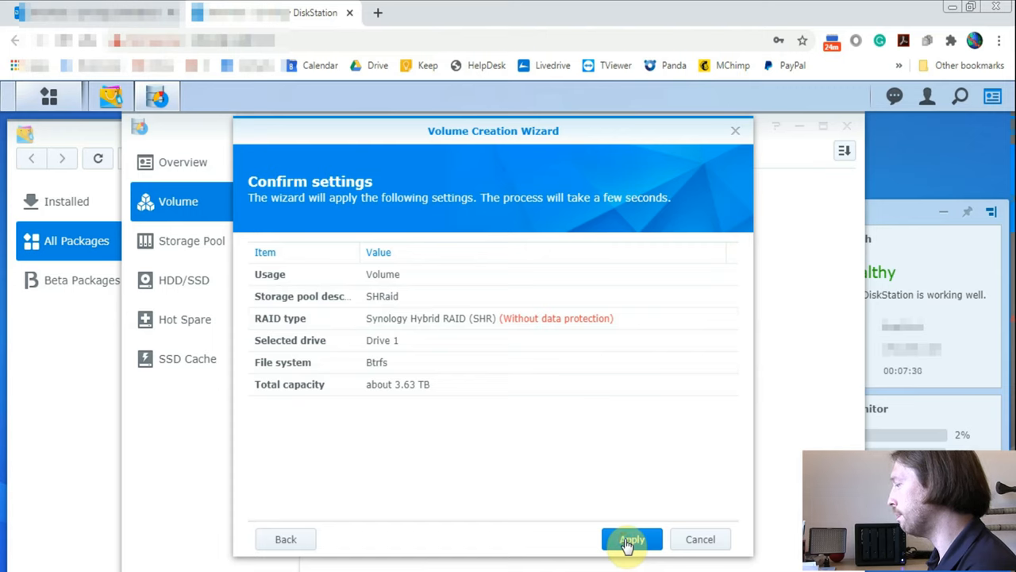
{"action": "left_click", "coordinate": [631, 539]}
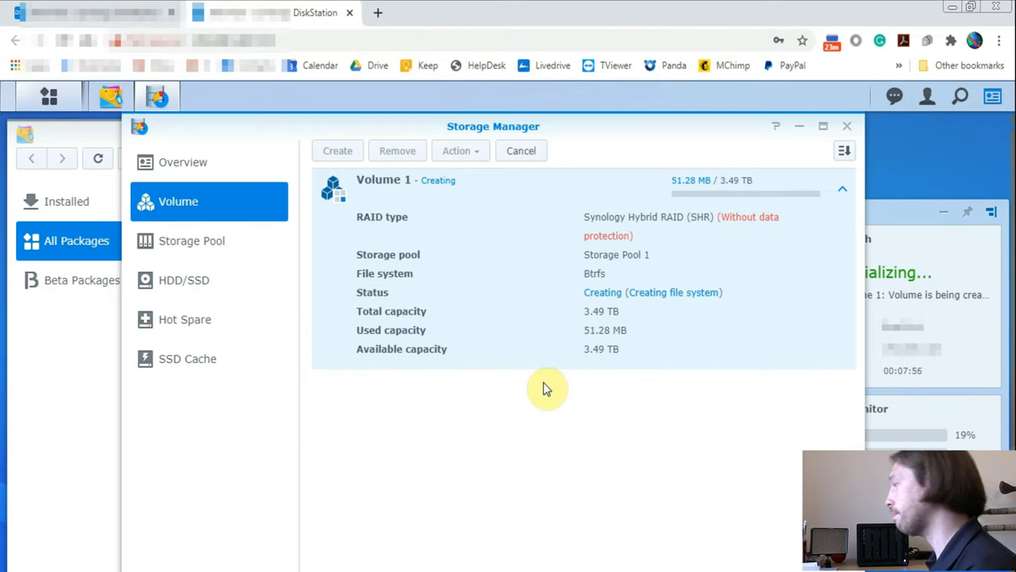
- Check the storage pool, drive health, hot spare setup, and SSD cache (no SSDs available)
{"action": "left_click", "coordinate": [192, 240]}
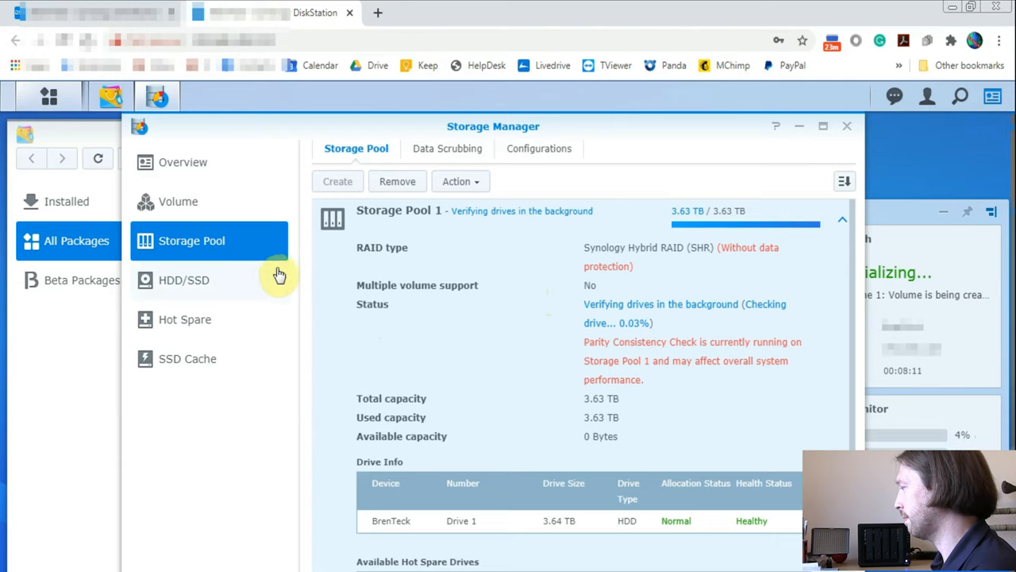
{"action": "mouse_move", "coordinate": [545, 338]}
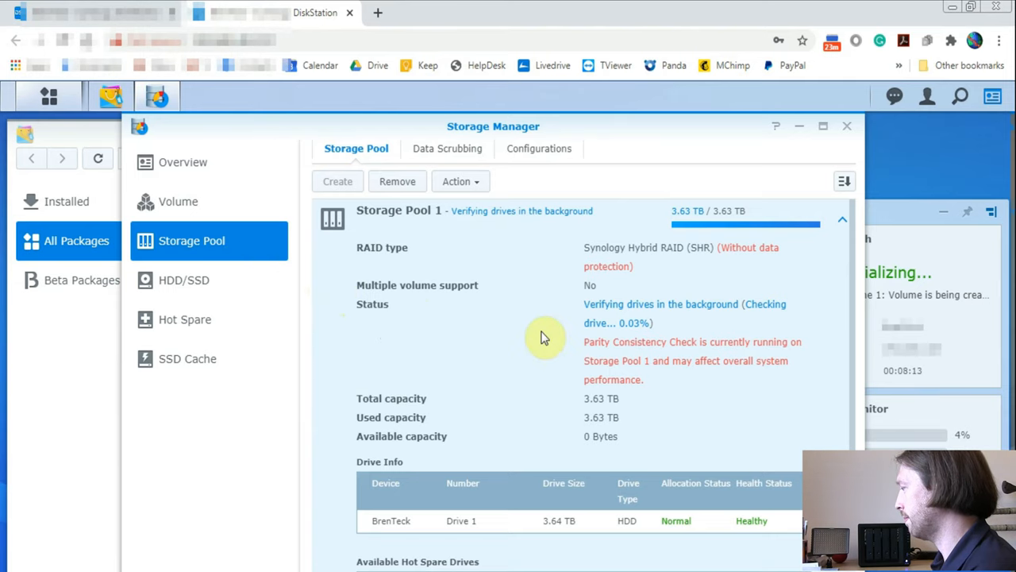
{"action": "mouse_move", "coordinate": [501, 326]}
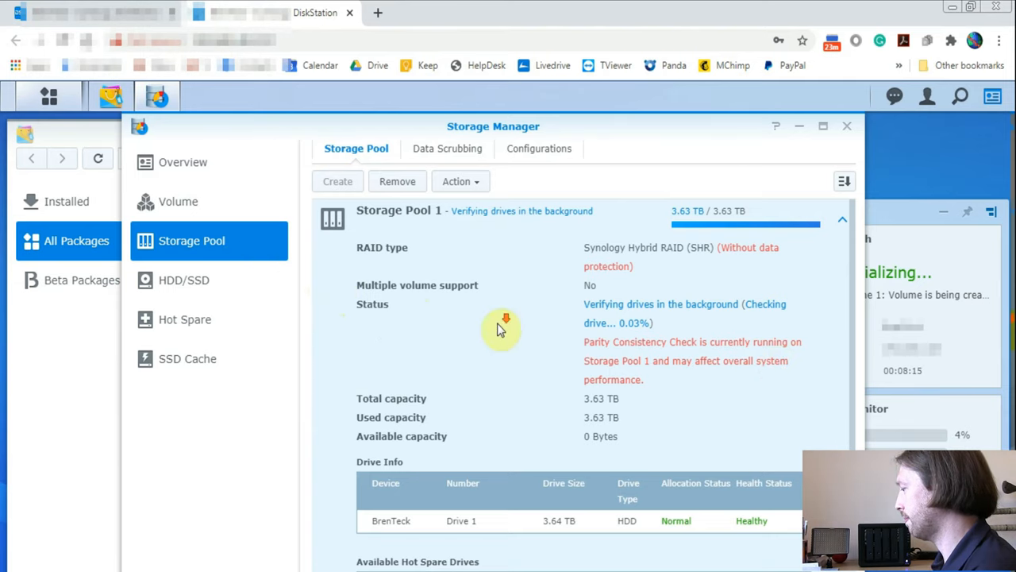
{"action": "scroll", "scroll_direction": "down", "scroll_amount": 3}
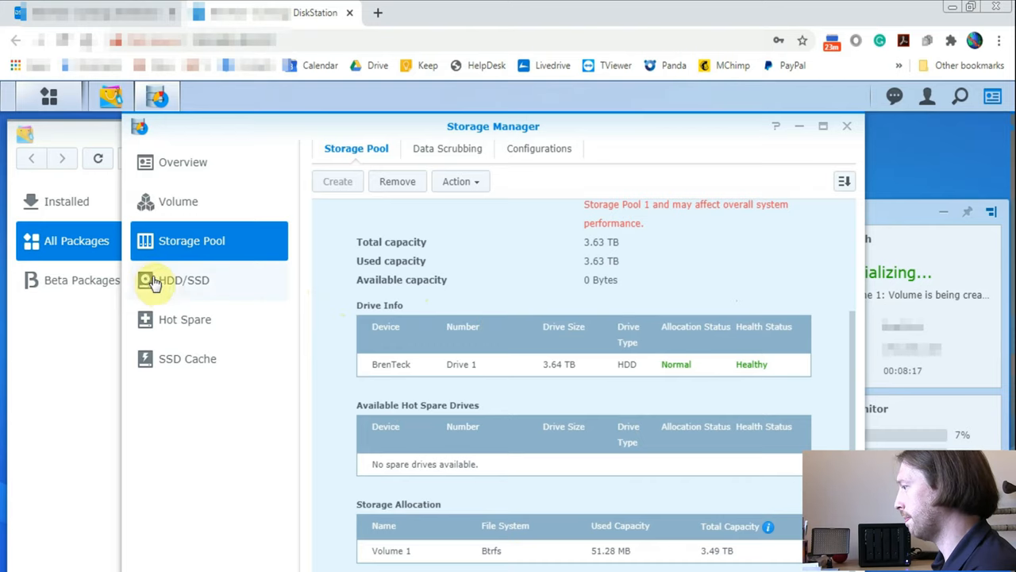
{"action": "left_click", "coordinate": [180, 279]}
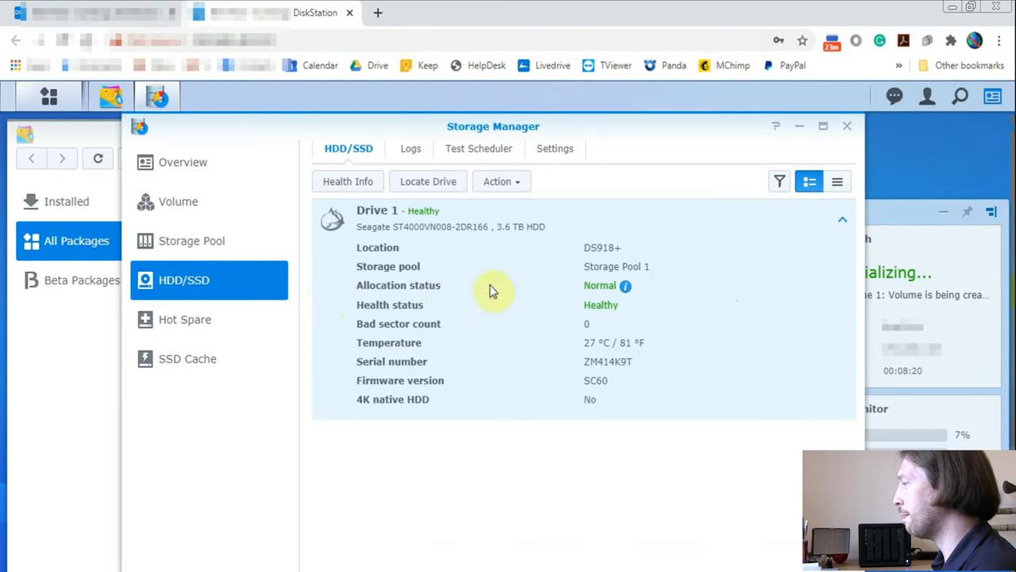
{"action": "mouse_move", "coordinate": [468, 357]}
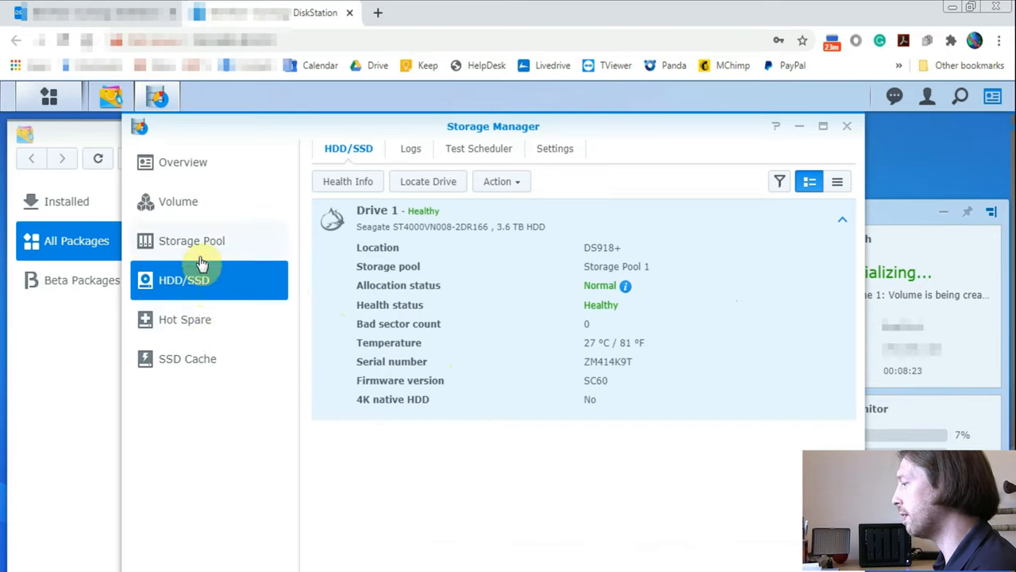
{"action": "mouse_move", "coordinate": [194, 327]}
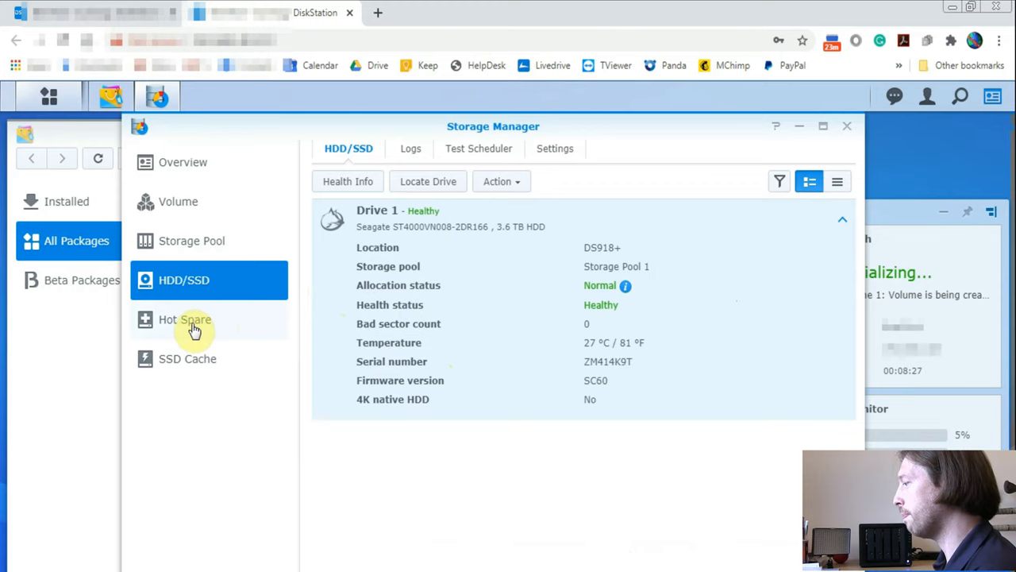
{"action": "left_click", "coordinate": [185, 319]}
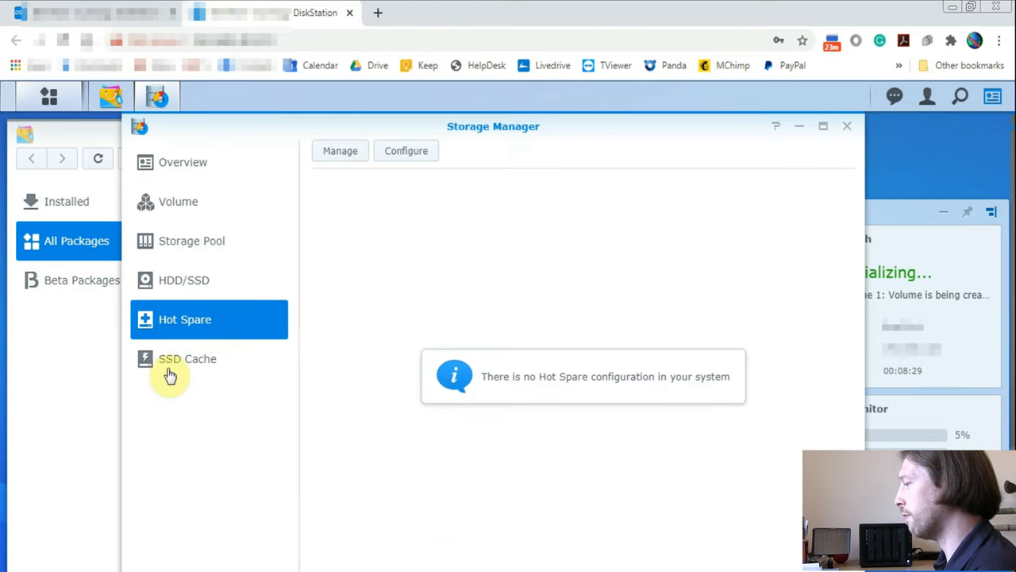
{"action": "left_click", "coordinate": [187, 358]}
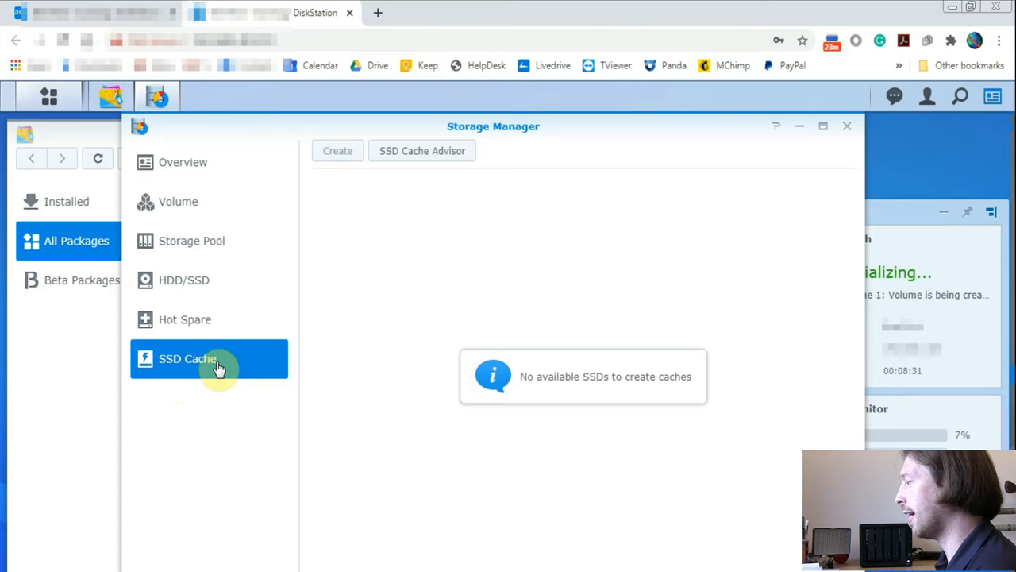
{"action": "mouse_move", "coordinate": [404, 403]}
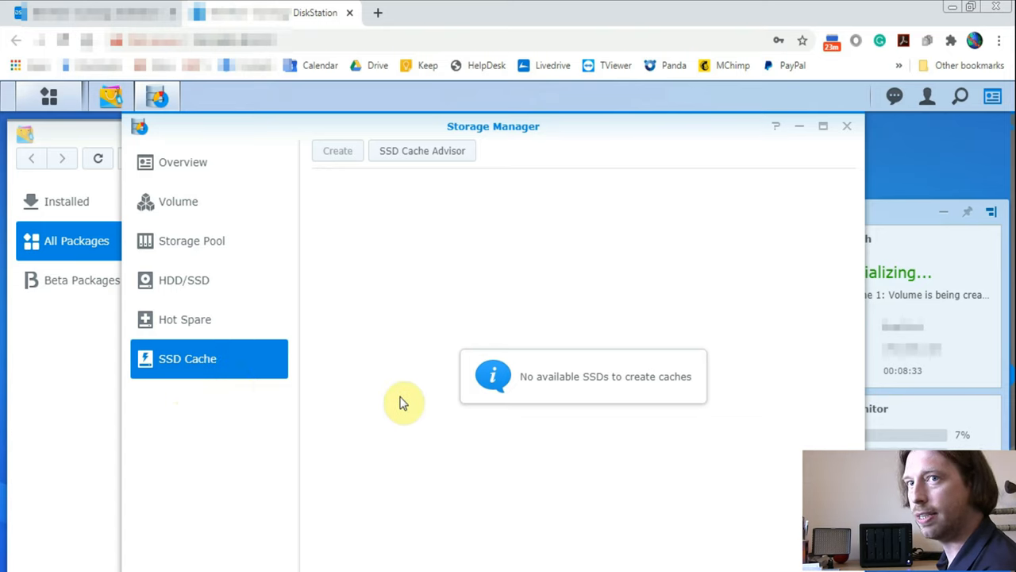
{"action": "mouse_move", "coordinate": [445, 397]}
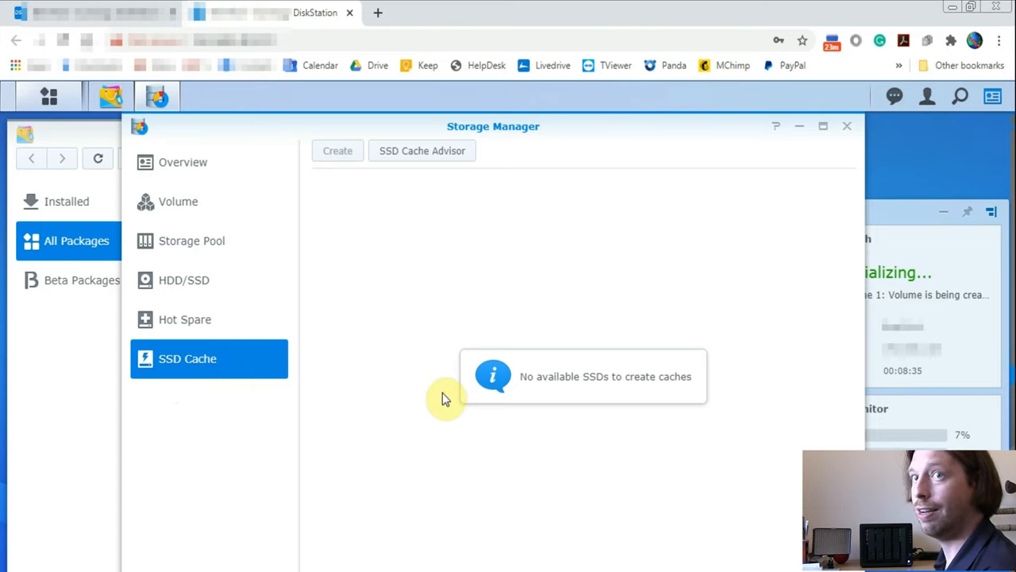
{"action": "mouse_move", "coordinate": [310, 342]}
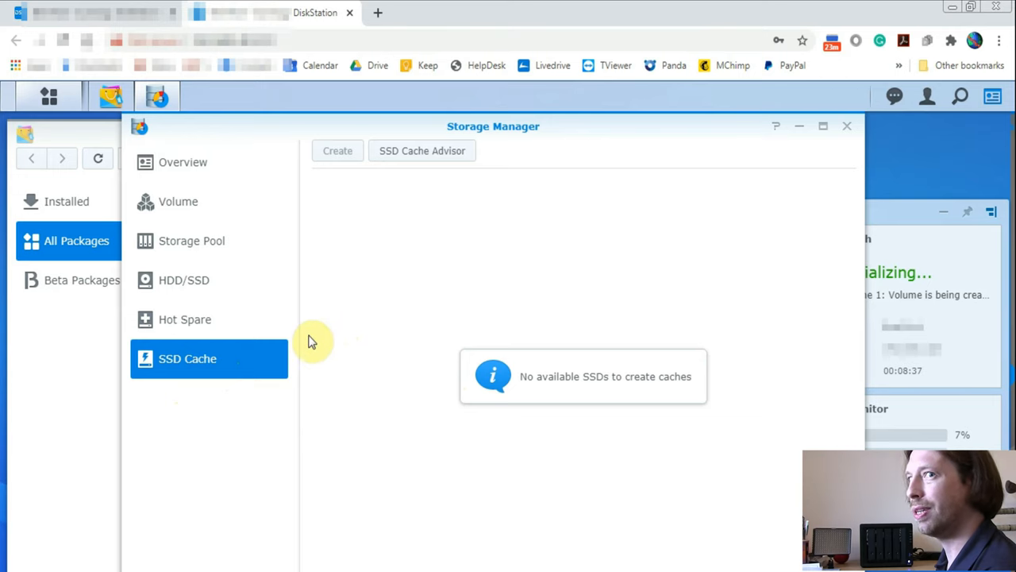
- Close the Storage Manager window to bring Package Center back to the front
{"action": "left_click", "coordinate": [178, 201]}
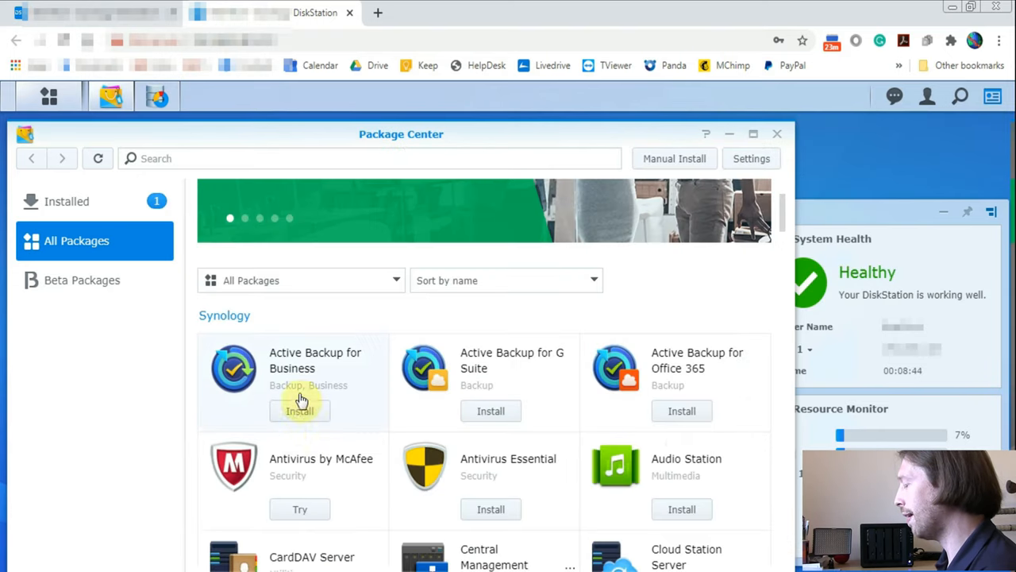
{"action": "left_click", "coordinate": [299, 410]}
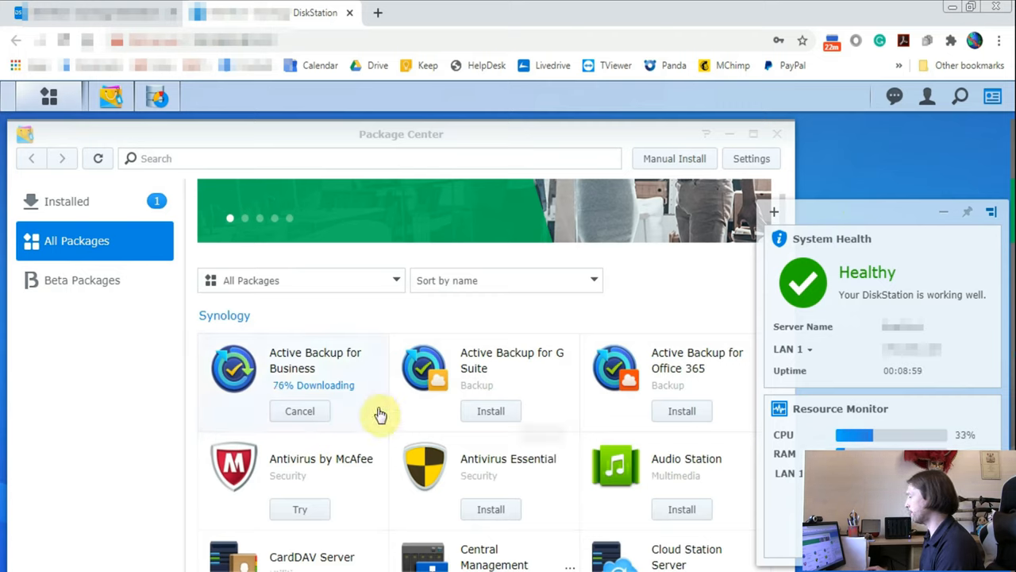
{"action": "scroll", "scroll_direction": "down", "scroll_amount": 3}
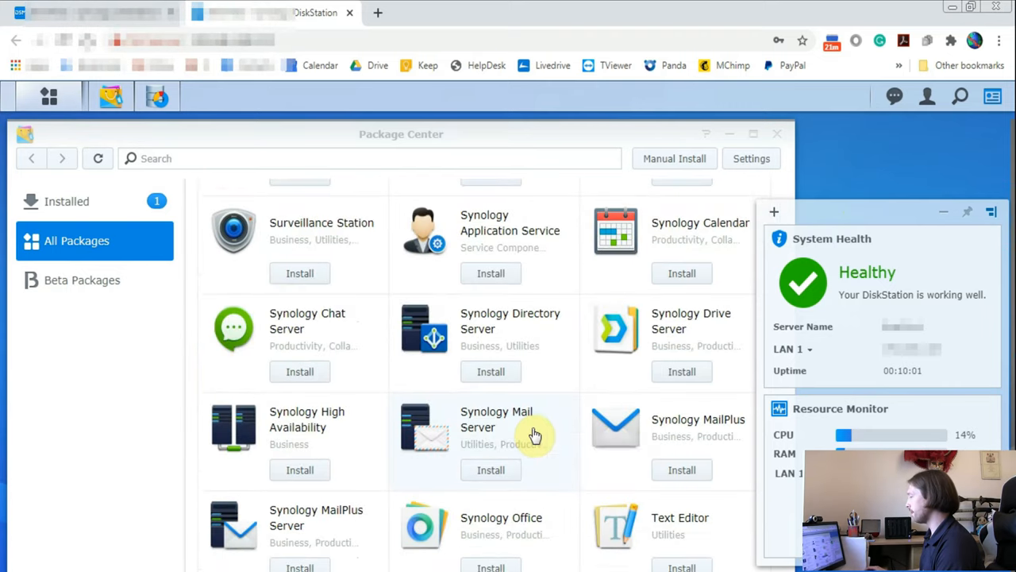
{"action": "scroll", "scroll_direction": "down", "scroll_amount": 3}
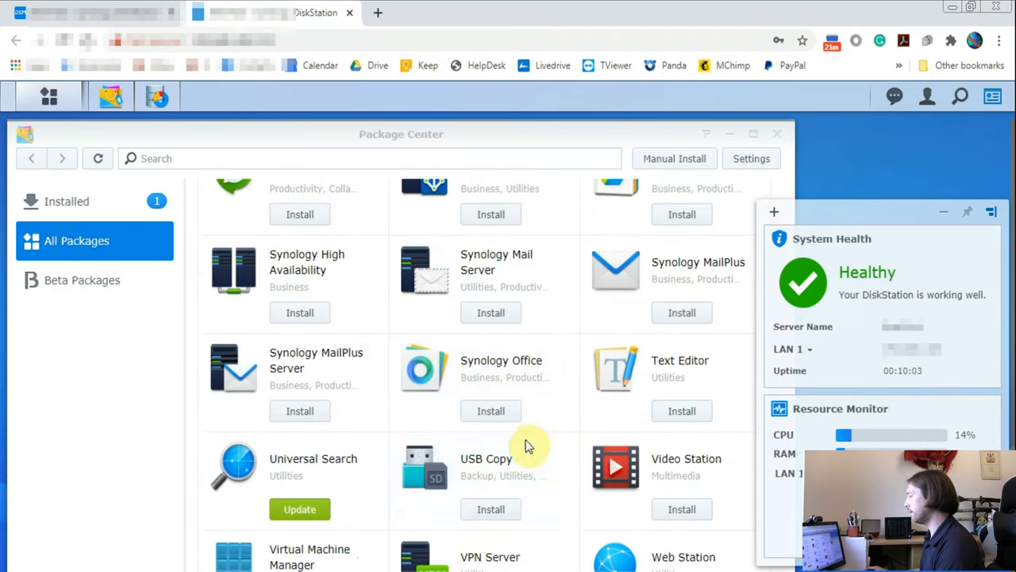
{"action": "scroll", "scroll_direction": "down", "scroll_amount": 3}
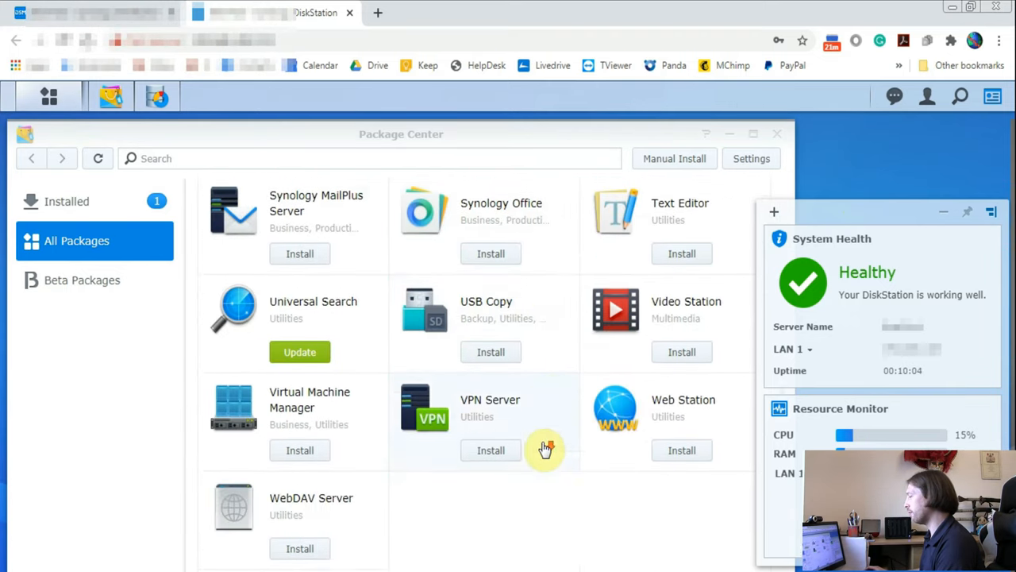
{"action": "scroll", "scroll_direction": "down", "scroll_amount": 3}
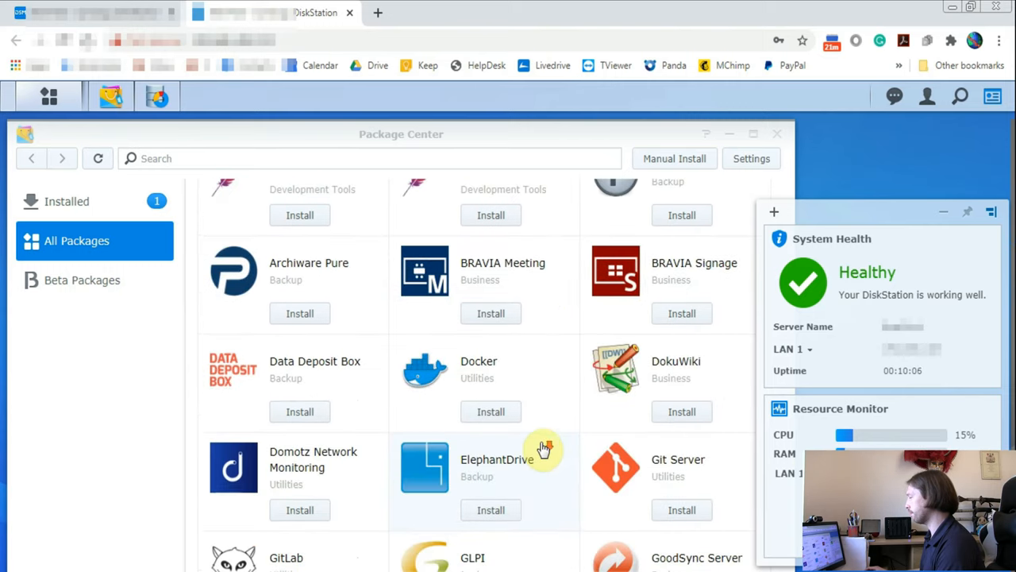
{"action": "scroll", "scroll_direction": "down", "scroll_amount": 3}
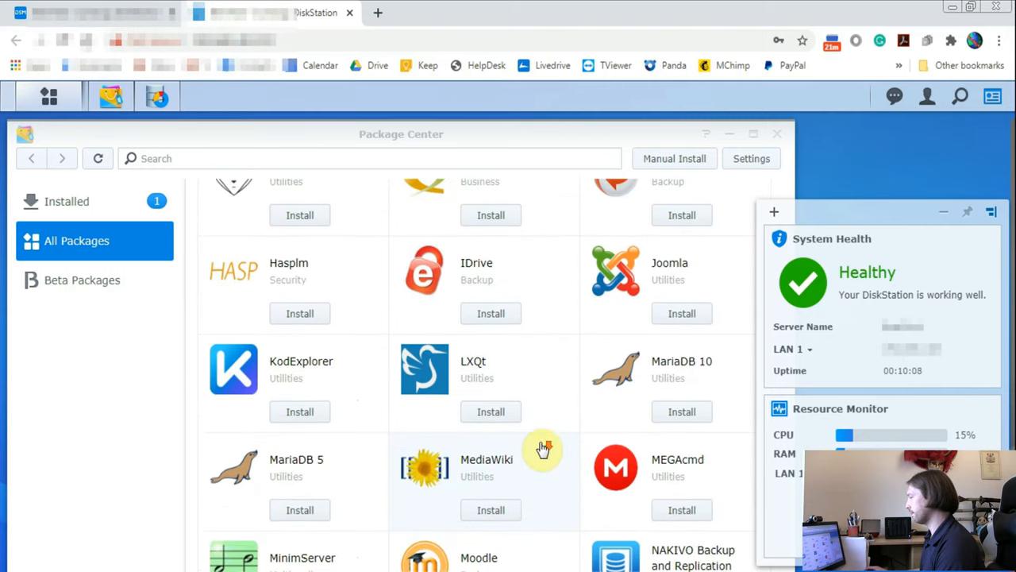
{"action": "scroll", "scroll_direction": "down", "scroll_amount": 3}
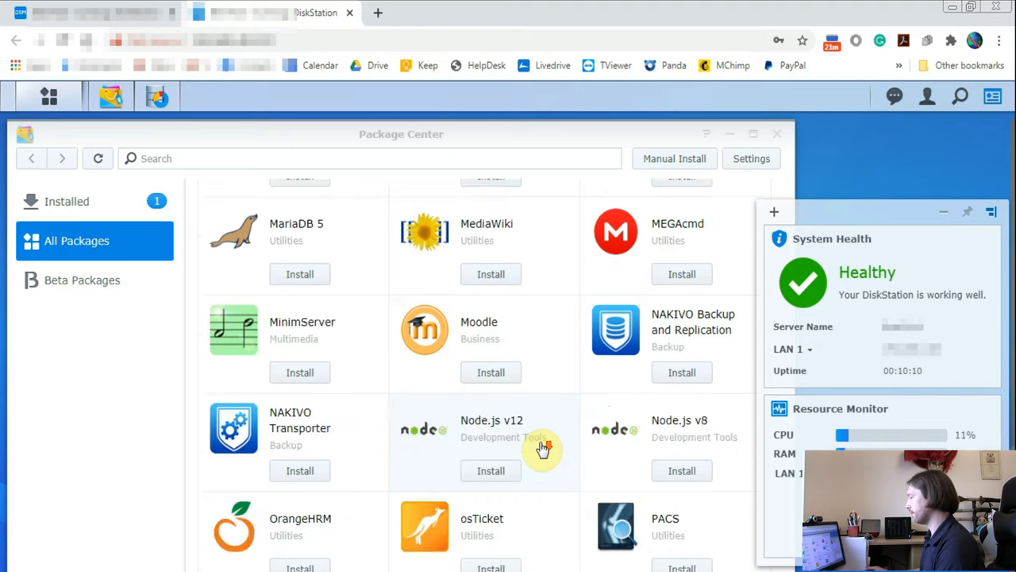
{"action": "scroll", "scroll_direction": "down", "scroll_amount": 3}
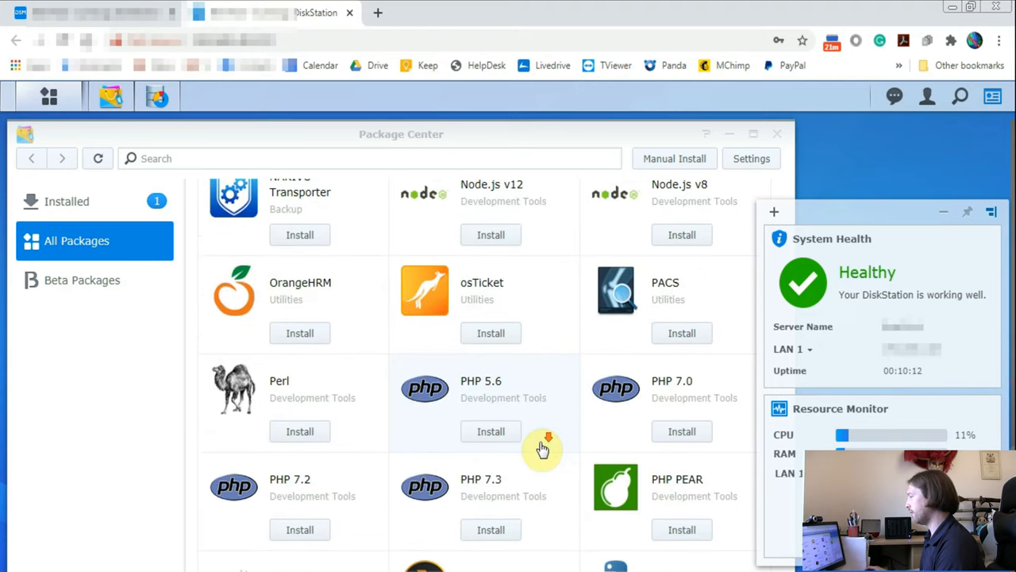
{"action": "scroll", "scroll_direction": "down", "scroll_amount": 3}
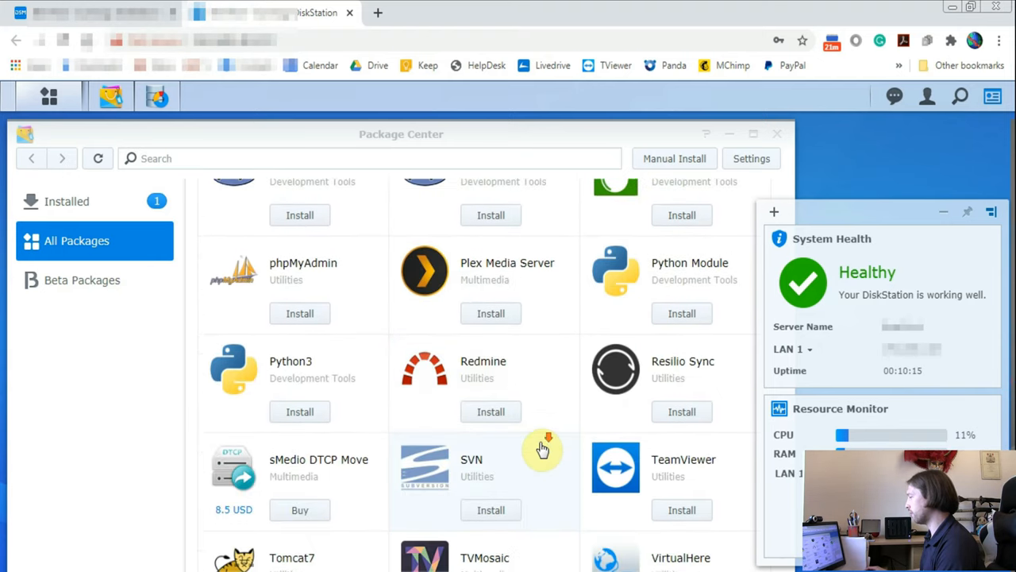
{"action": "scroll", "scroll_direction": "down", "scroll_amount": 3}
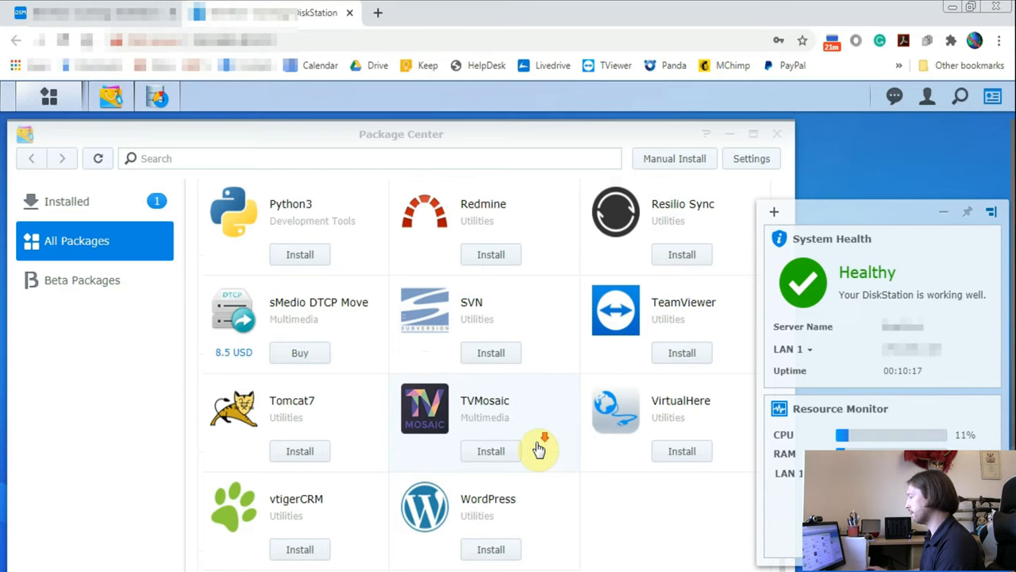
{"action": "scroll", "scroll_direction": "down", "scroll_amount": 3}
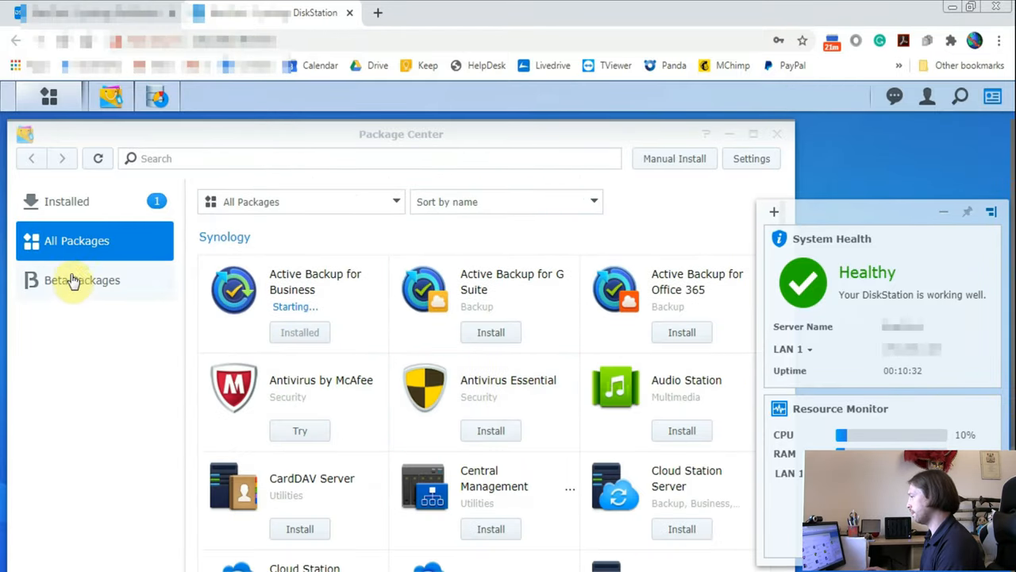
- List Beta Packages such as Synology Contacts and MailPlus, and acknowledge the beta notice
{"action": "left_click", "coordinate": [81, 280]}
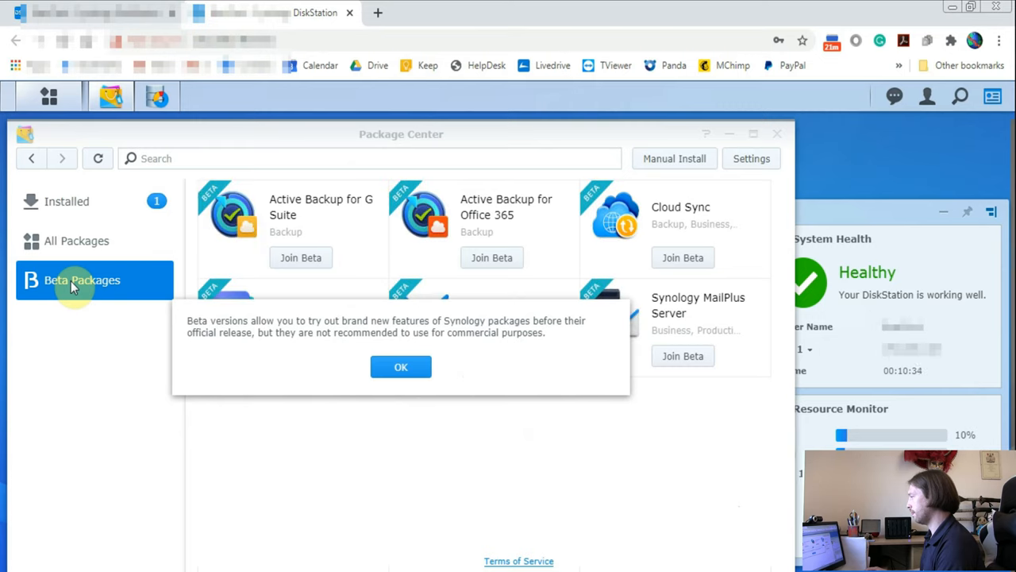
{"action": "left_click", "coordinate": [401, 367]}
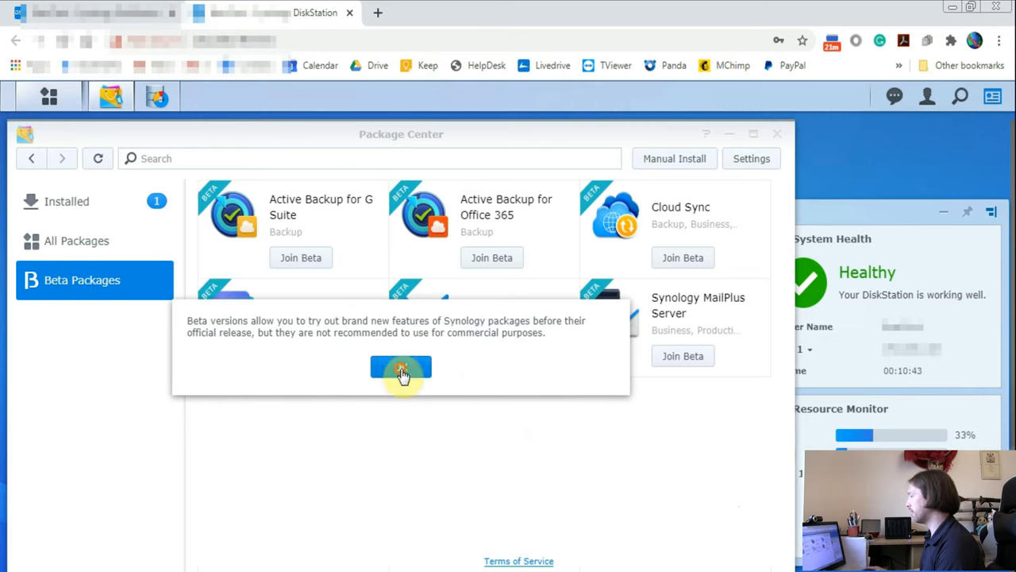
{"action": "left_click", "coordinate": [401, 369]}
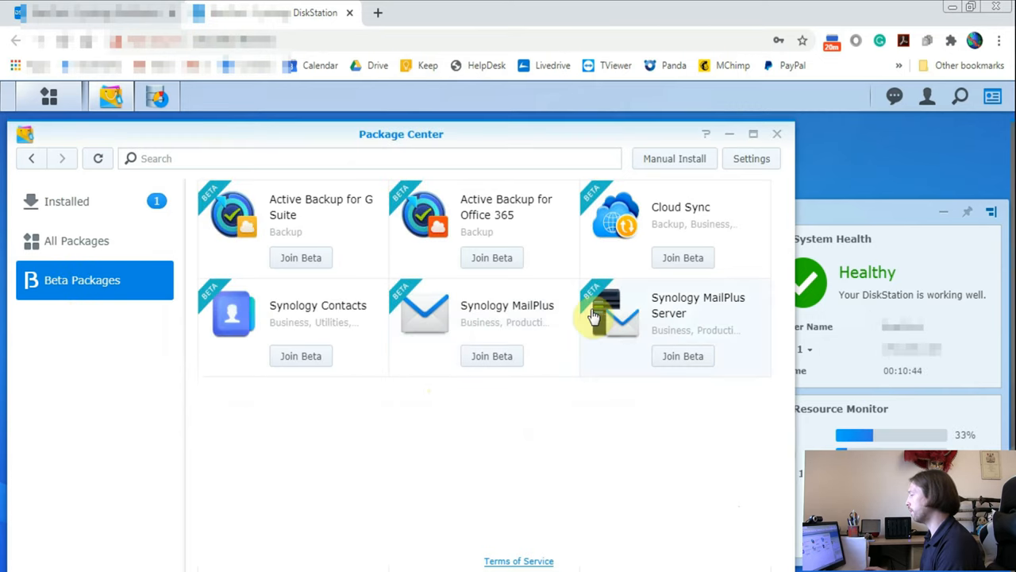
{"action": "mouse_move", "coordinate": [419, 310]}
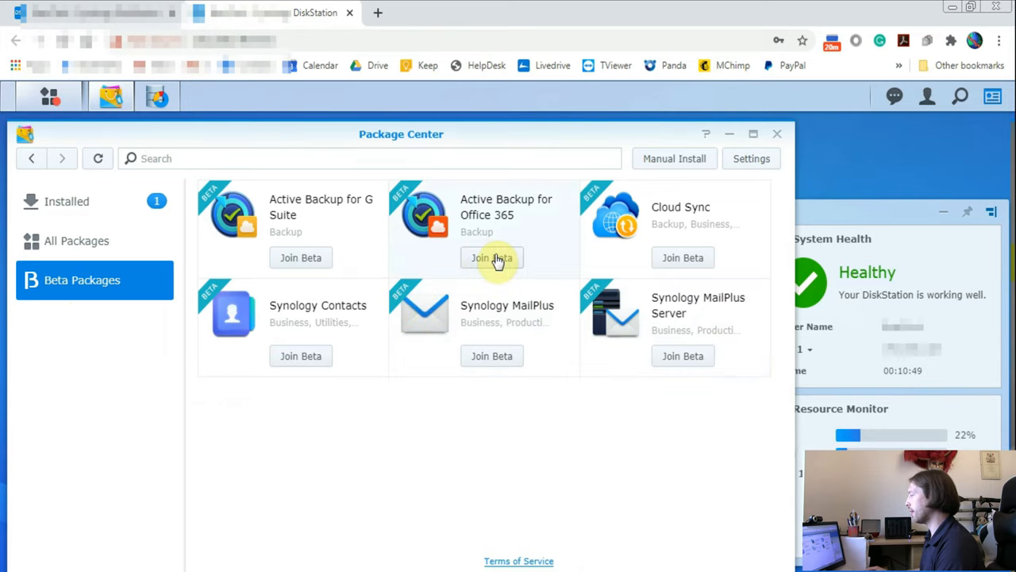
{"action": "mouse_move", "coordinate": [422, 260]}
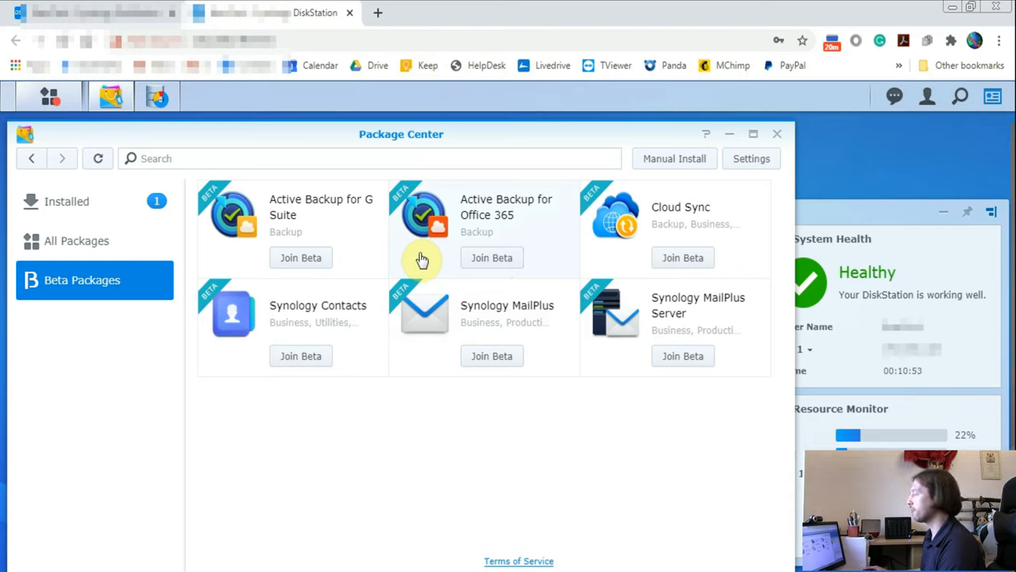
{"action": "mouse_move", "coordinate": [483, 284]}
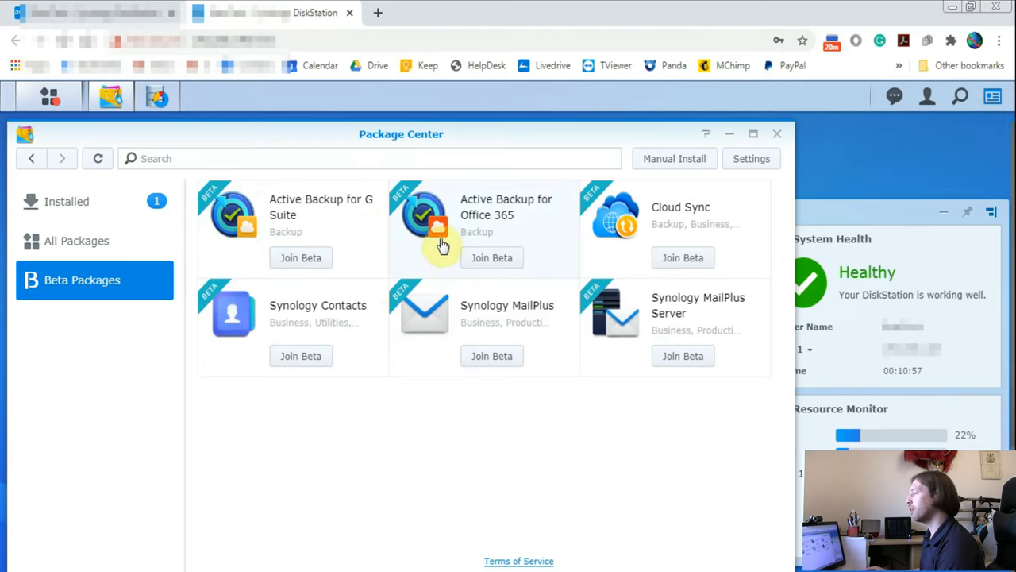
{"action": "mouse_move", "coordinate": [360, 281]}
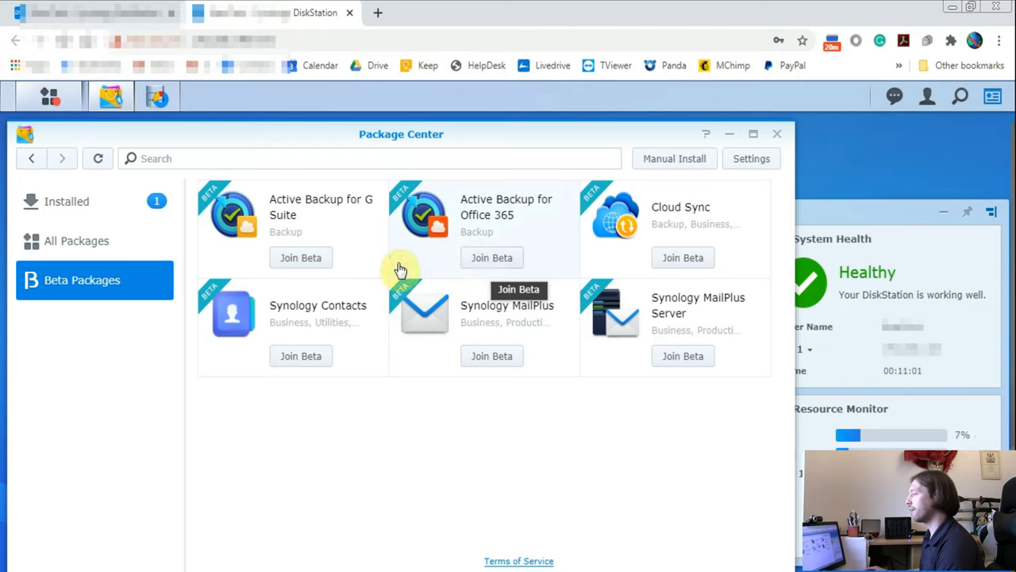
{"action": "mouse_move", "coordinate": [396, 310]}
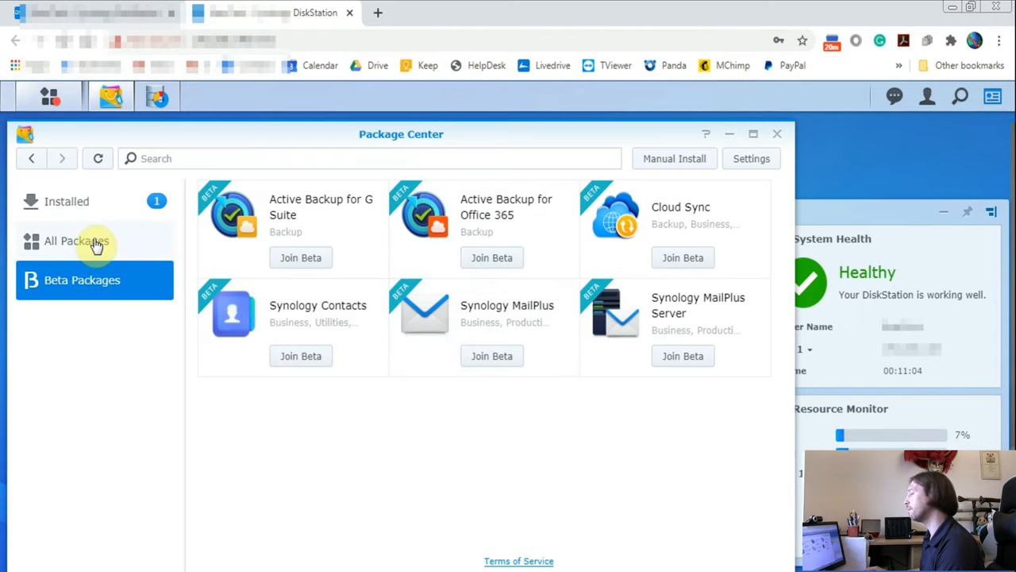
- Install Antivirus Essential from the All Packages catalogue
{"action": "left_click", "coordinate": [76, 241]}
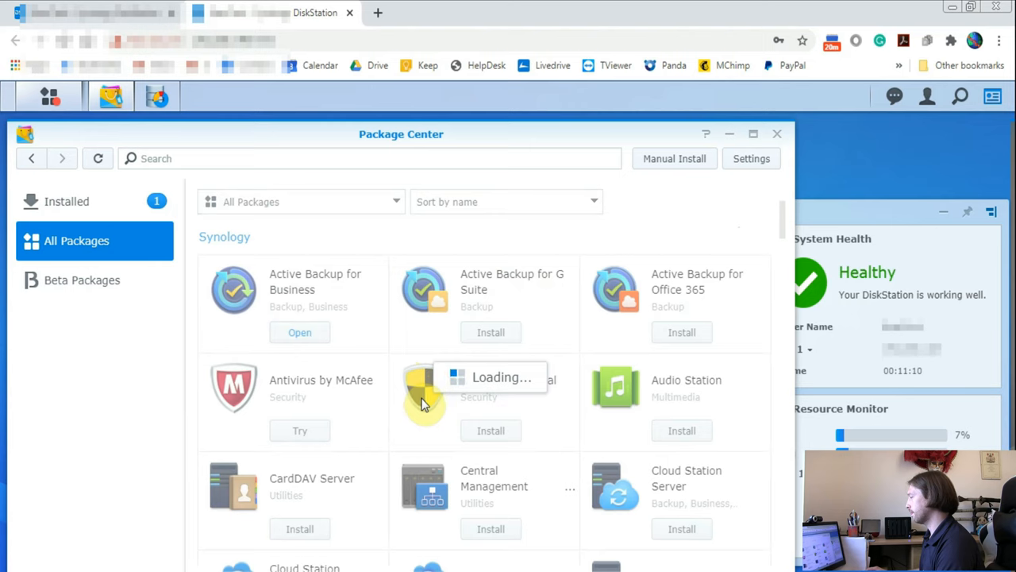
{"action": "left_click", "coordinate": [491, 430]}
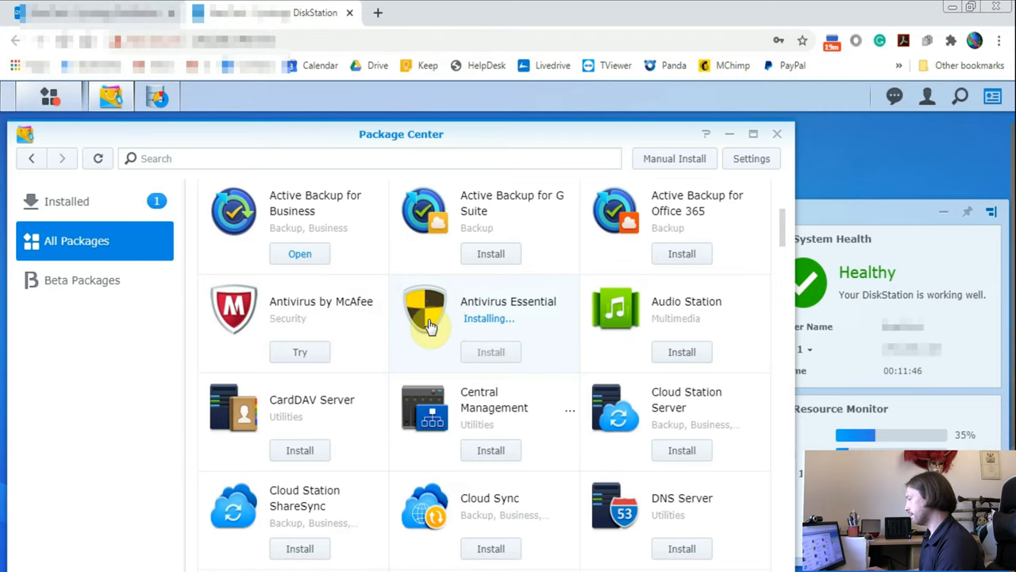
- Read the Central Management System details, then list installed packages including Antivirus Essential
{"action": "left_click", "coordinate": [493, 400]}
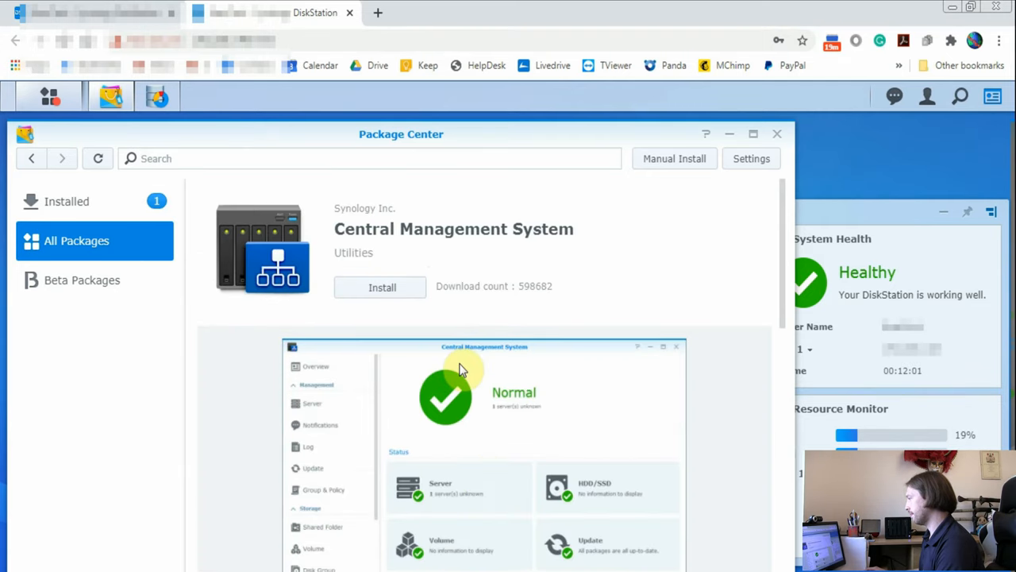
{"action": "scroll", "scroll_direction": "down", "scroll_amount": 3}
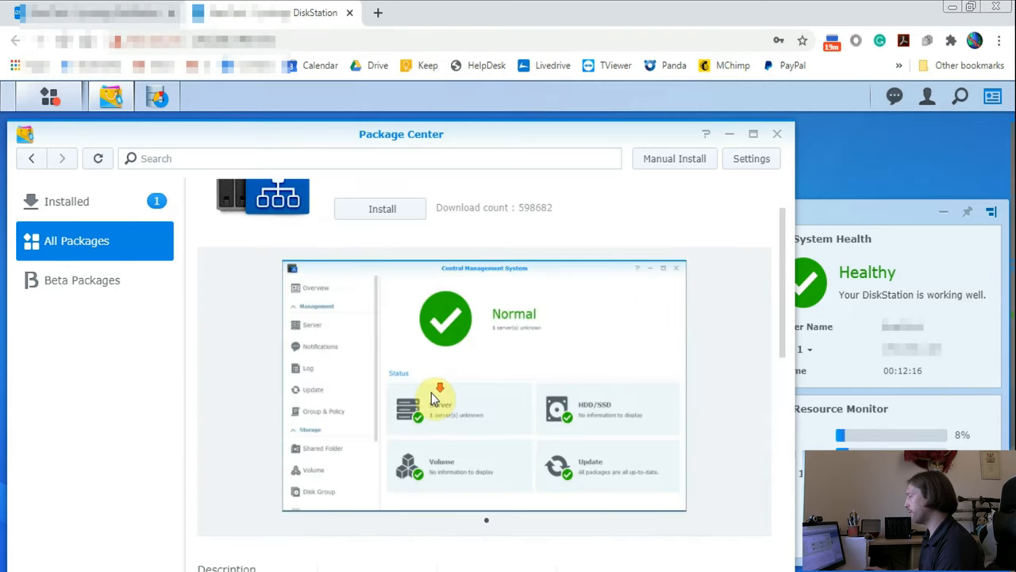
{"action": "scroll", "scroll_direction": "down", "scroll_amount": 3}
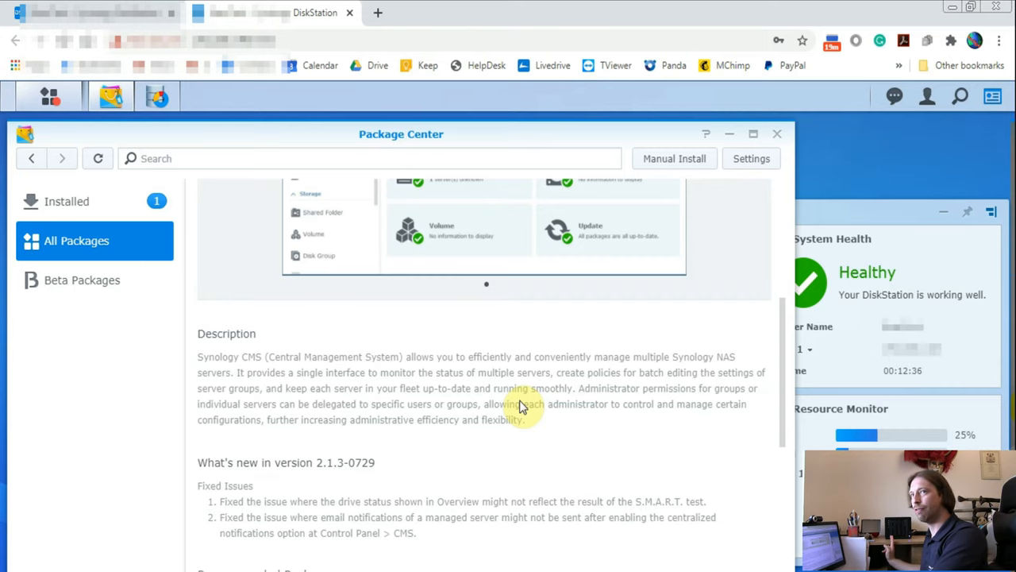
{"action": "left_click", "coordinate": [67, 201]}
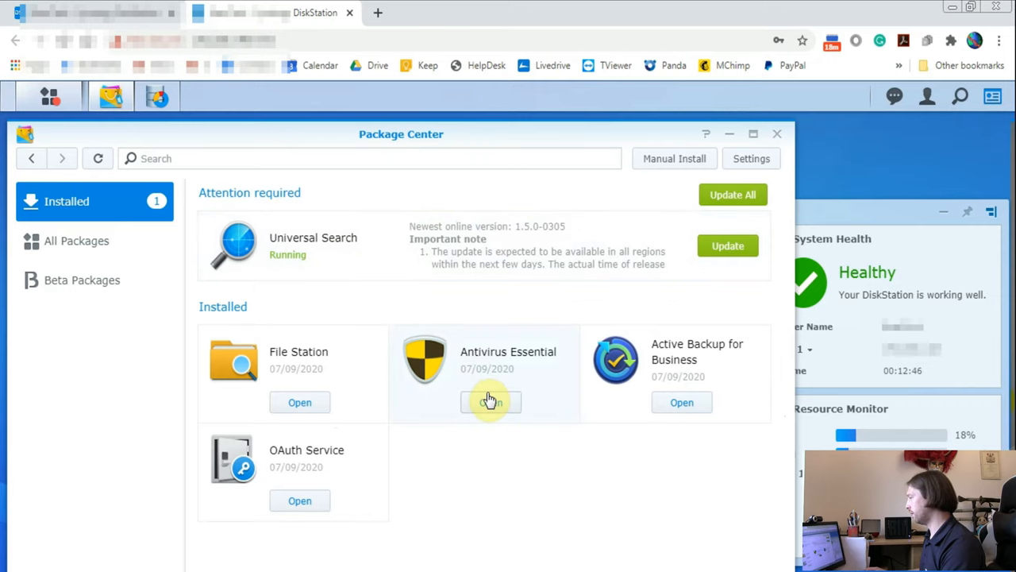
- Launch Antivirus Essential to show its Overview with full, custom and system scan options
{"action": "left_click", "coordinate": [491, 402]}
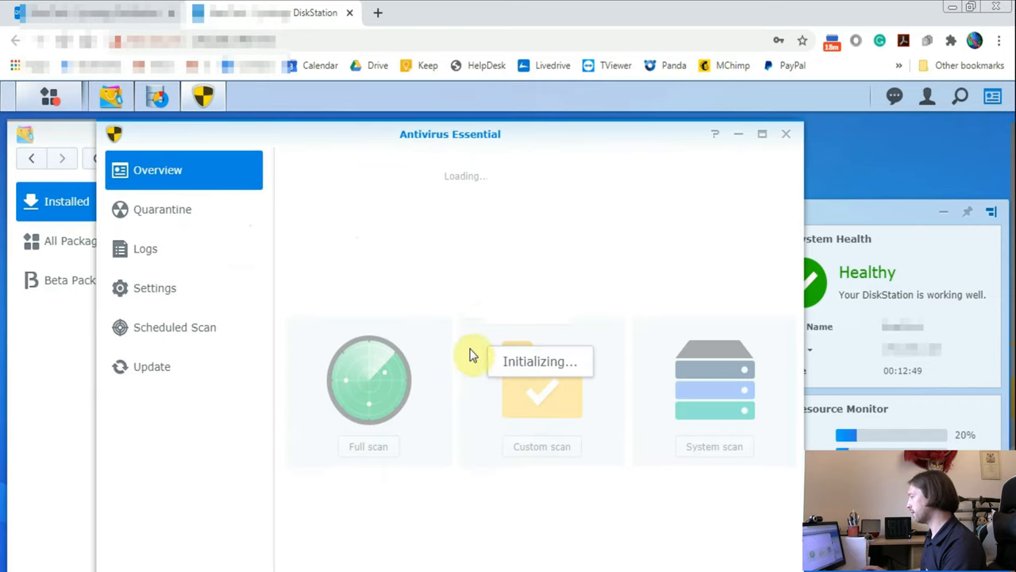
{"action": "mouse_move", "coordinate": [479, 364]}
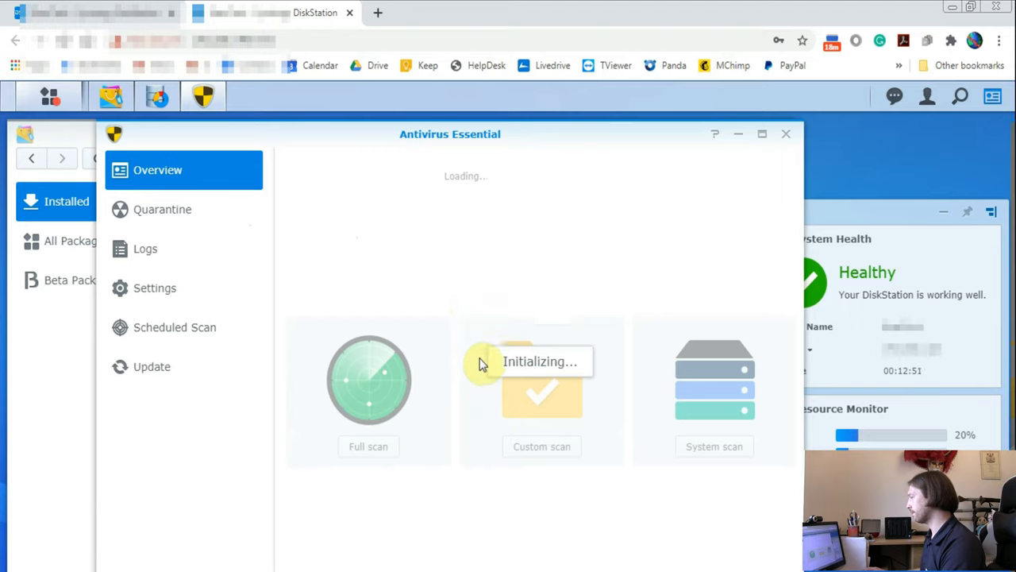
{"action": "mouse_move", "coordinate": [455, 389]}
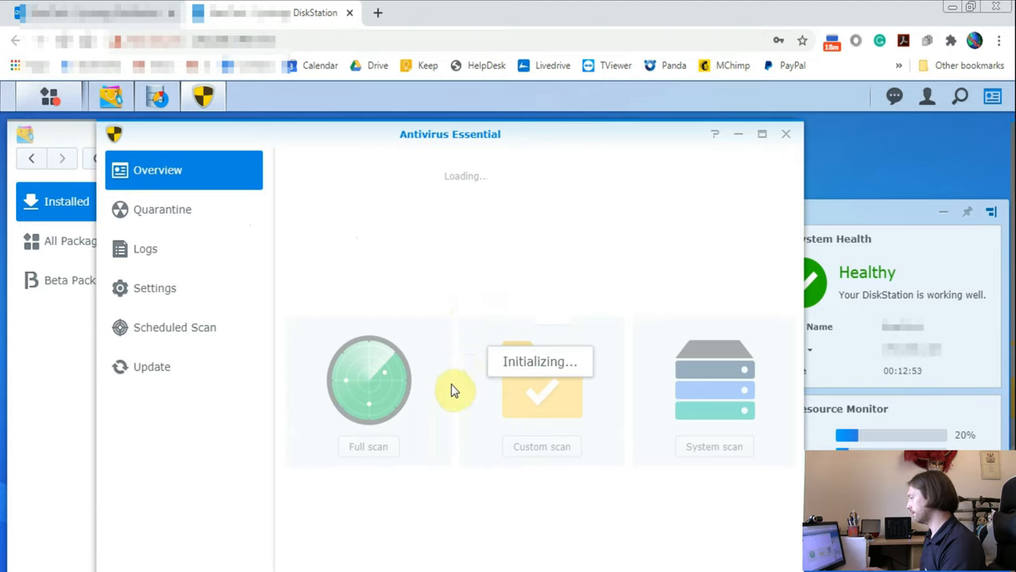
{"action": "mouse_move", "coordinate": [208, 304]}
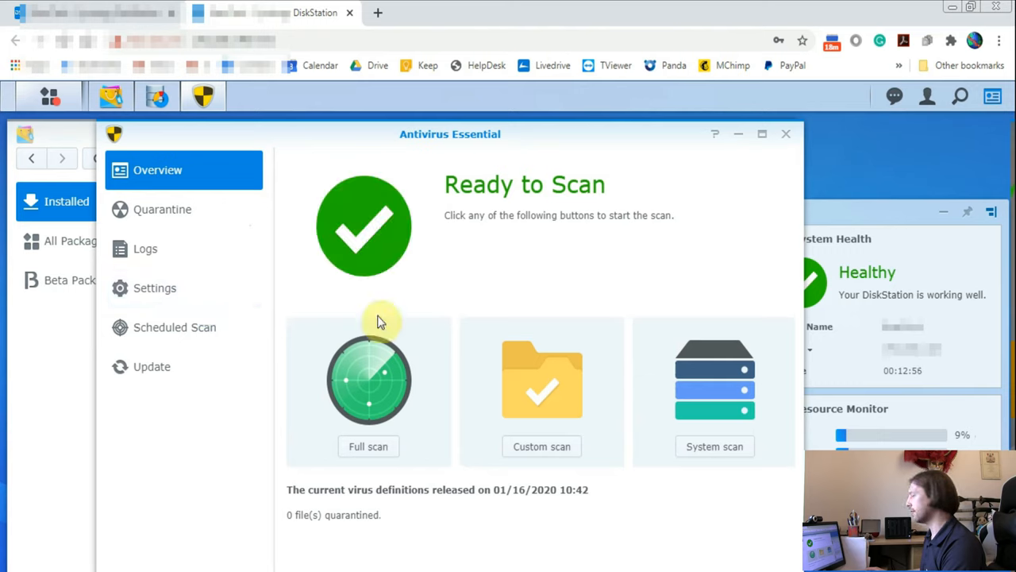
{"action": "mouse_move", "coordinate": [469, 348]}
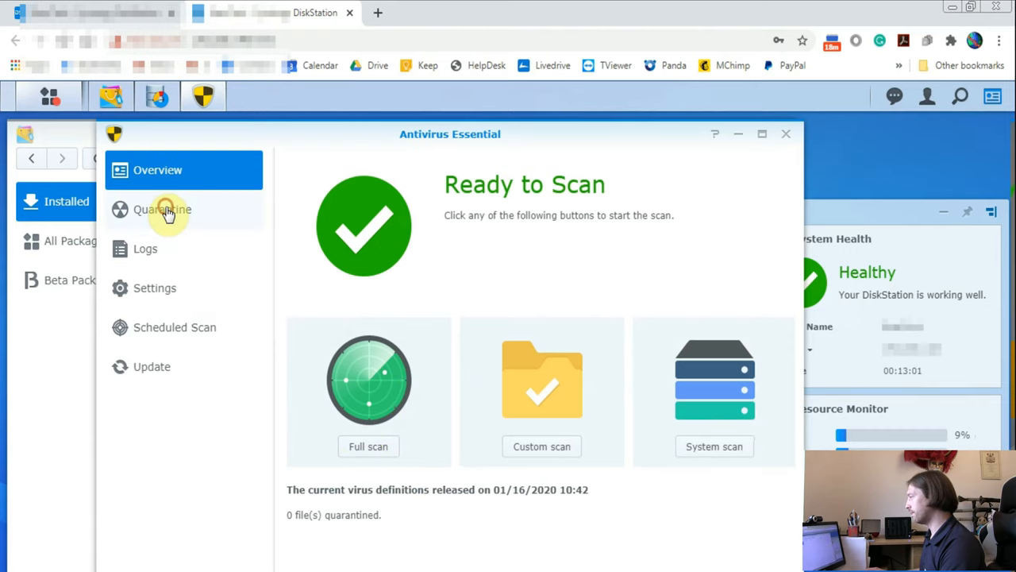
- Browse the antivirus Logs and Settings pages, ending on the empty Scheduled Scan list
{"action": "left_click", "coordinate": [145, 249]}
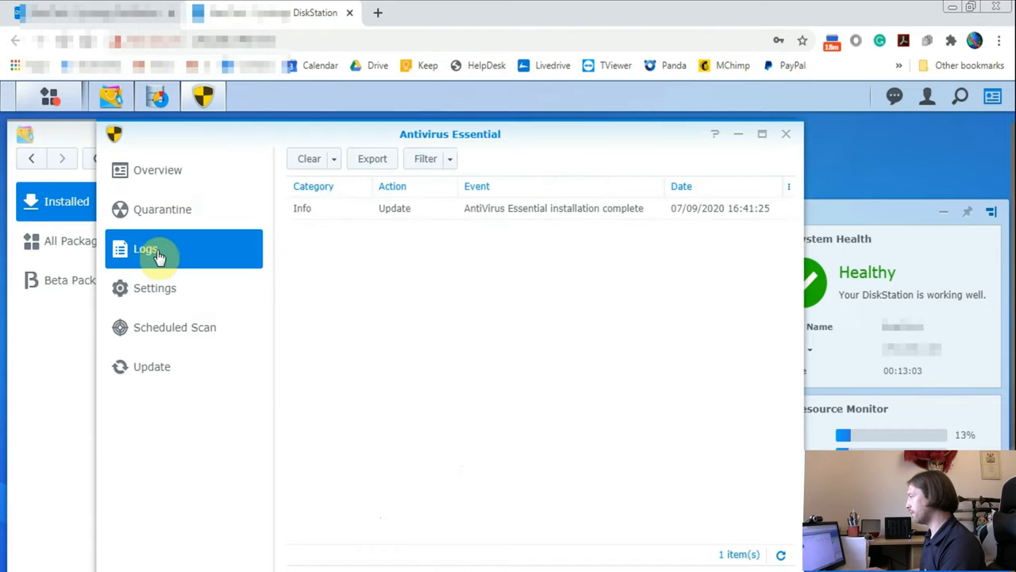
{"action": "left_click", "coordinate": [154, 287]}
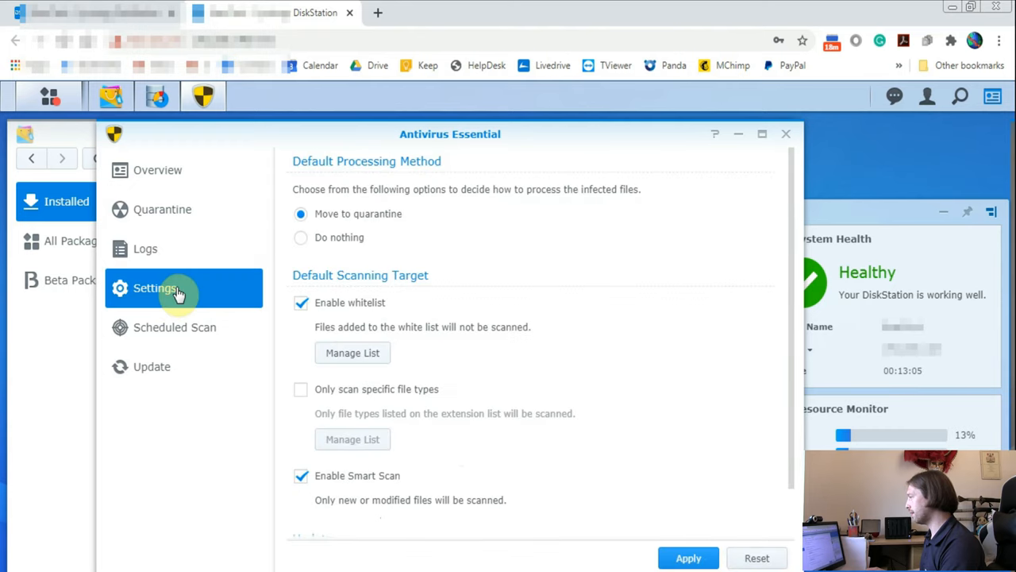
{"action": "scroll", "scroll_direction": "down", "scroll_amount": 3}
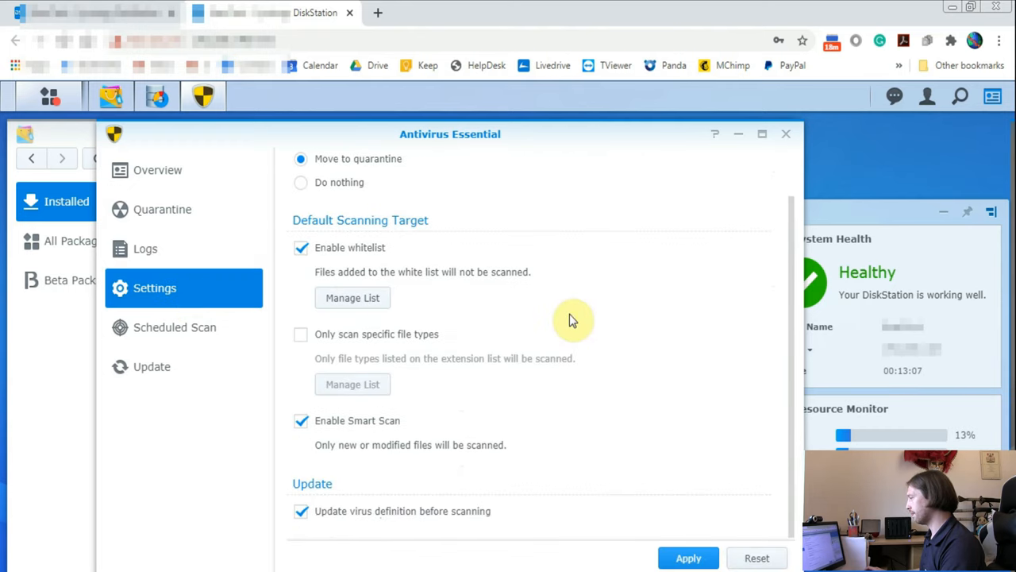
{"action": "left_click", "coordinate": [175, 327]}
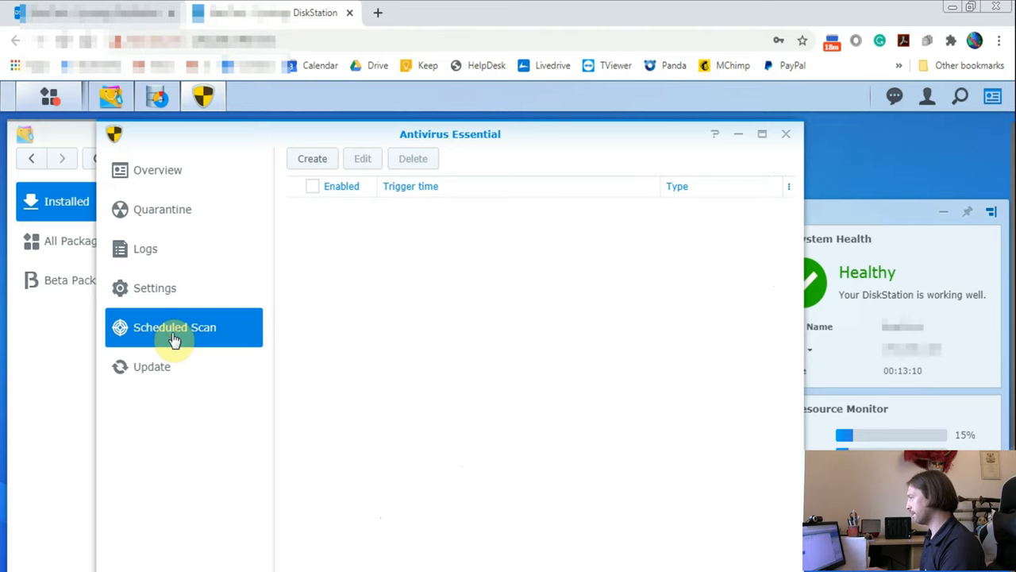
- Create a scheduled full scan running Sundays at 00:00
{"action": "left_click", "coordinate": [312, 158]}
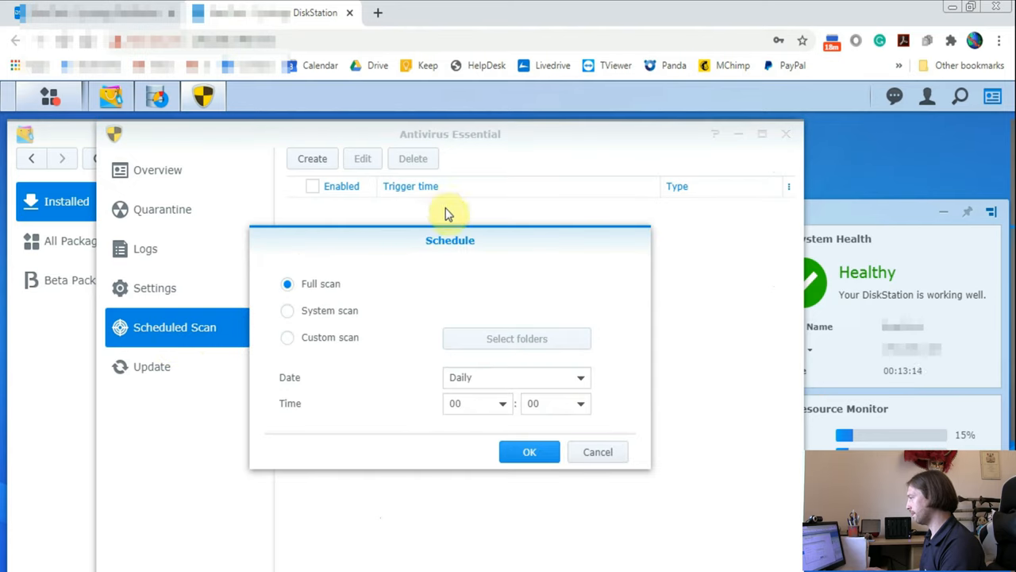
{"action": "left_click", "coordinate": [579, 378]}
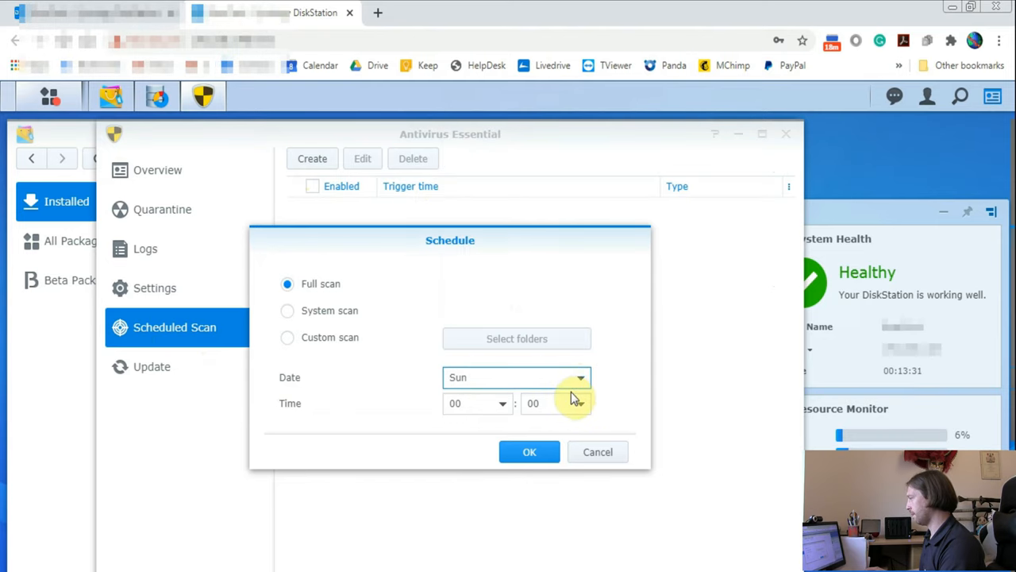
{"action": "left_click", "coordinate": [530, 451]}
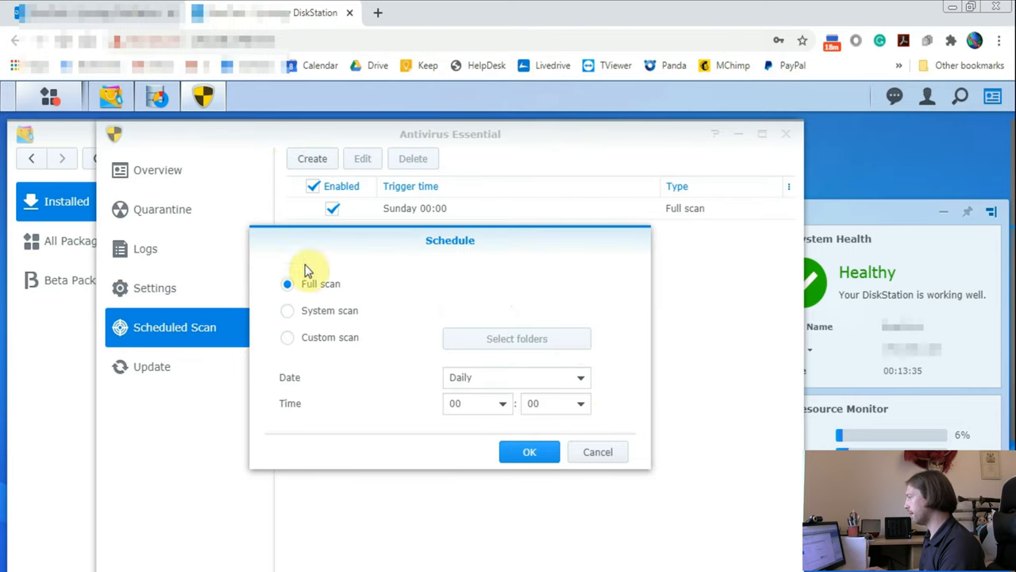
{"action": "mouse_move", "coordinate": [288, 310]}
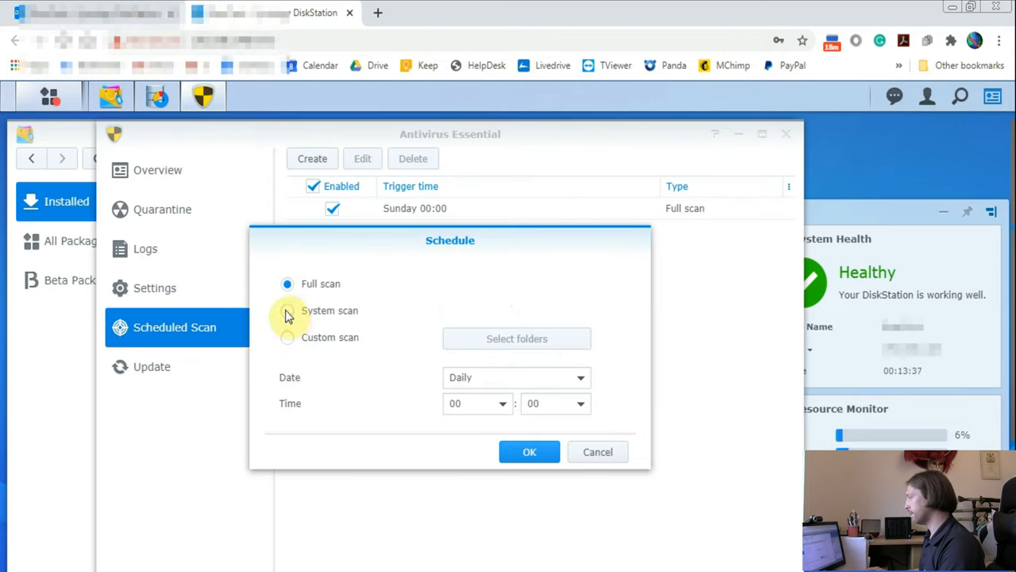
- Create a scheduled system scan running Monday, Wednesday and Friday at 00:00
{"action": "left_click", "coordinate": [287, 310]}
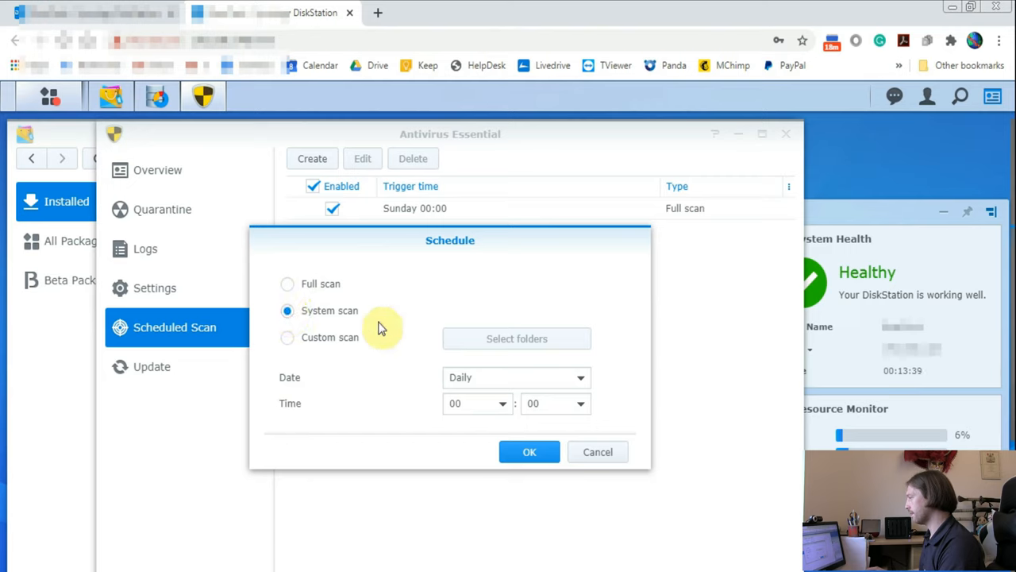
{"action": "left_click", "coordinate": [481, 329]}
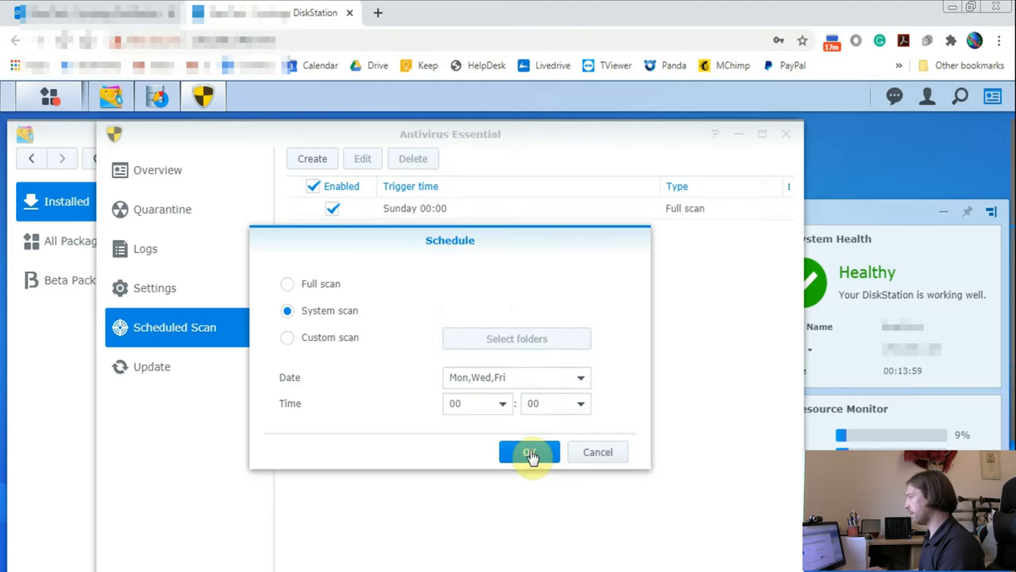
{"action": "left_click", "coordinate": [530, 451]}
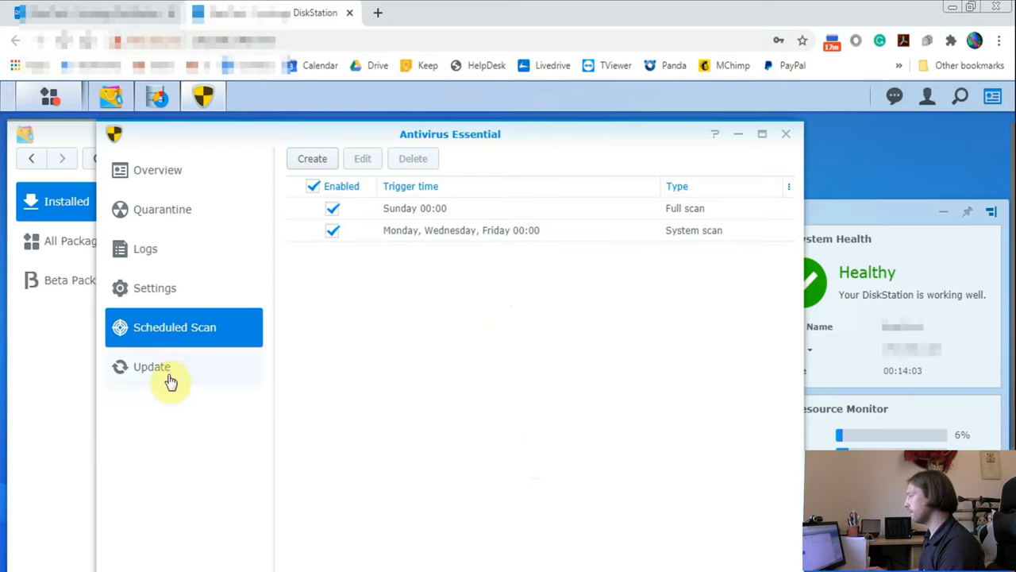
- Update the virus definitions from the Update page, replacing the 01/16/2020 set
{"action": "left_click", "coordinate": [152, 366]}
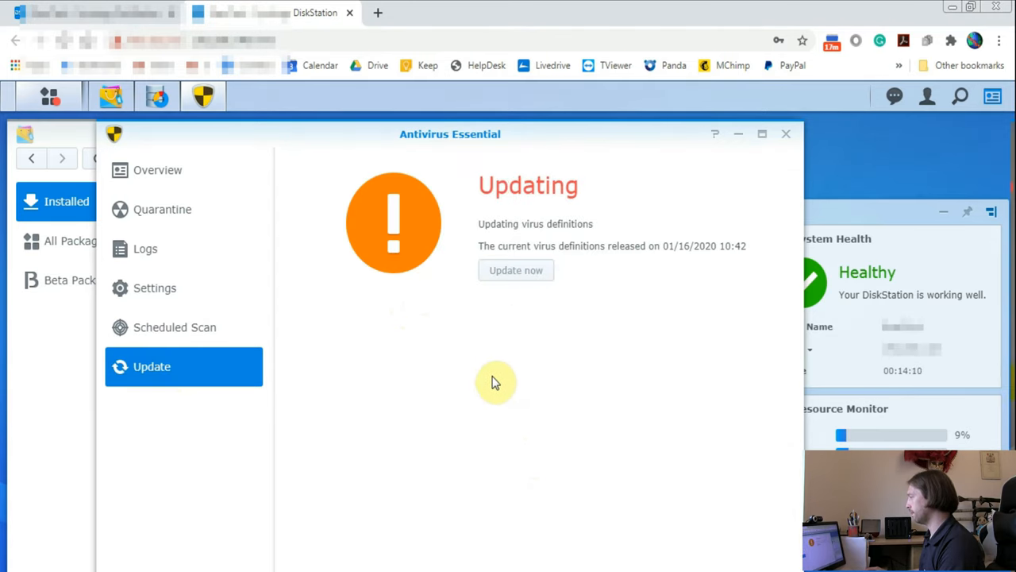
{"action": "mouse_move", "coordinate": [530, 363]}
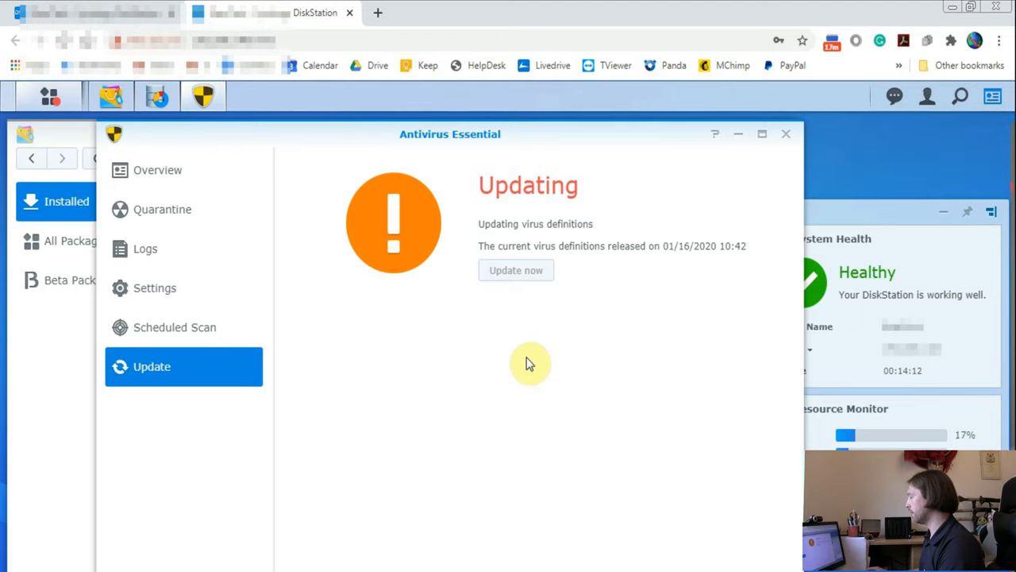
{"action": "mouse_move", "coordinate": [696, 201]}
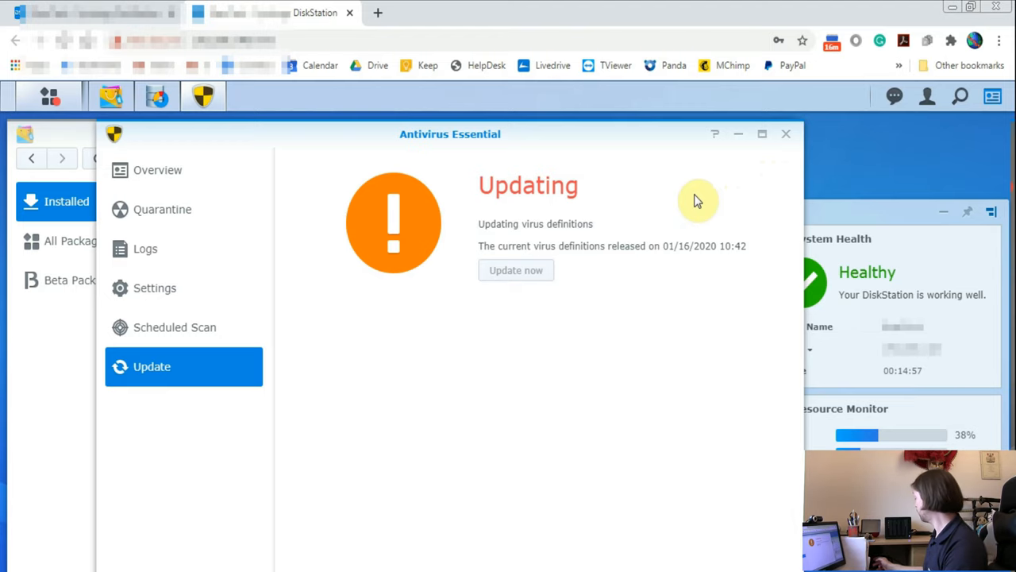
{"action": "mouse_move", "coordinate": [740, 133]}
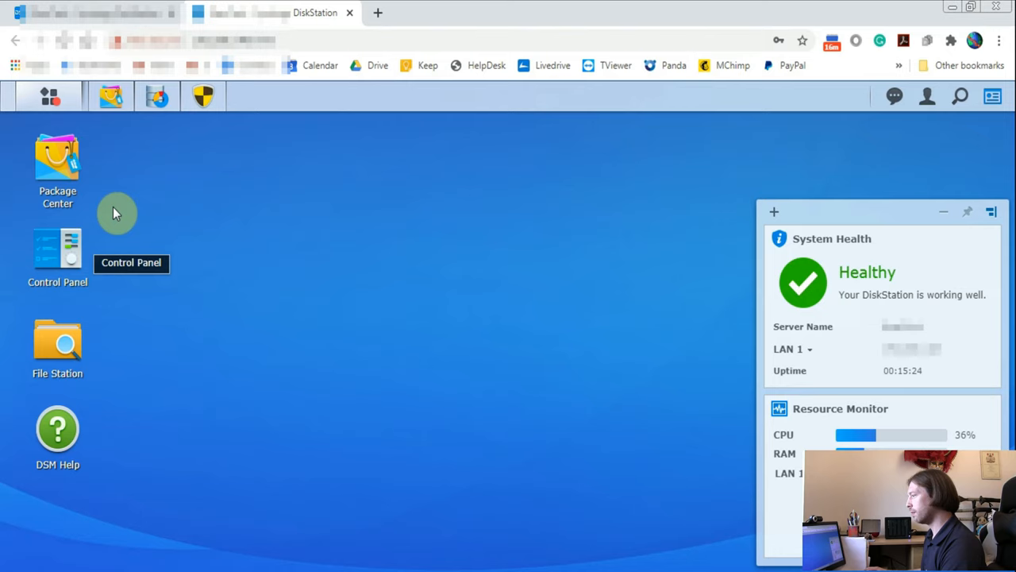
{"action": "mouse_move", "coordinate": [51, 251]}
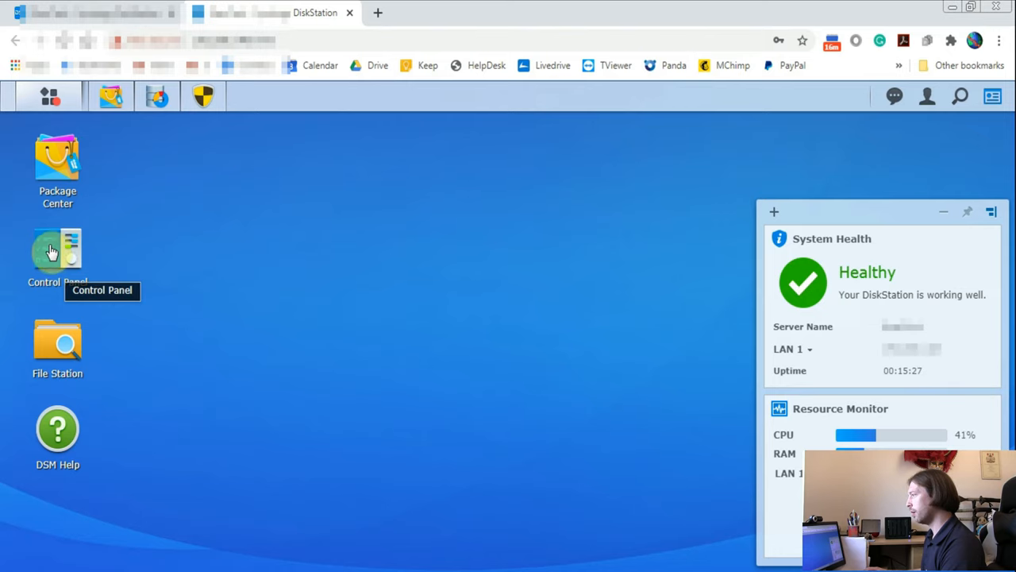
- Open Control Panel, view the User and Group lists, then the DHCP Server page
{"action": "double_click", "coordinate": [57, 250]}
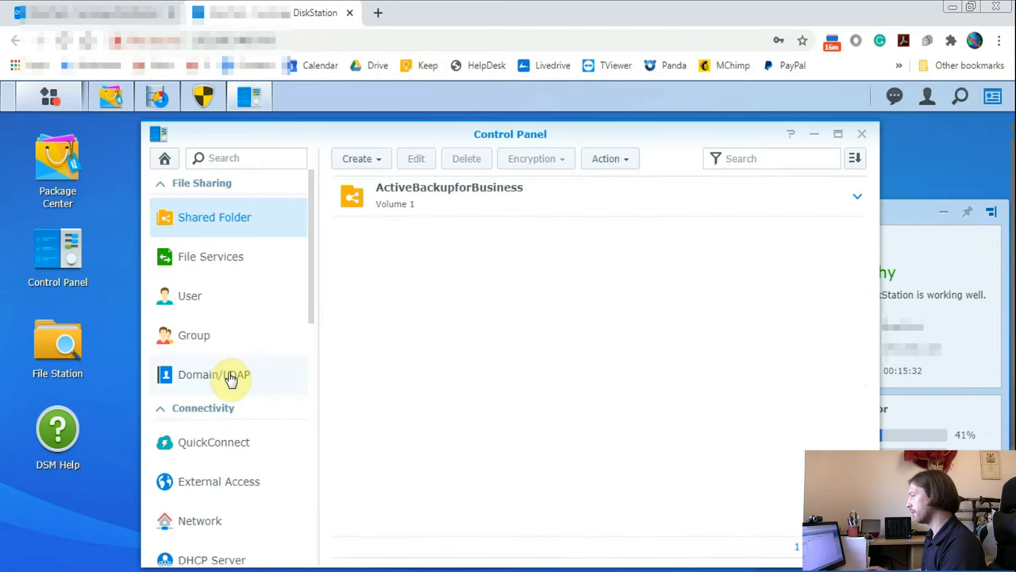
{"action": "mouse_move", "coordinate": [228, 368]}
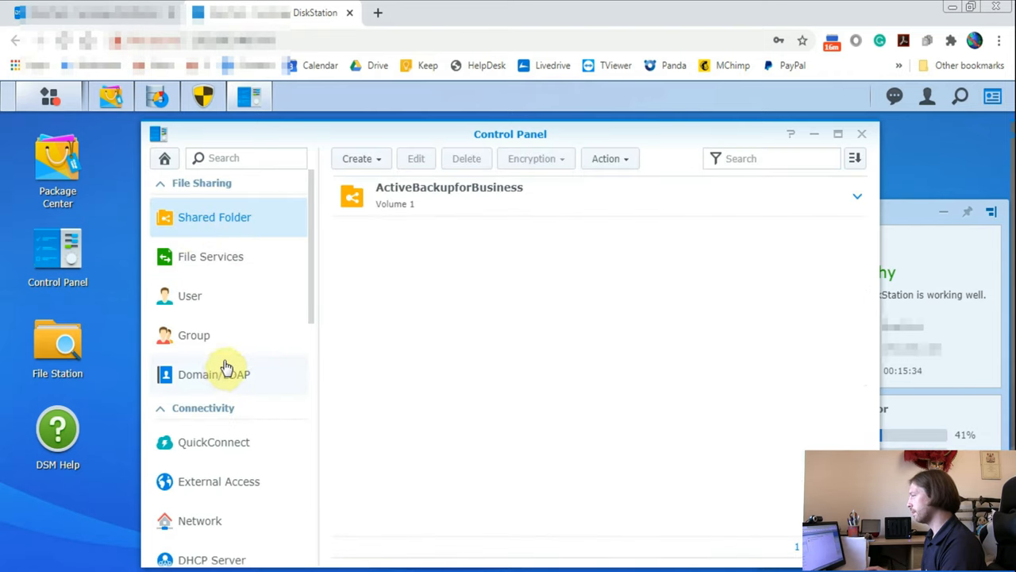
{"action": "left_click", "coordinate": [190, 296]}
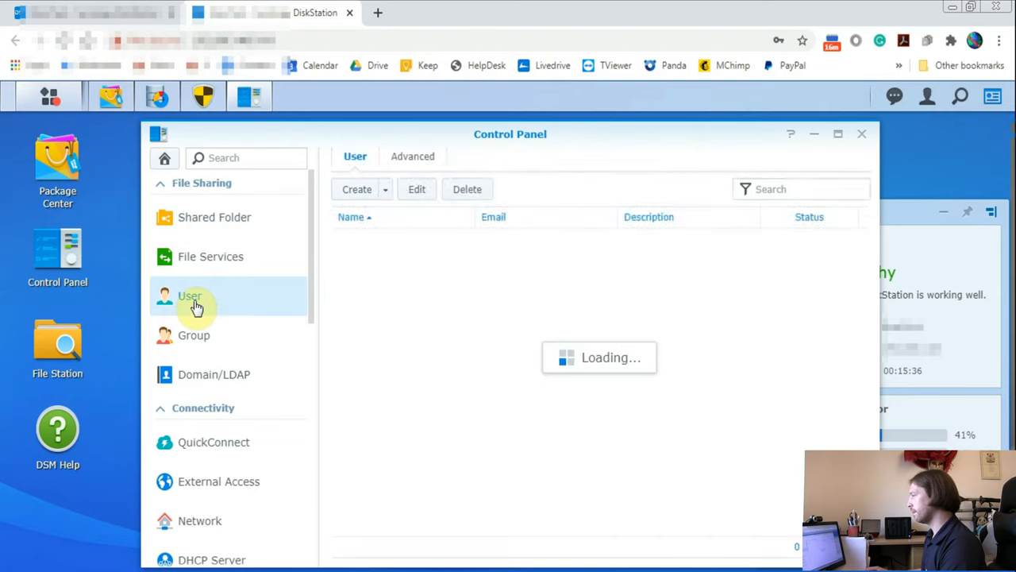
{"action": "left_click", "coordinate": [190, 295]}
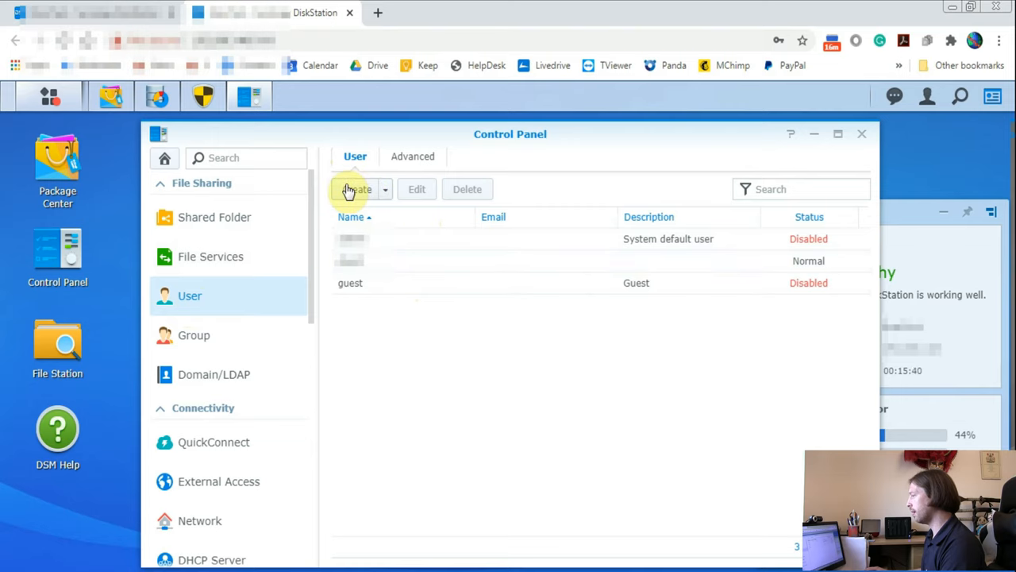
{"action": "left_click", "coordinate": [193, 335]}
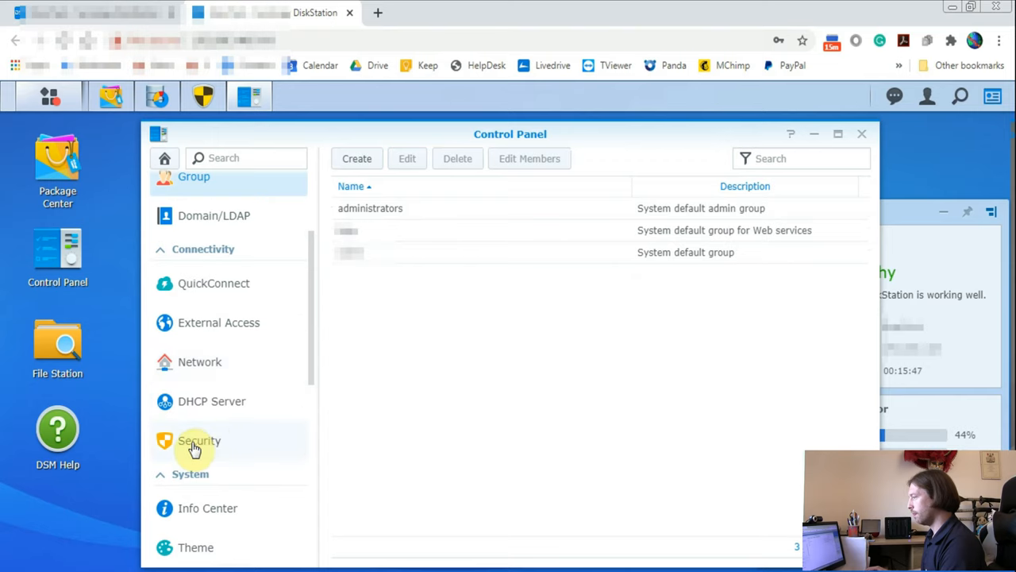
{"action": "left_click", "coordinate": [212, 401]}
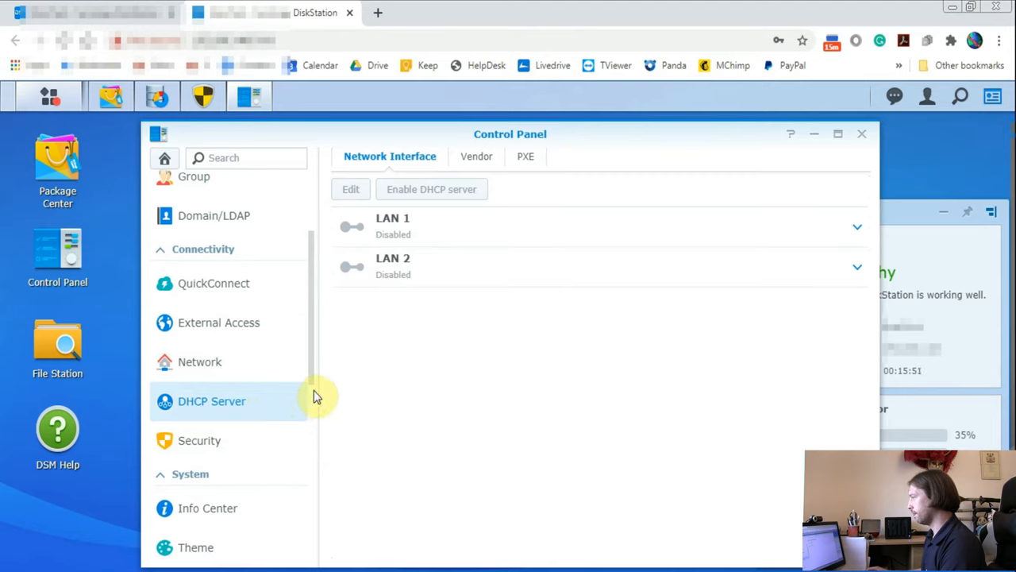
{"action": "mouse_move", "coordinate": [420, 231]}
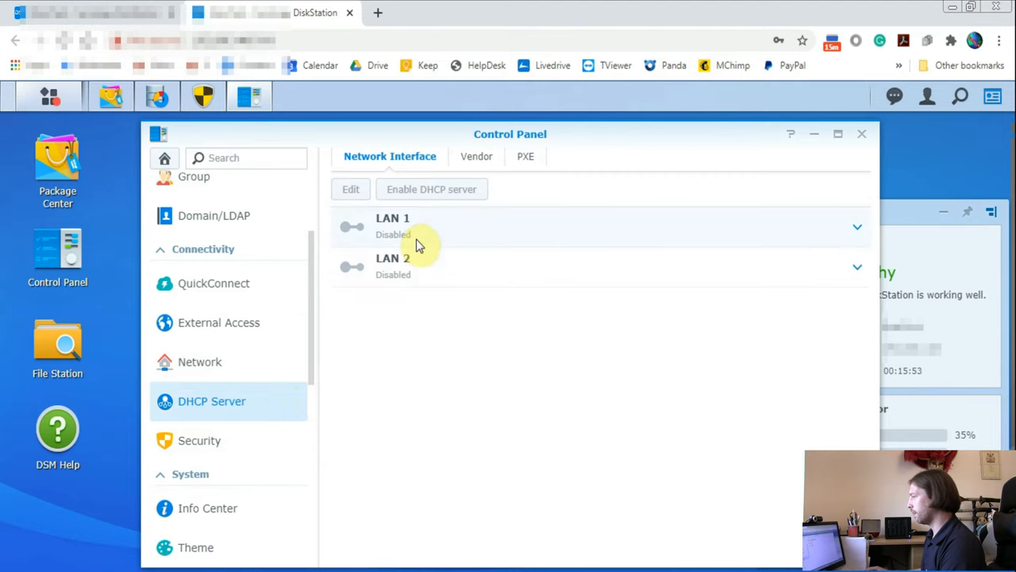
{"action": "mouse_move", "coordinate": [413, 246]}
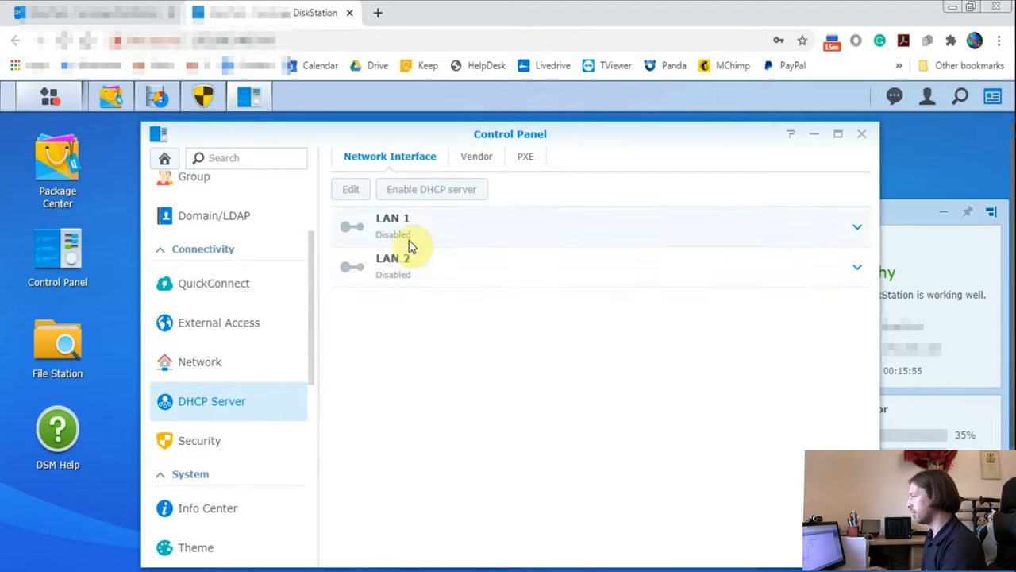
{"action": "mouse_move", "coordinate": [243, 371]}
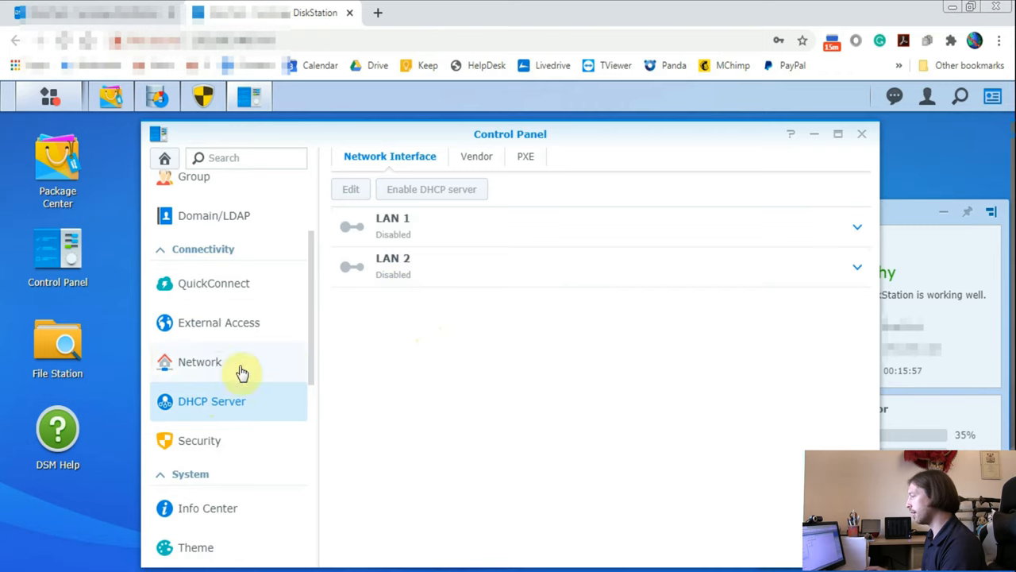
{"action": "left_click", "coordinate": [199, 361]}
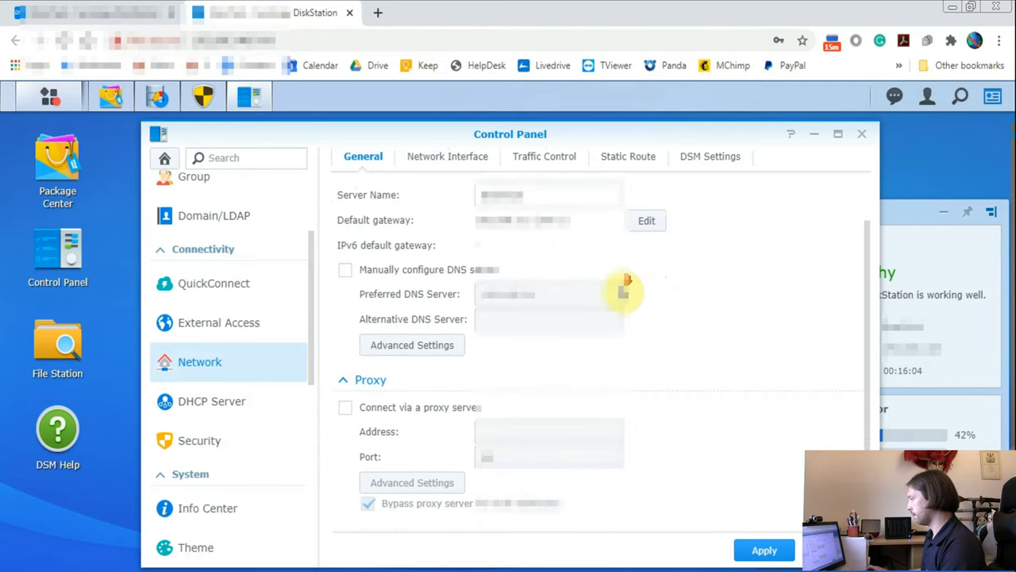
{"action": "left_click", "coordinate": [449, 155]}
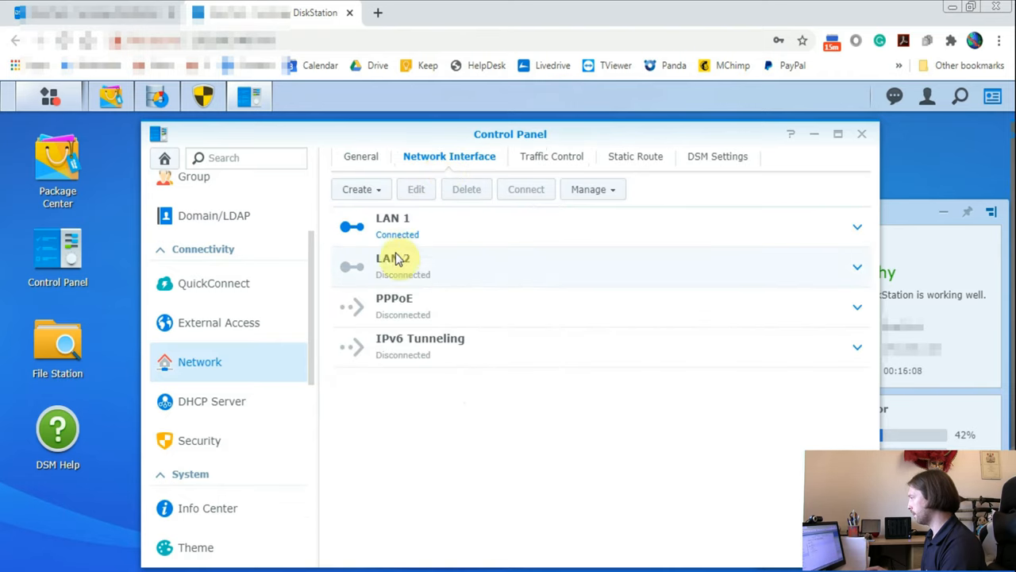
{"action": "left_click", "coordinate": [591, 189]}
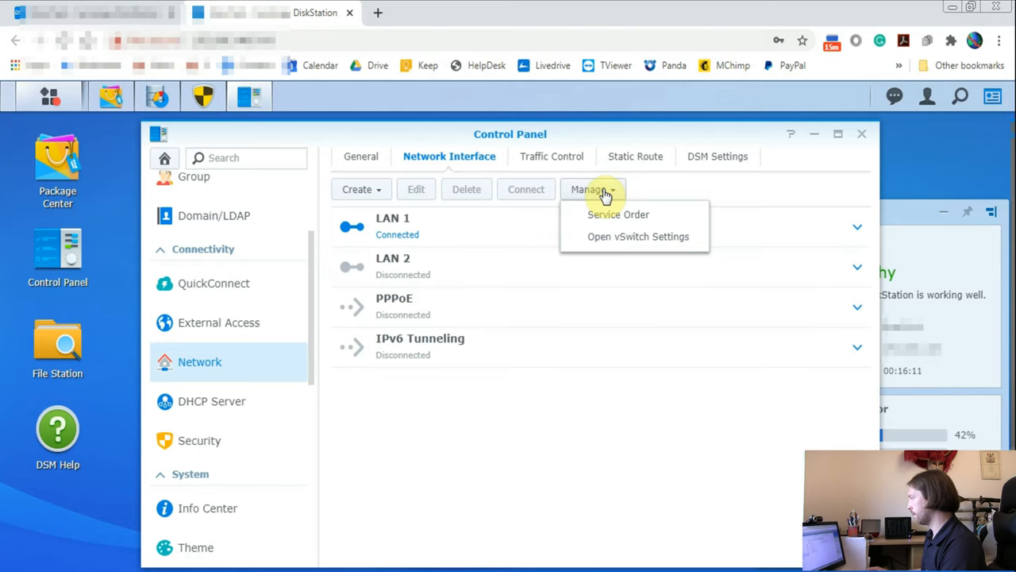
{"action": "mouse_move", "coordinate": [594, 205]}
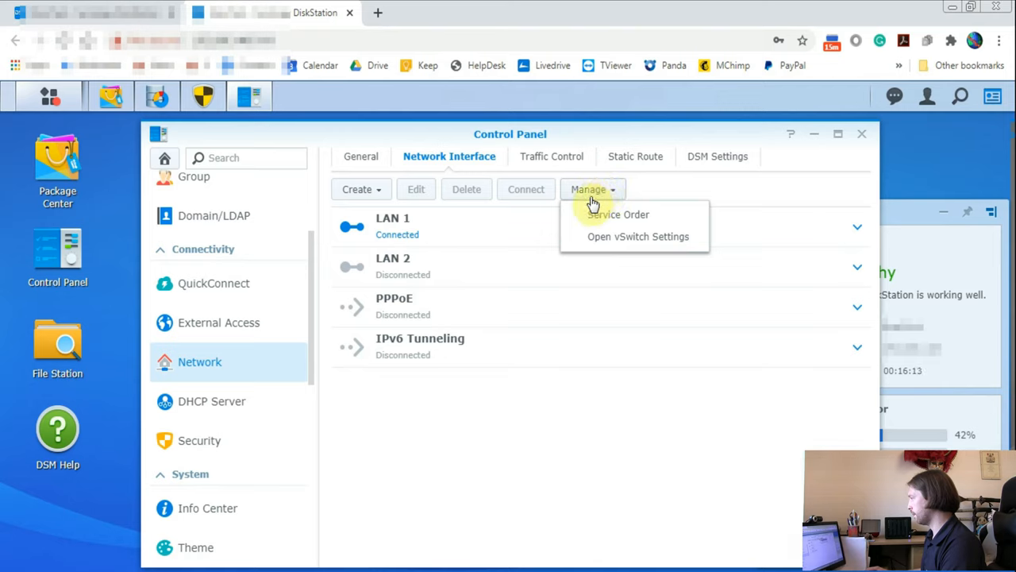
{"action": "left_click", "coordinate": [358, 189]}
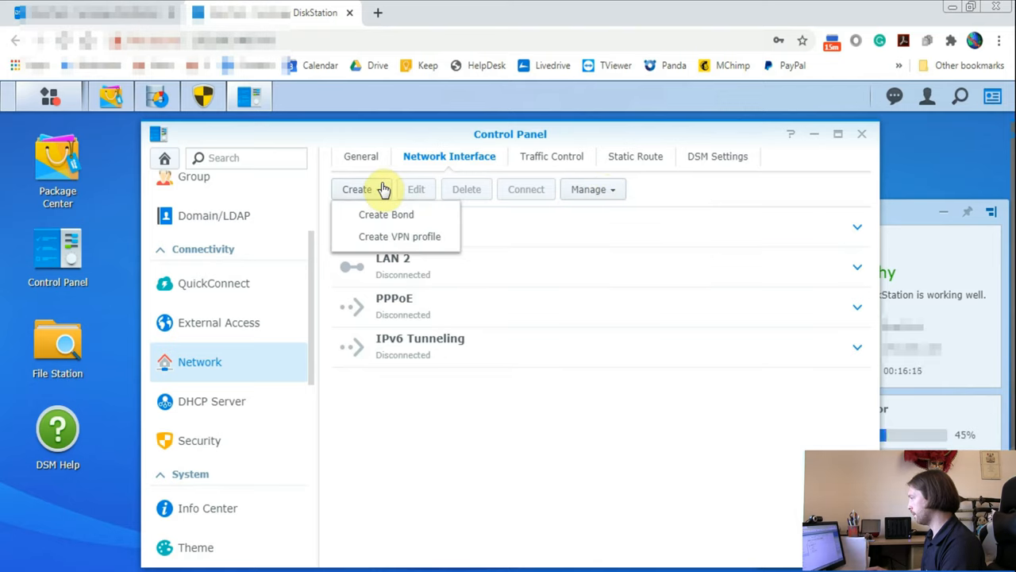
{"action": "left_click", "coordinate": [548, 432]}
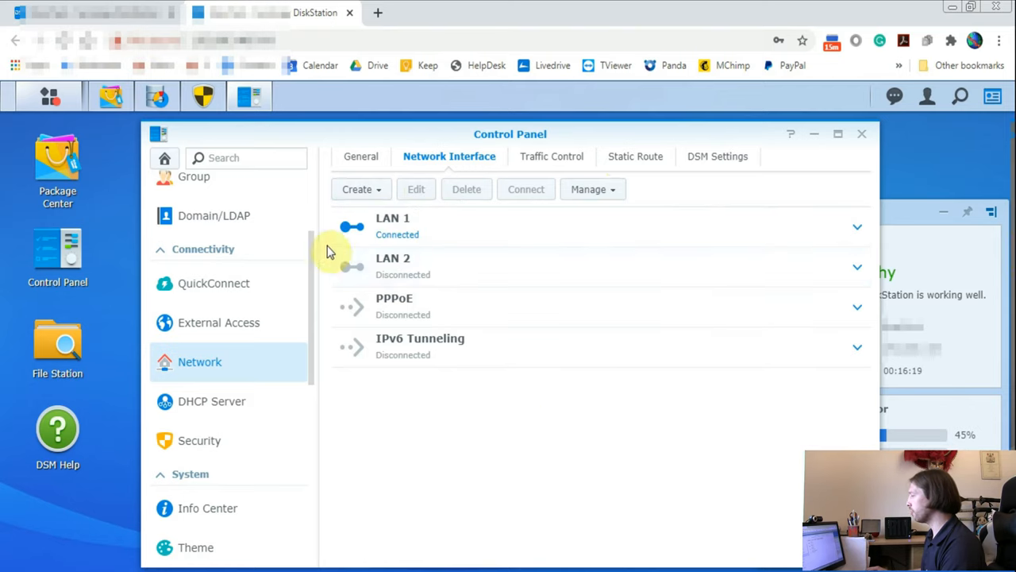
{"action": "mouse_move", "coordinate": [848, 247]}
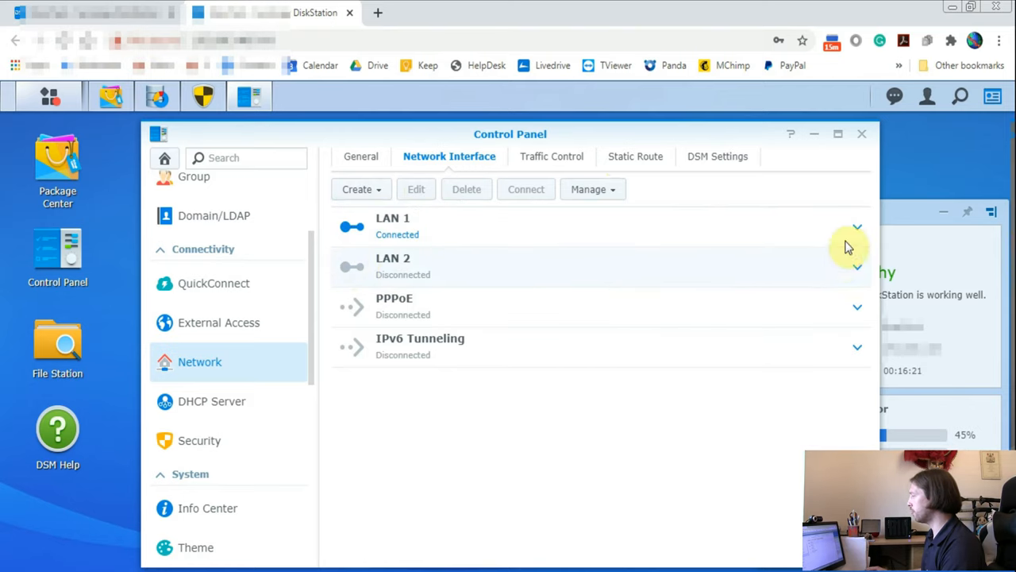
{"action": "left_click", "coordinate": [857, 227]}
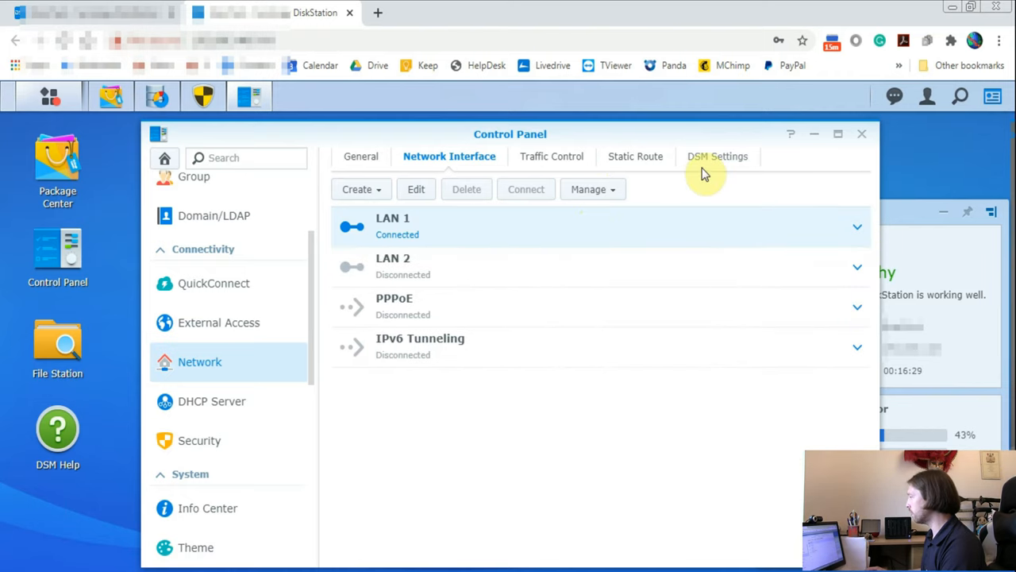
- Show Network's DSM Settings and toggle the HTTPS redirect on, then back off
{"action": "left_click", "coordinate": [717, 156]}
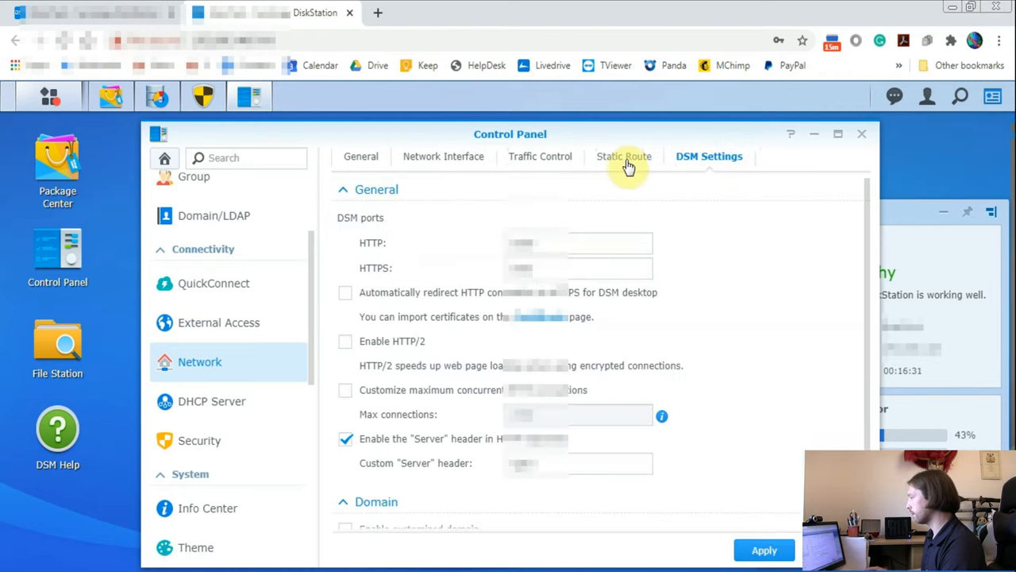
{"action": "mouse_move", "coordinate": [735, 258]}
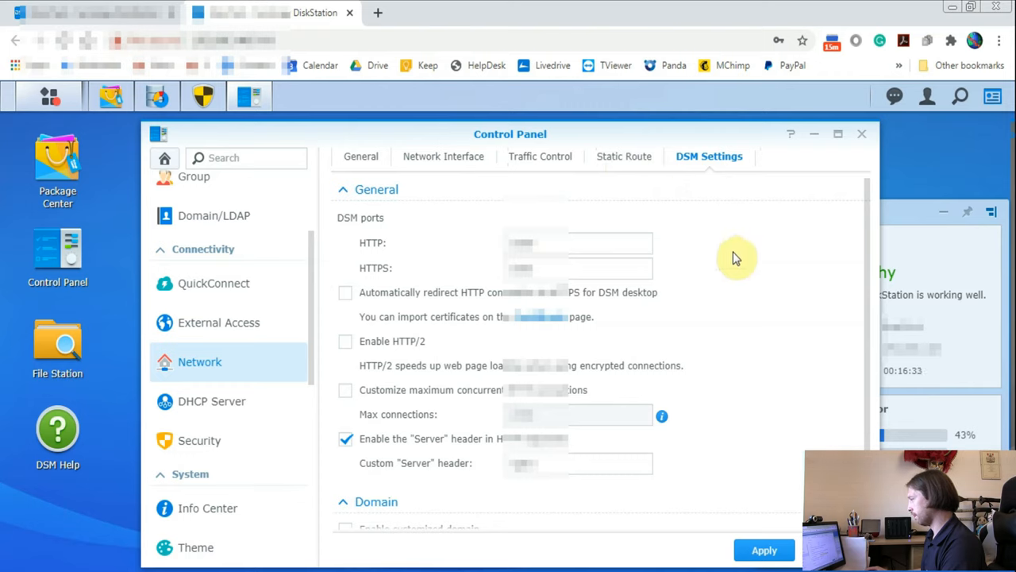
{"action": "mouse_move", "coordinate": [734, 261]}
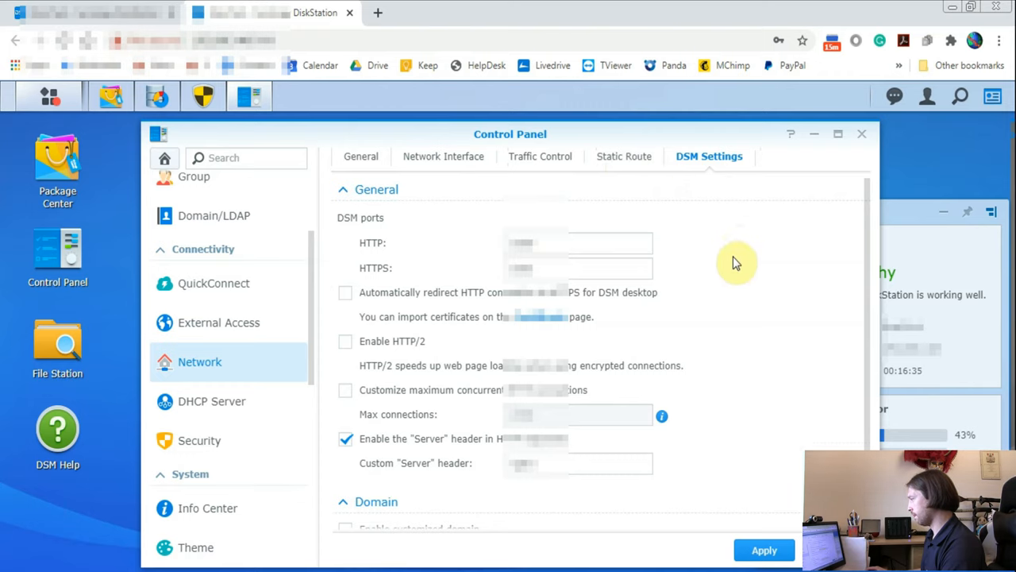
{"action": "scroll", "scroll_direction": "down", "scroll_amount": 3}
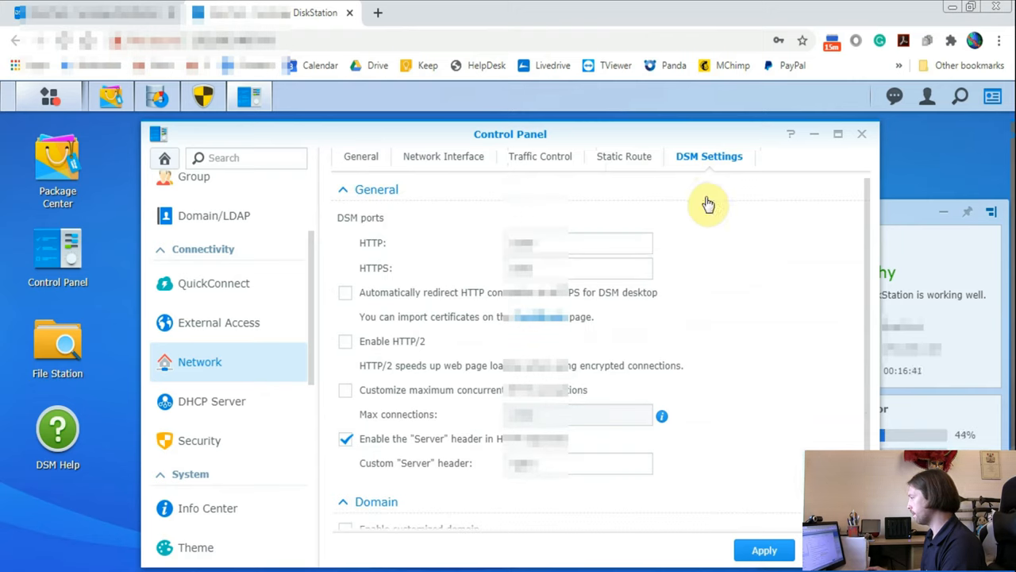
{"action": "mouse_move", "coordinate": [459, 304]}
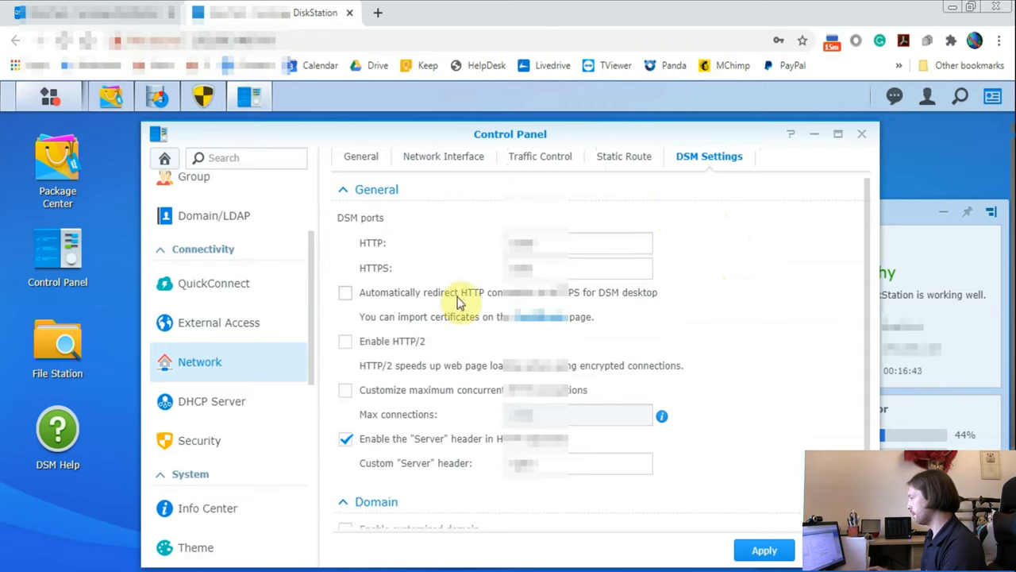
{"action": "mouse_move", "coordinate": [683, 304]}
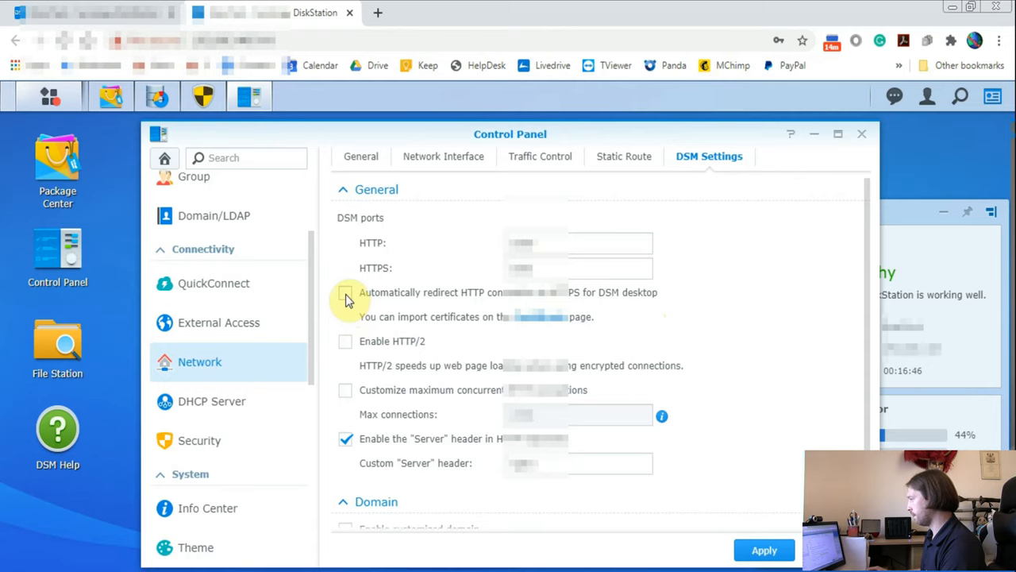
{"action": "left_click", "coordinate": [345, 292]}
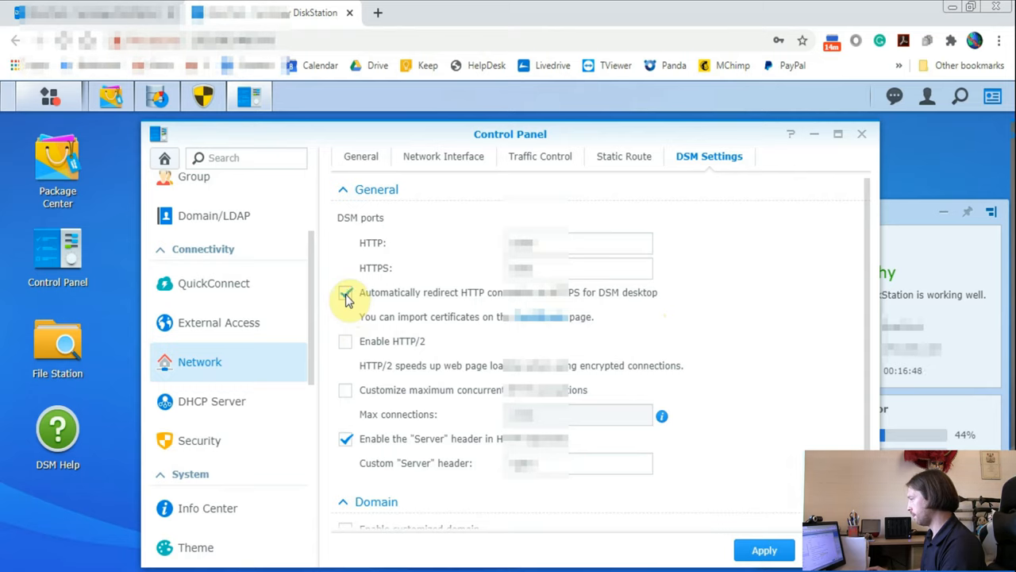
{"action": "left_click", "coordinate": [345, 292]}
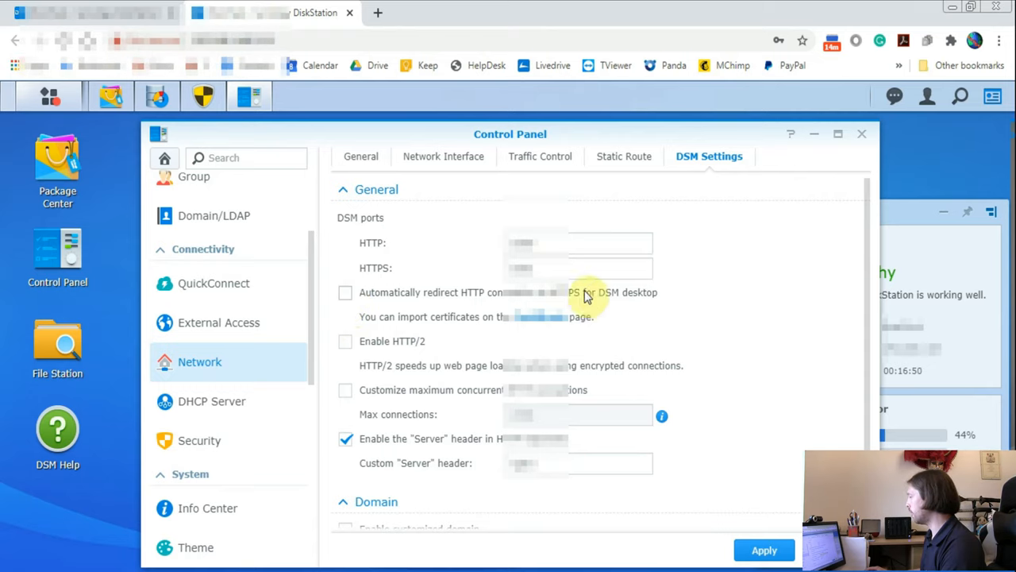
{"action": "mouse_move", "coordinate": [670, 435]}
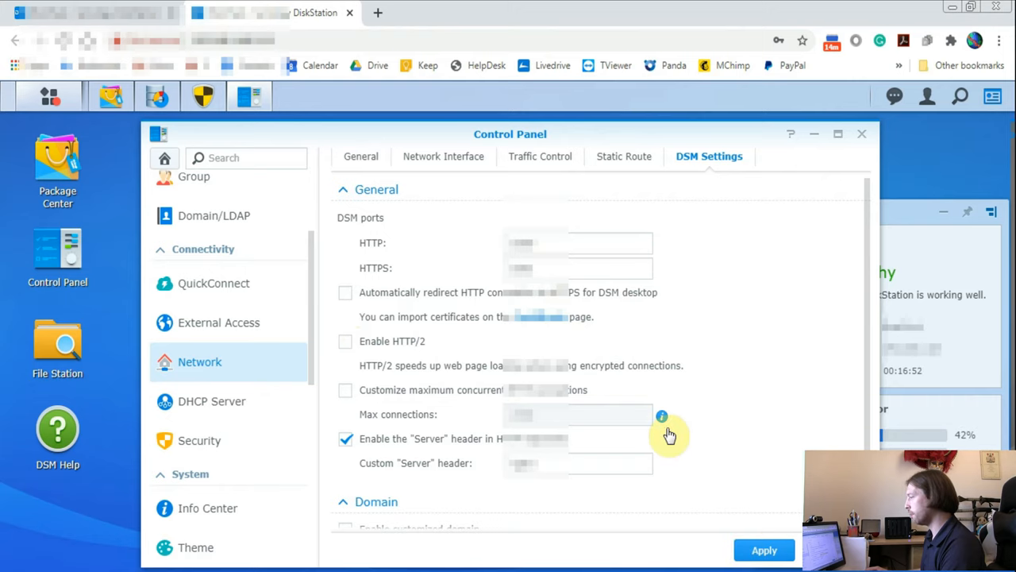
- Enable the firewall on the Security page's Firewall tab and apply the setting
{"action": "left_click", "coordinate": [199, 441]}
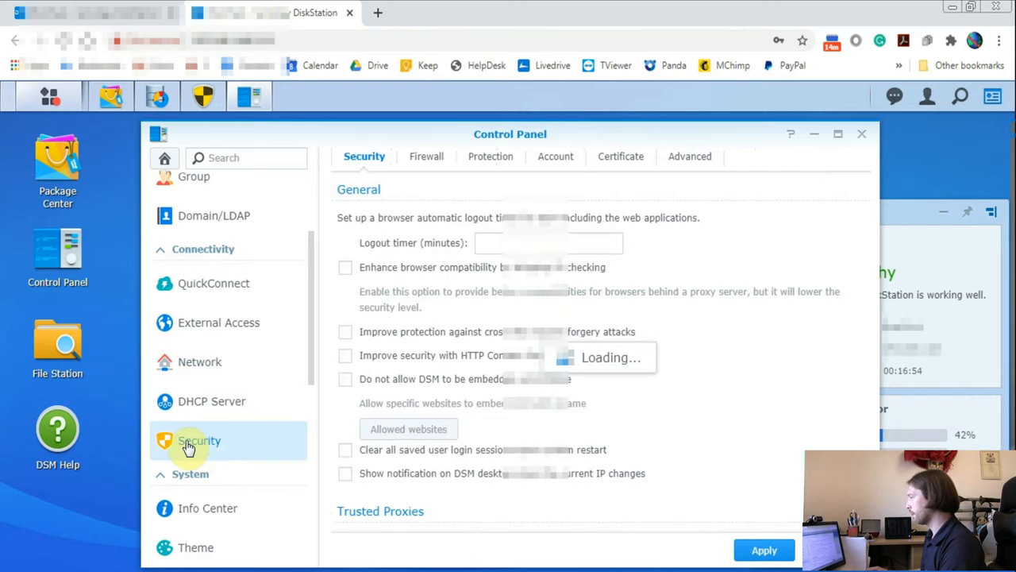
{"action": "left_click", "coordinate": [199, 440]}
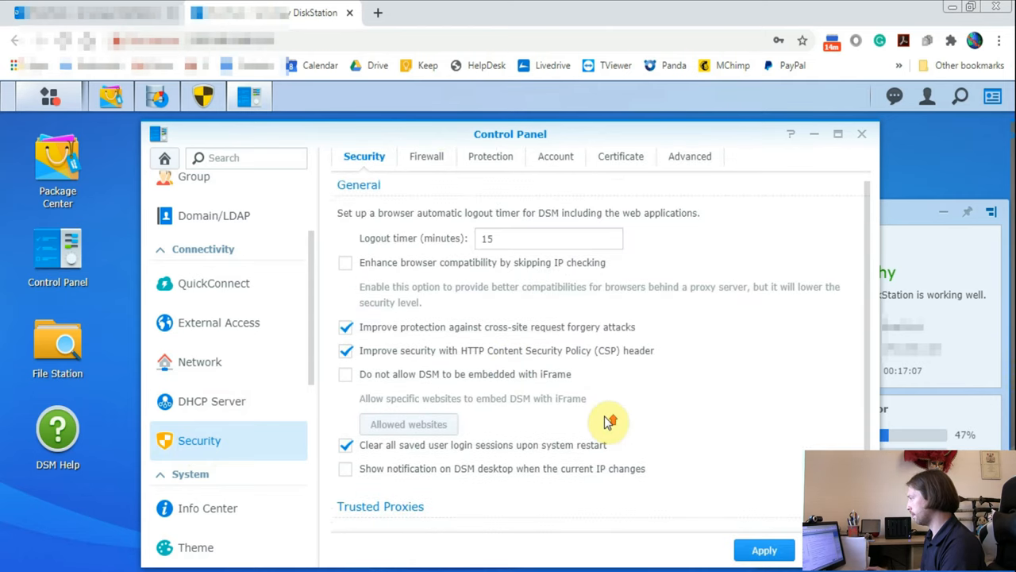
{"action": "left_click", "coordinate": [425, 156]}
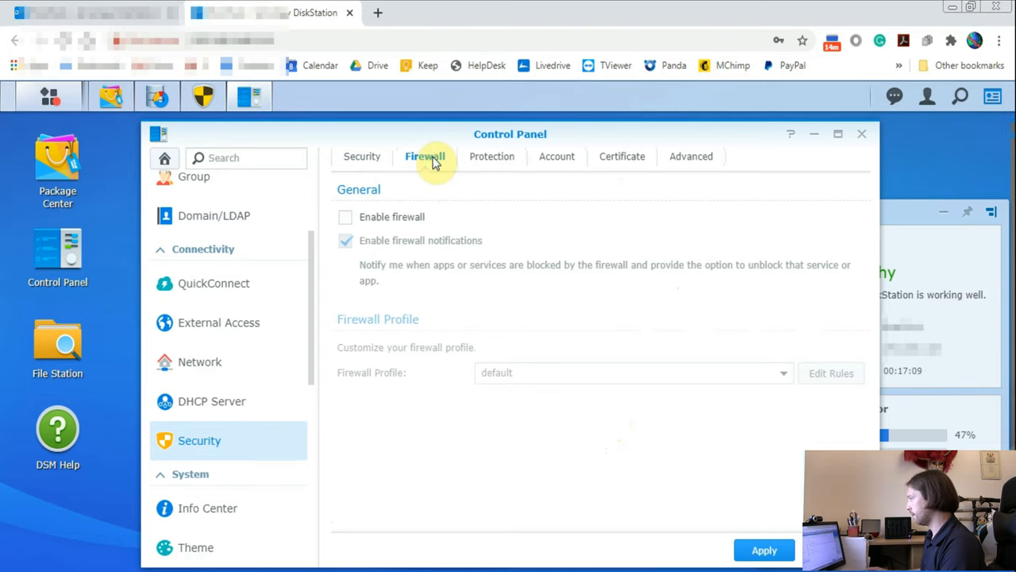
{"action": "left_click", "coordinate": [345, 217]}
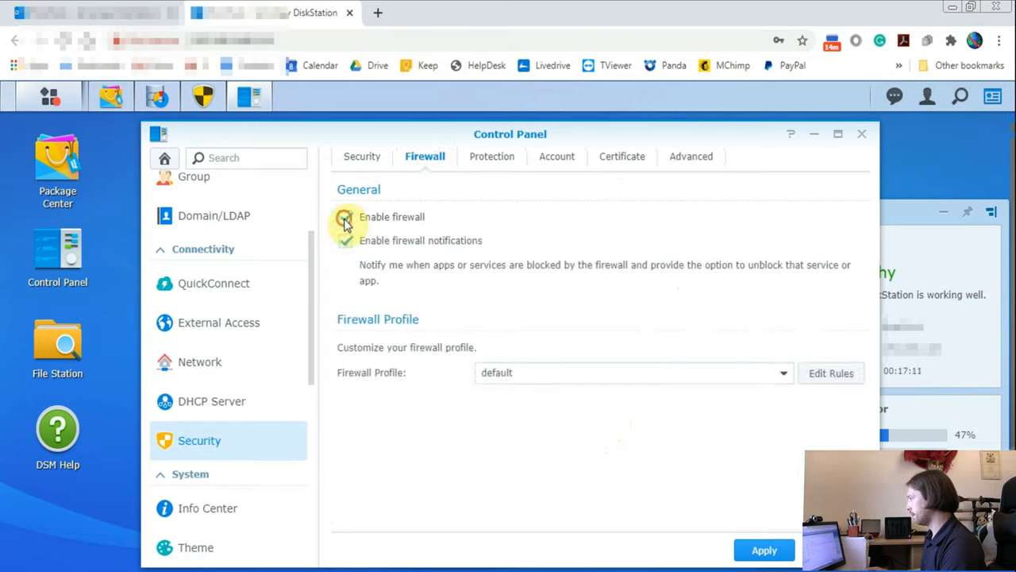
{"action": "left_click", "coordinate": [345, 217]}
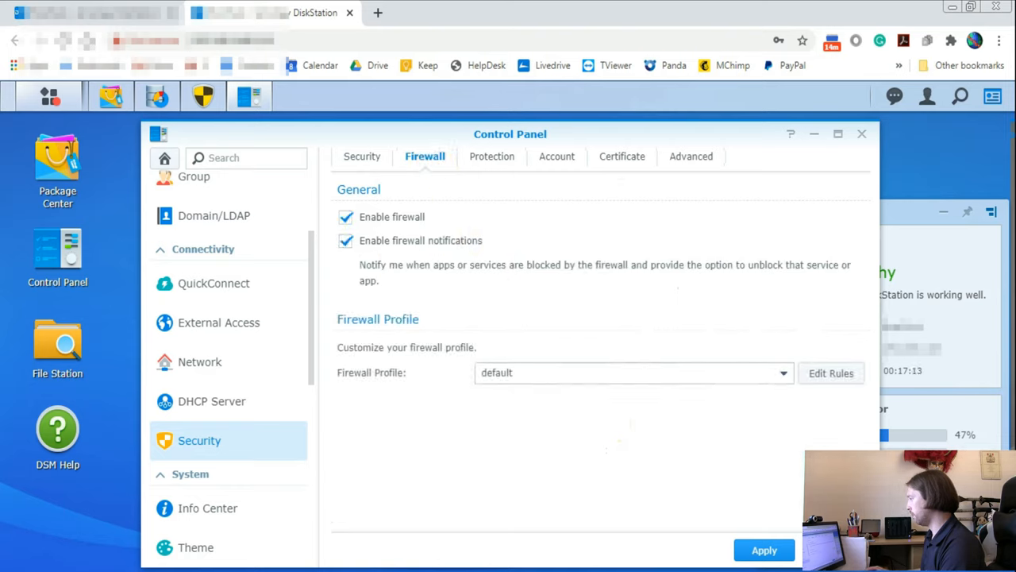
{"action": "left_click", "coordinate": [764, 549]}
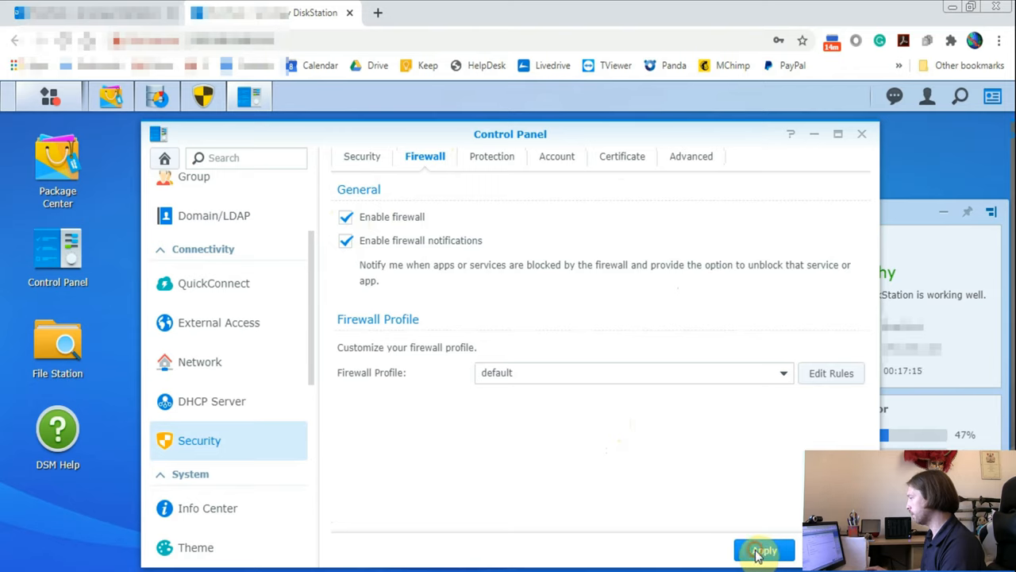
- Enable DoS protection for LAN 1 on the Protection tab and apply it
{"action": "left_click", "coordinate": [489, 155]}
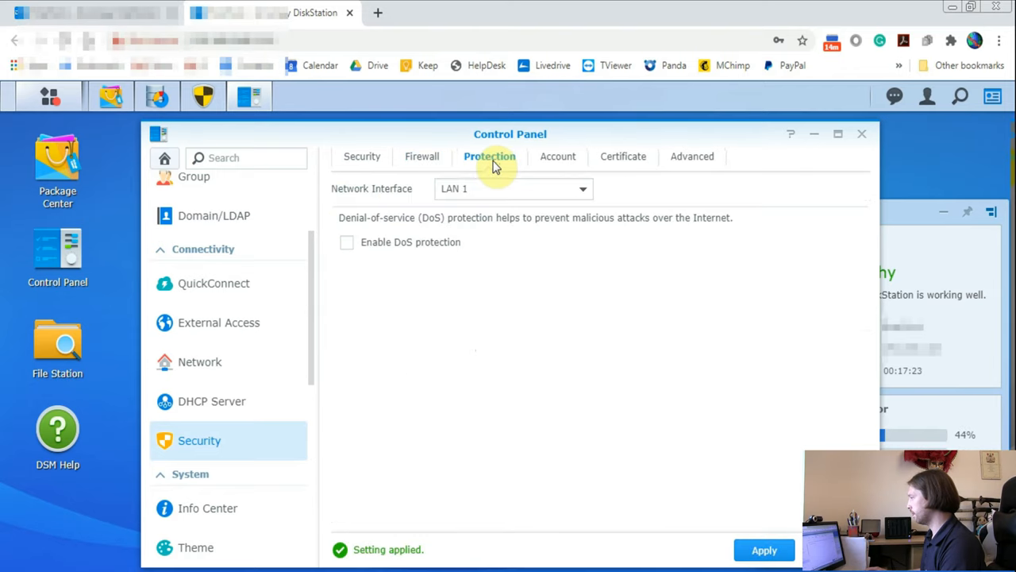
{"action": "mouse_move", "coordinate": [388, 242]}
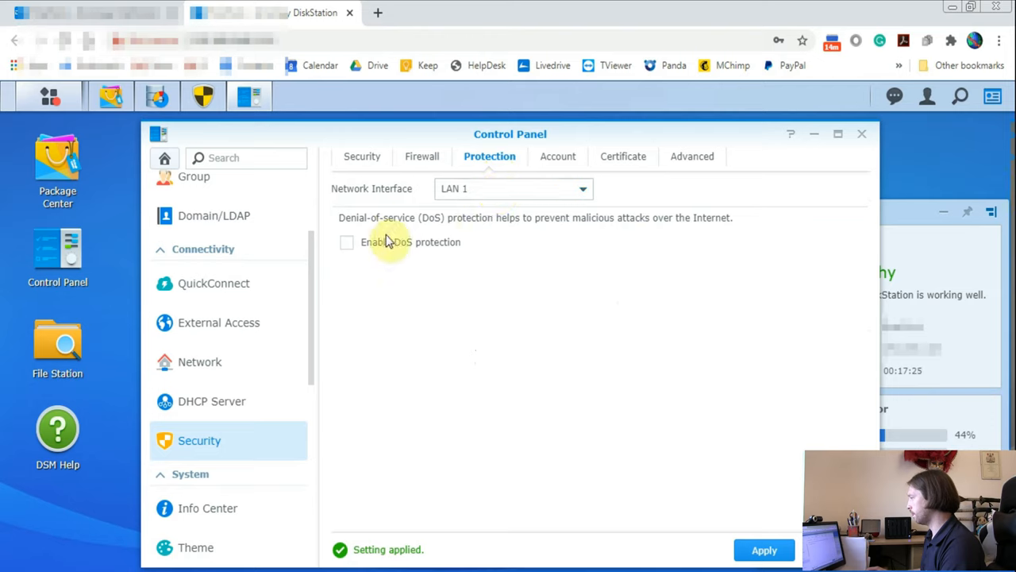
{"action": "left_click", "coordinate": [347, 242]}
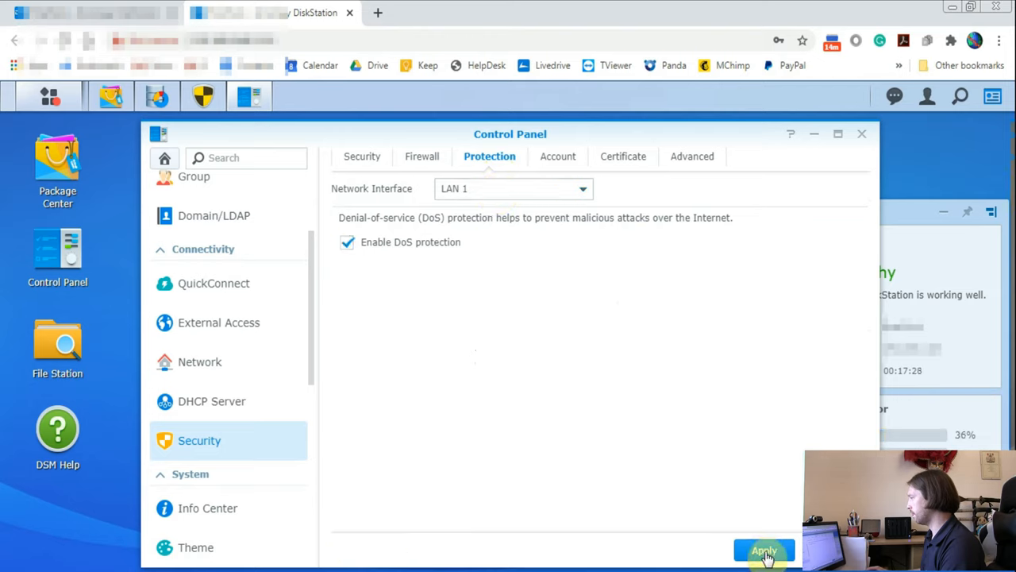
{"action": "left_click", "coordinate": [764, 550]}
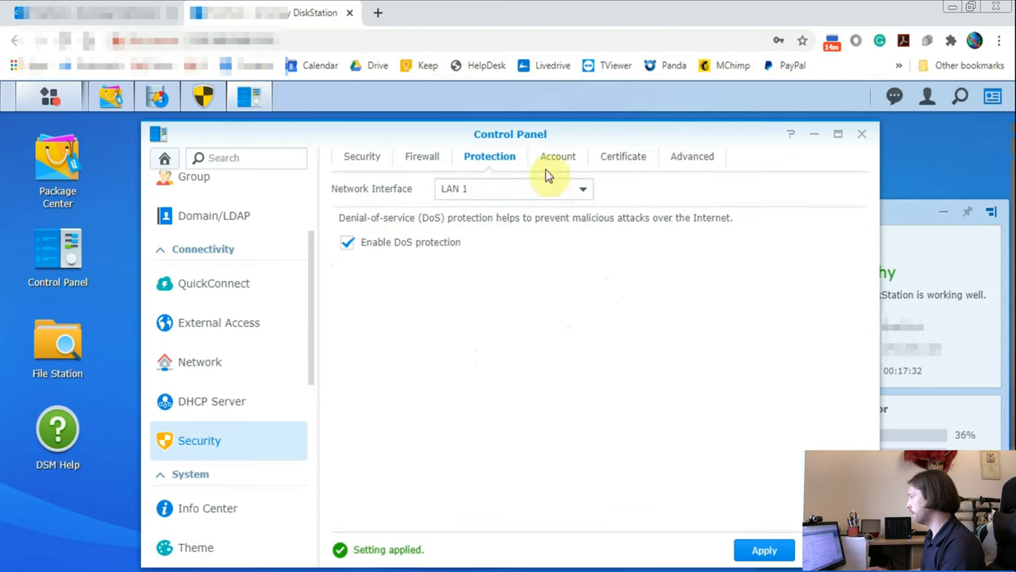
{"action": "left_click", "coordinate": [558, 155]}
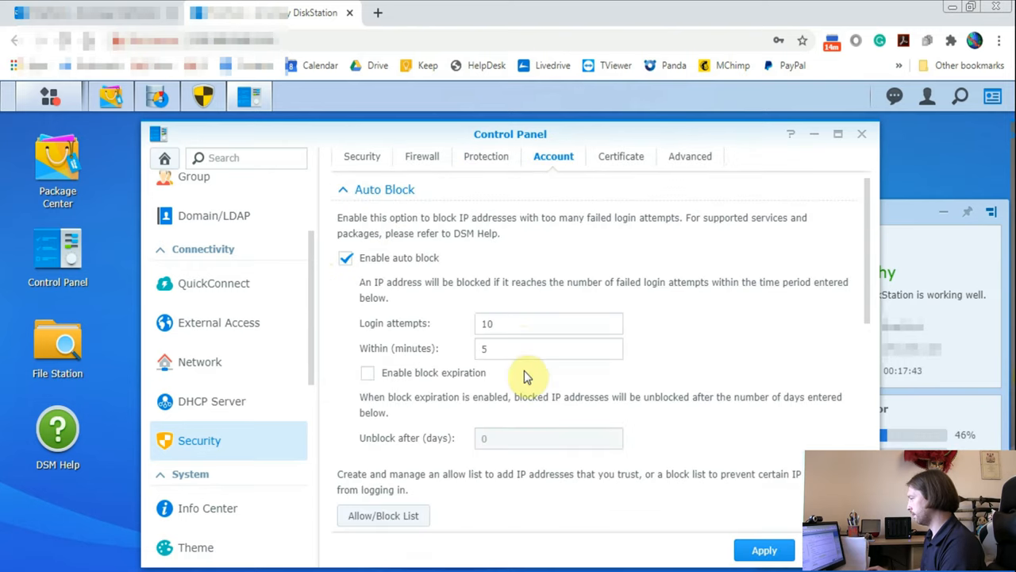
- Enable Account Protection with default untrusted and trusted client limits and apply it
{"action": "scroll", "scroll_direction": "down", "scroll_amount": 3}
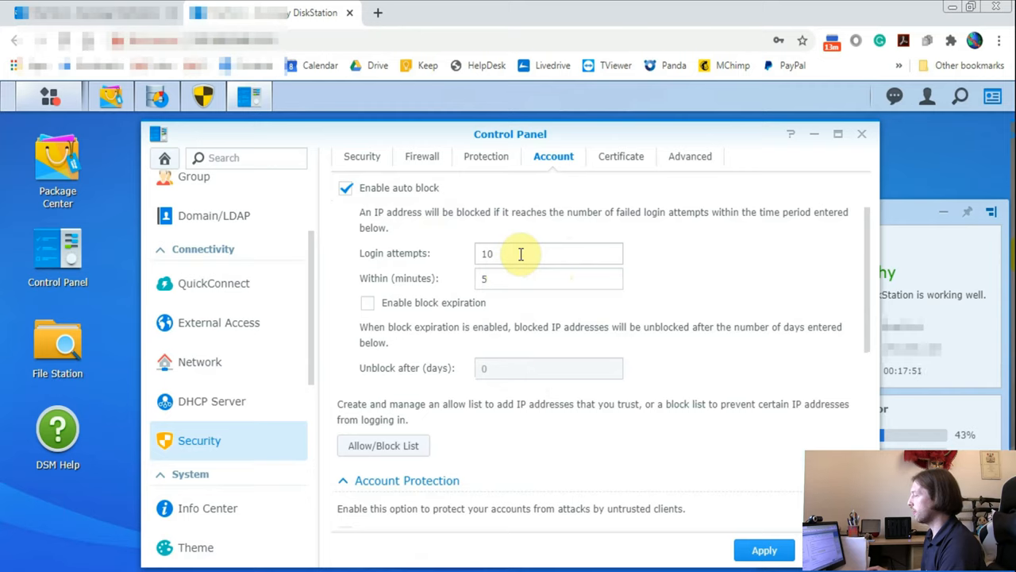
{"action": "mouse_move", "coordinate": [517, 265]}
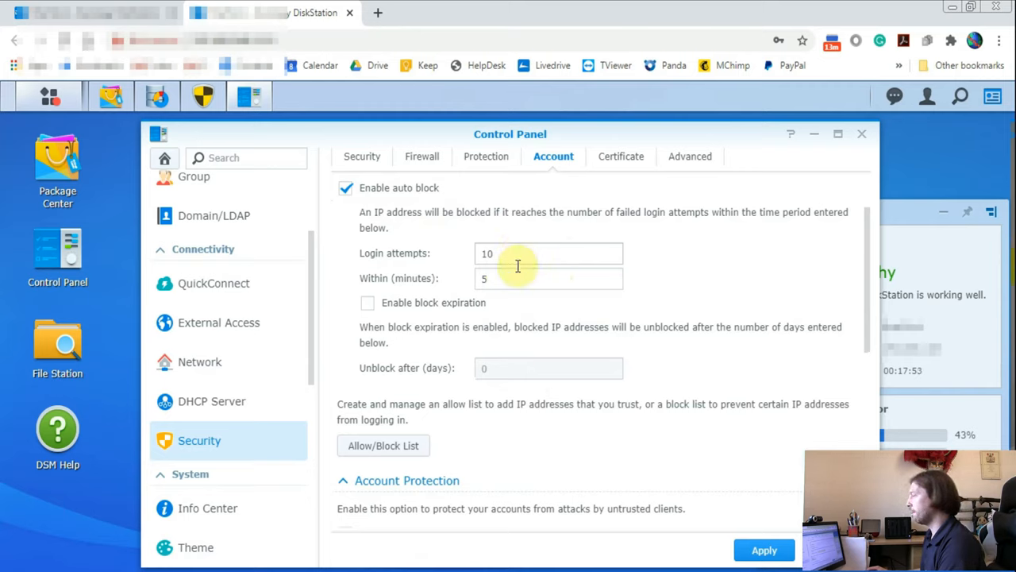
{"action": "scroll", "scroll_direction": "down", "scroll_amount": 3}
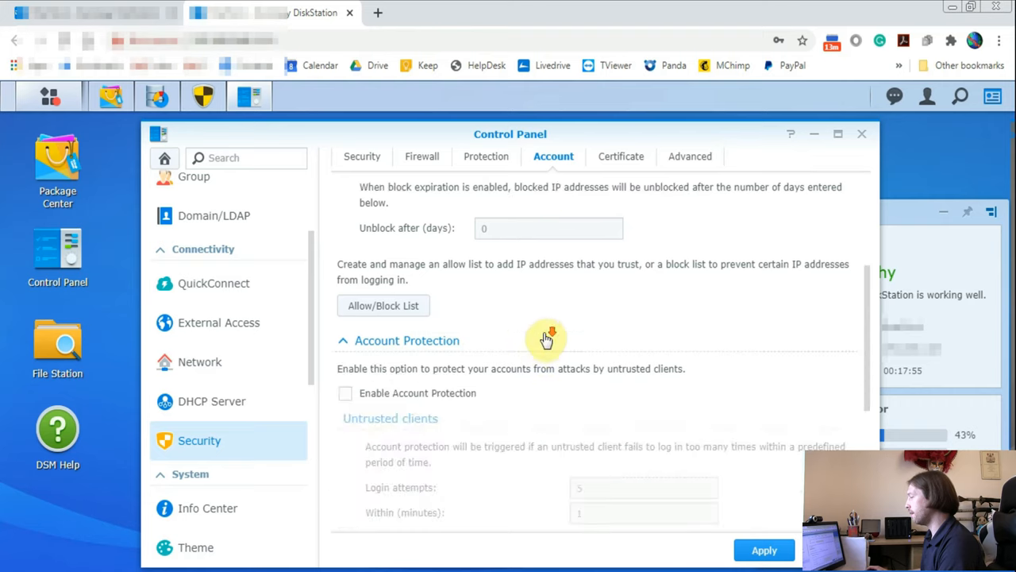
{"action": "scroll", "scroll_direction": "down", "scroll_amount": 3}
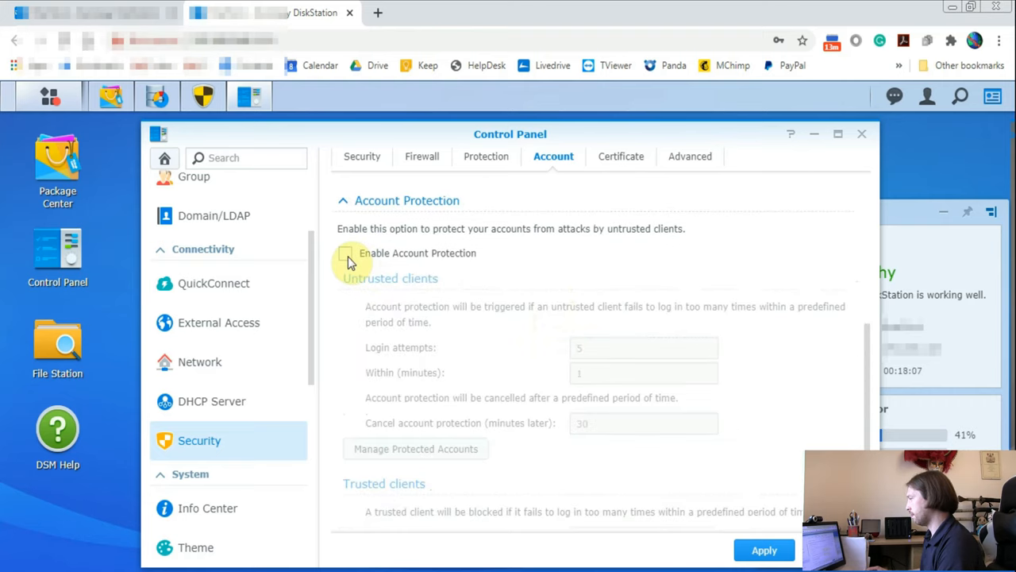
{"action": "left_click", "coordinate": [347, 252]}
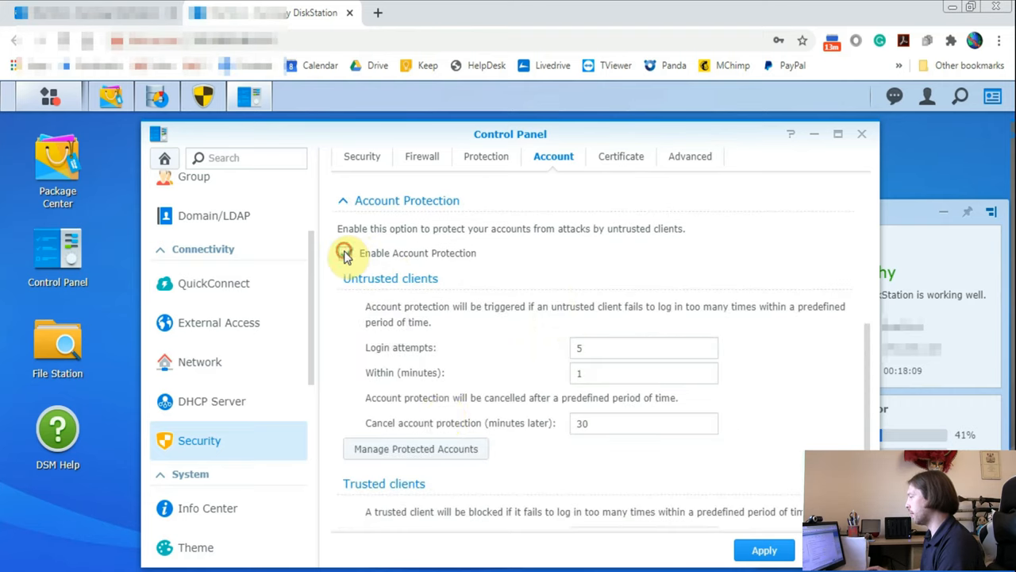
{"action": "left_click", "coordinate": [346, 252]}
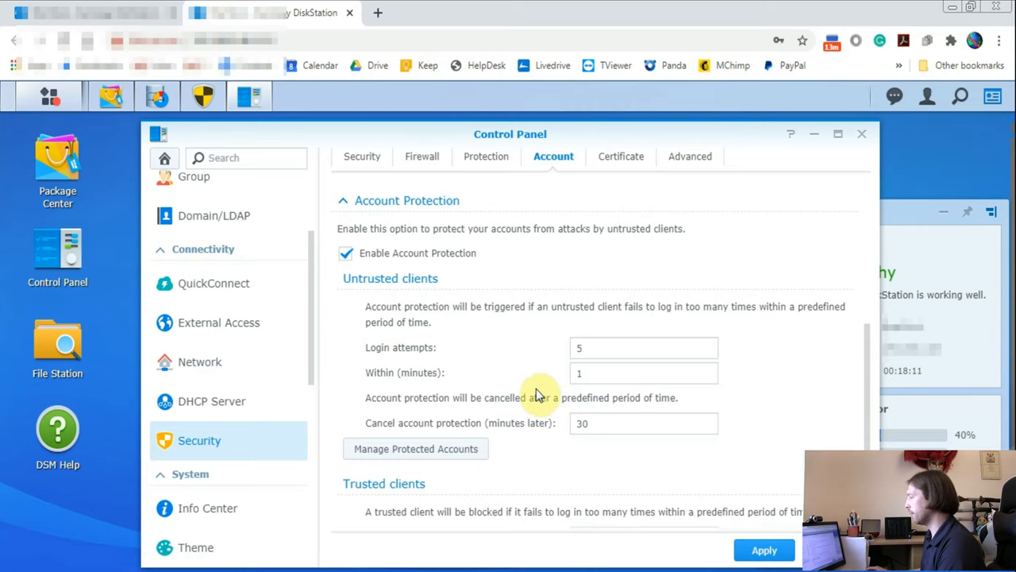
{"action": "scroll", "scroll_direction": "down", "scroll_amount": 3}
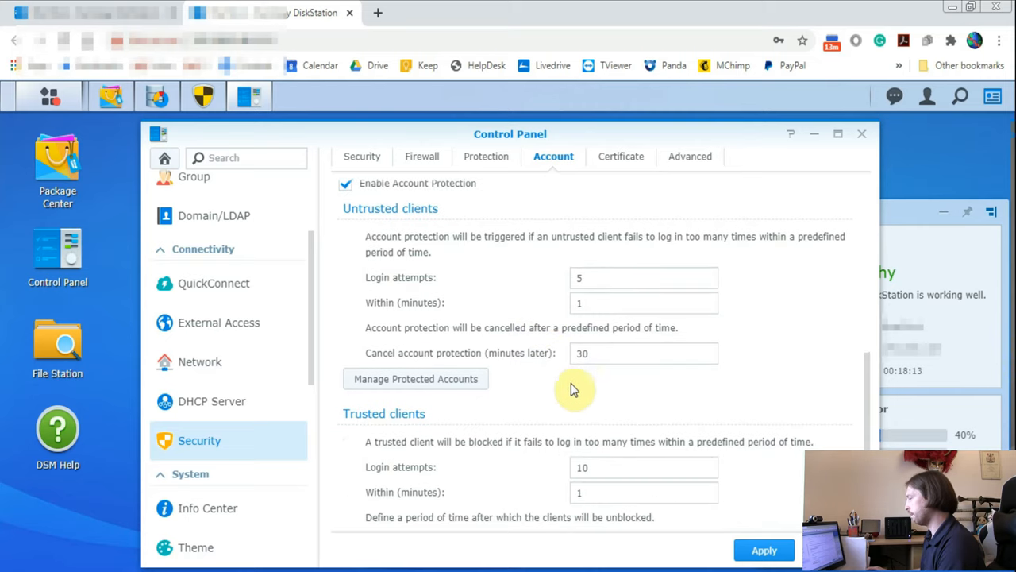
{"action": "scroll", "scroll_direction": "down", "scroll_amount": 3}
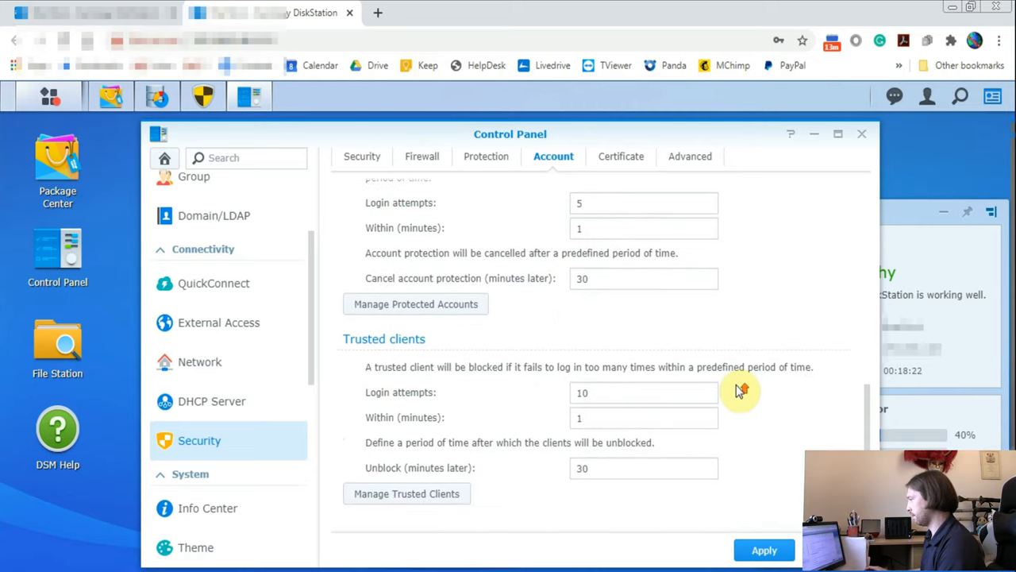
{"action": "left_click", "coordinate": [764, 550]}
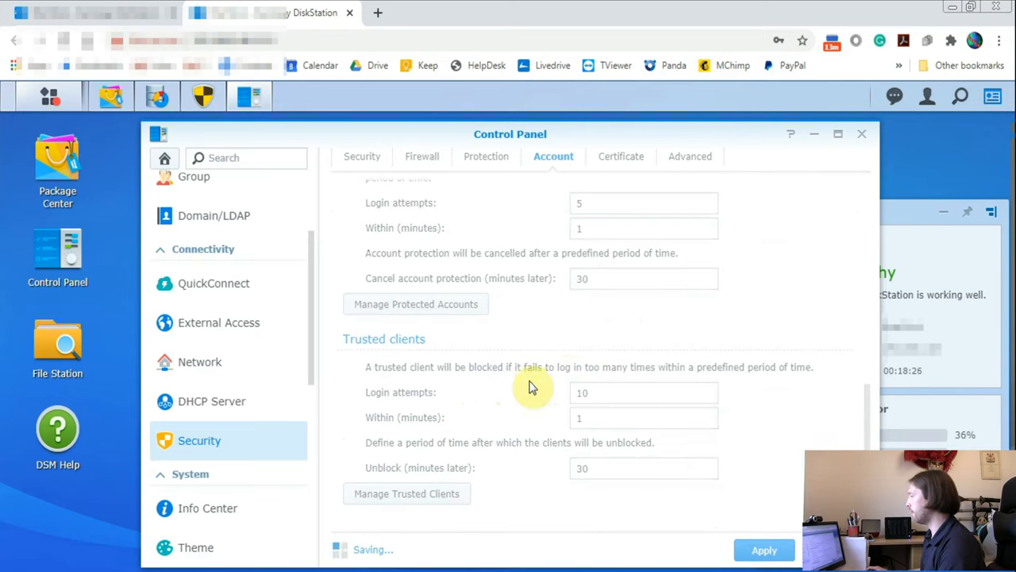
{"action": "left_click", "coordinate": [620, 157]}
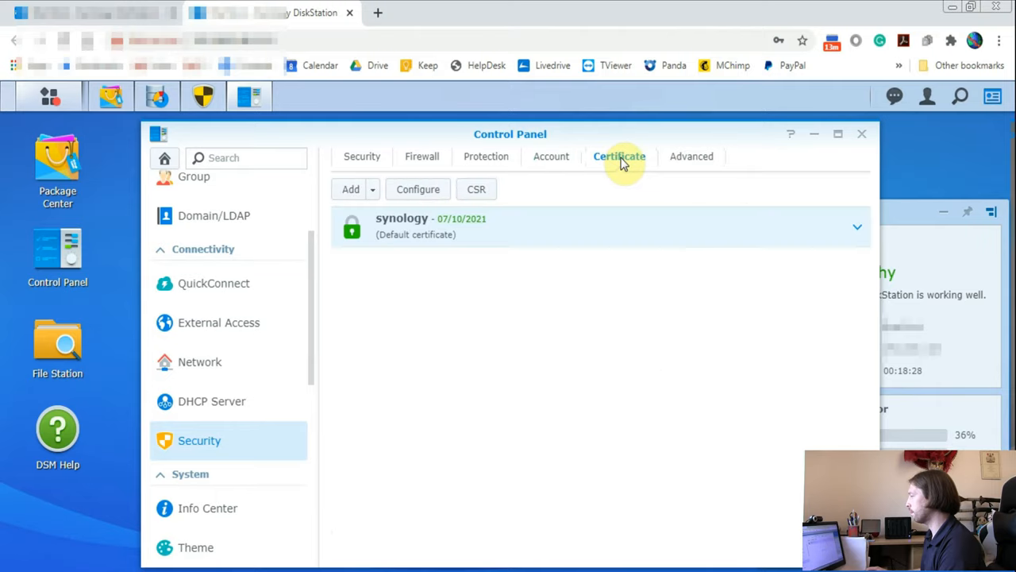
{"action": "mouse_move", "coordinate": [655, 161]}
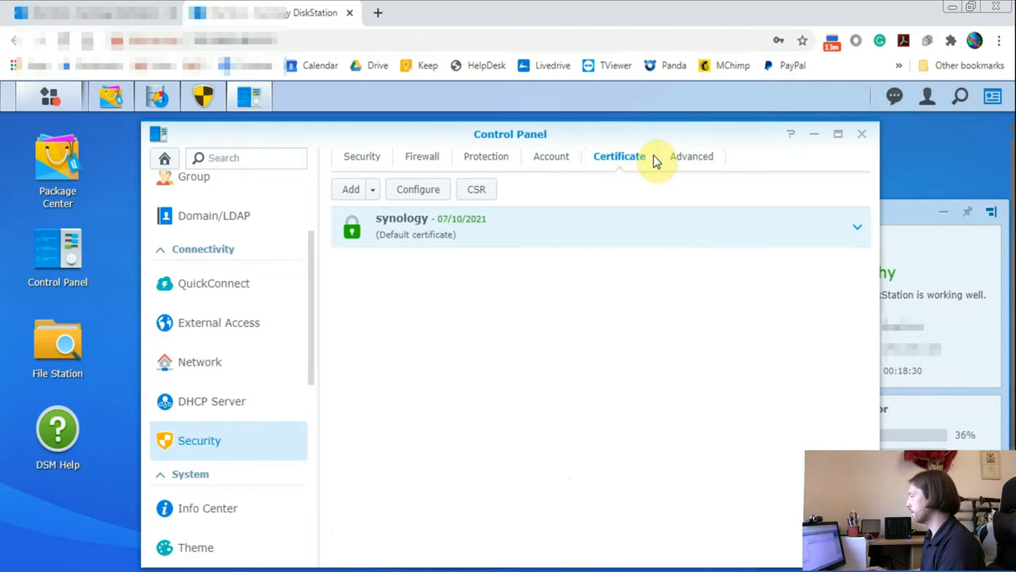
{"action": "mouse_move", "coordinate": [652, 207]}
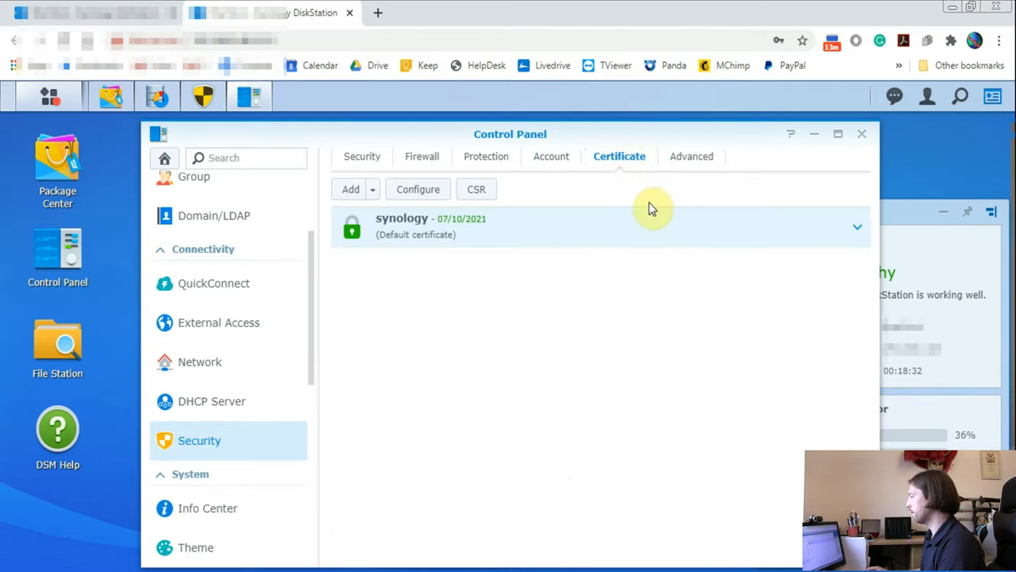
- Expand the default synology certificate's details and briefly review the Advanced TLS/SSL settings
{"action": "left_click", "coordinate": [858, 227]}
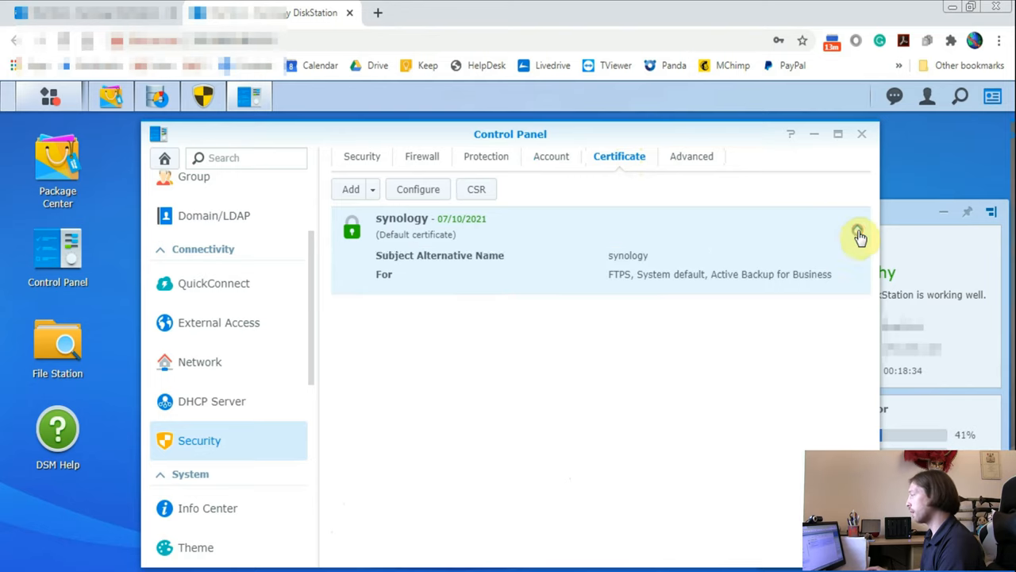
{"action": "left_click", "coordinate": [858, 227]}
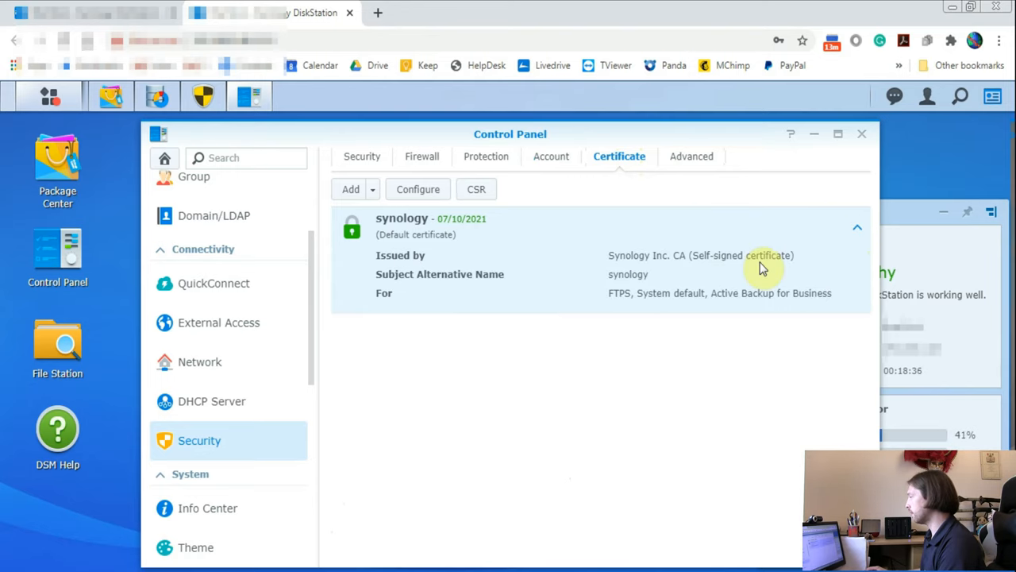
{"action": "mouse_move", "coordinate": [618, 312]}
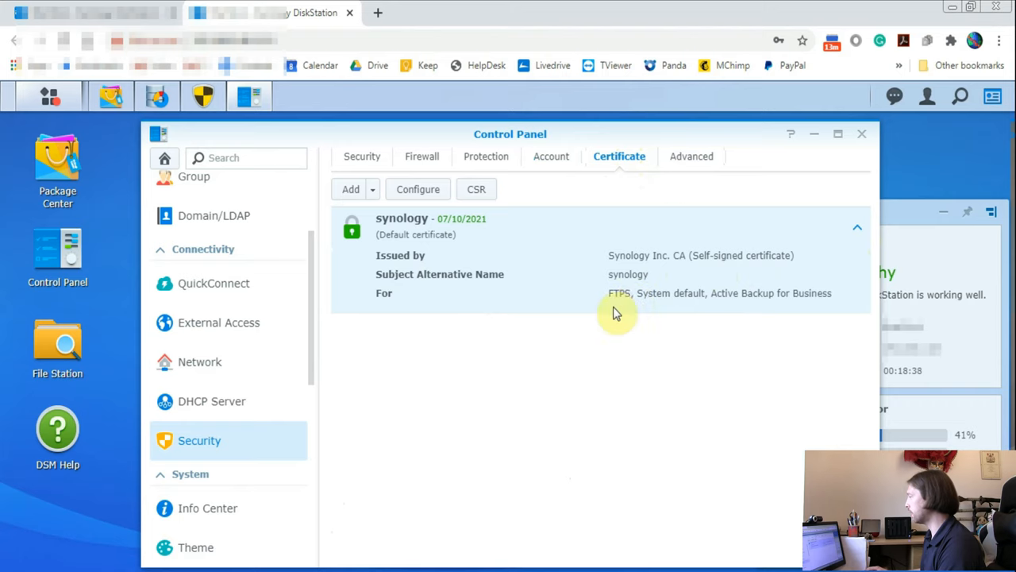
{"action": "left_click", "coordinate": [687, 156]}
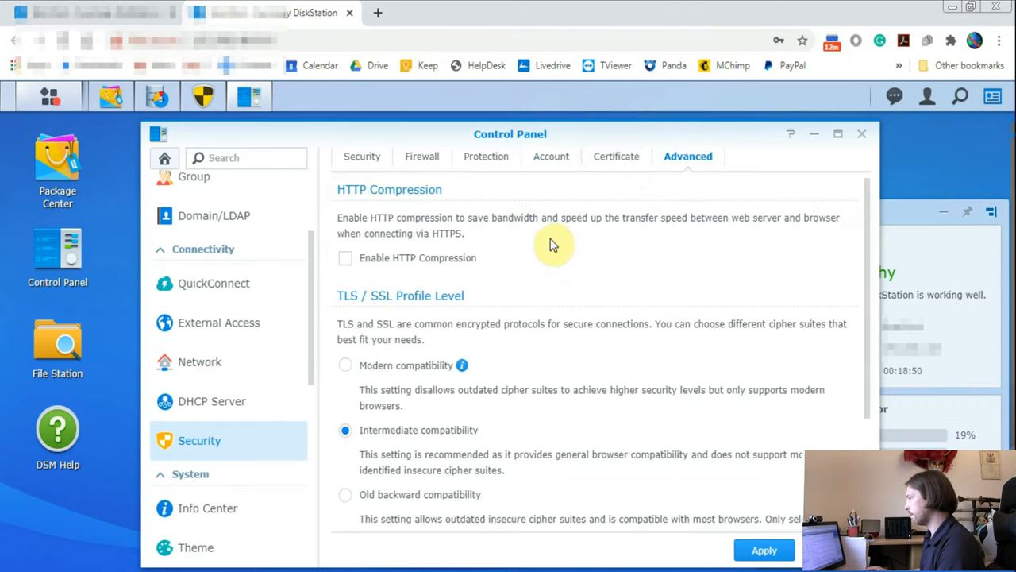
{"action": "scroll", "scroll_direction": "down", "scroll_amount": 3}
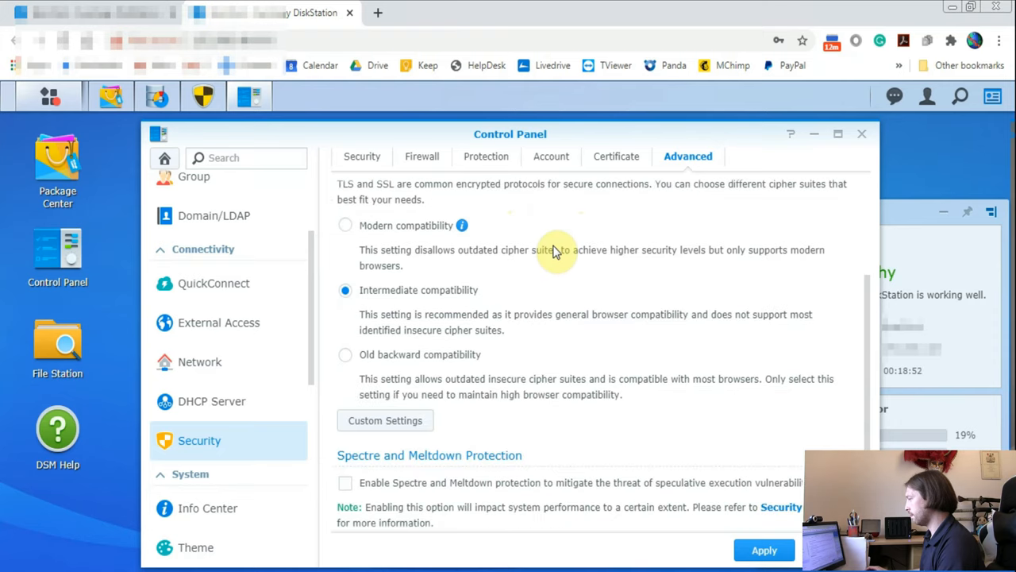
{"action": "scroll", "scroll_direction": "down", "scroll_amount": 3}
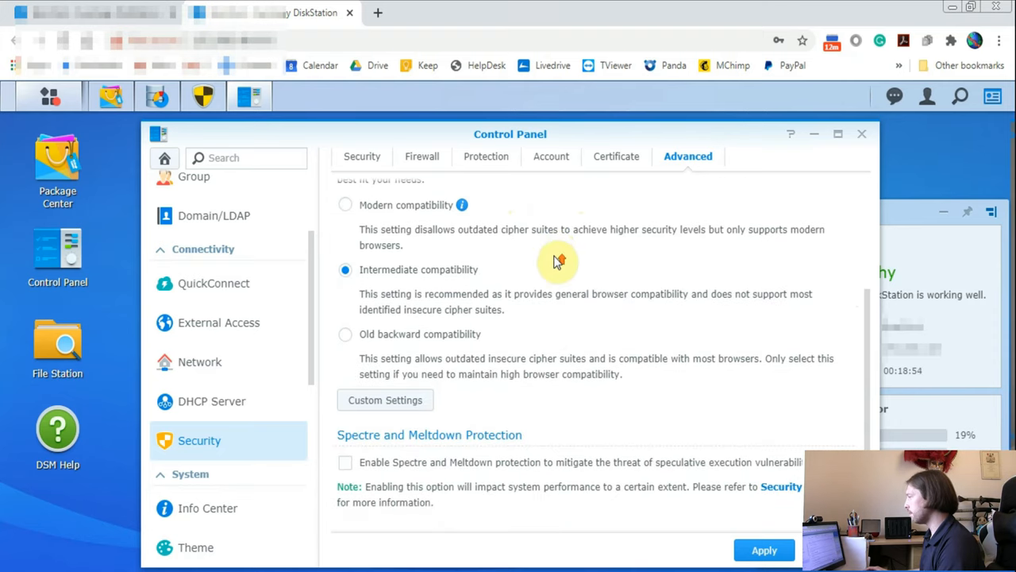
{"action": "left_click", "coordinate": [620, 155]}
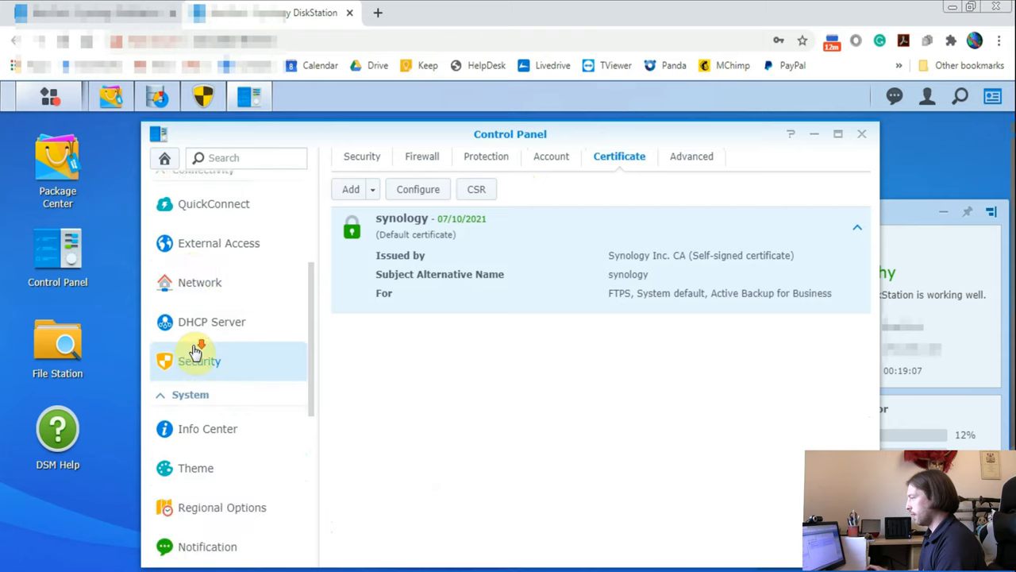
- Turn on HTTP-to-HTTPS redirection in Network's DSM Settings and apply it
{"action": "left_click", "coordinate": [200, 361]}
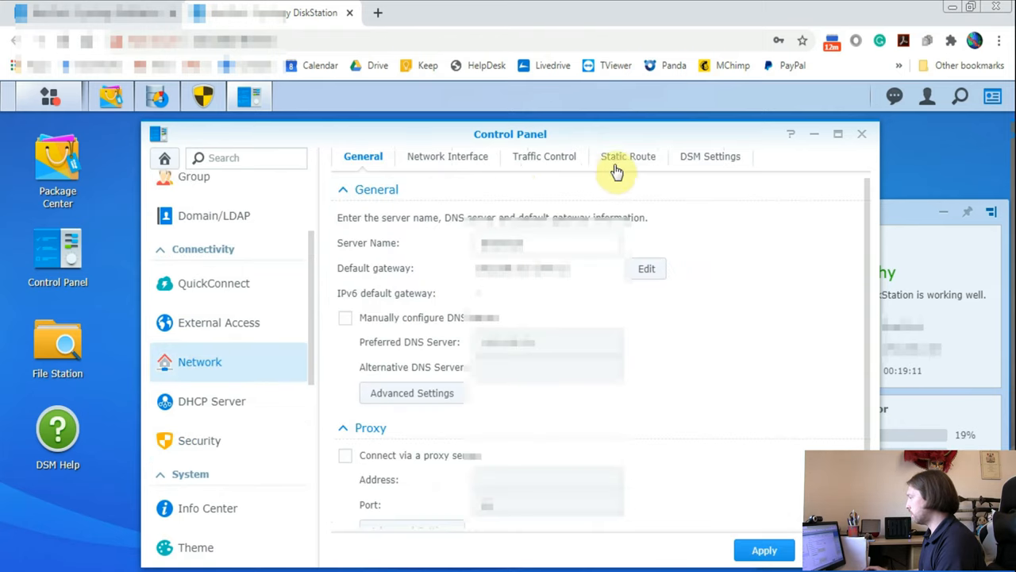
{"action": "mouse_move", "coordinate": [708, 157]}
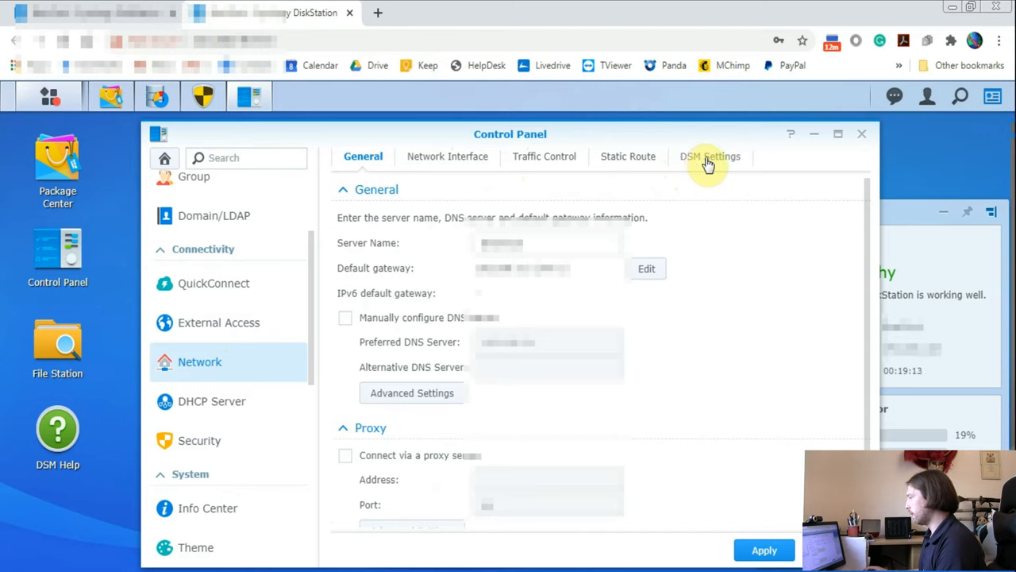
{"action": "left_click", "coordinate": [710, 156]}
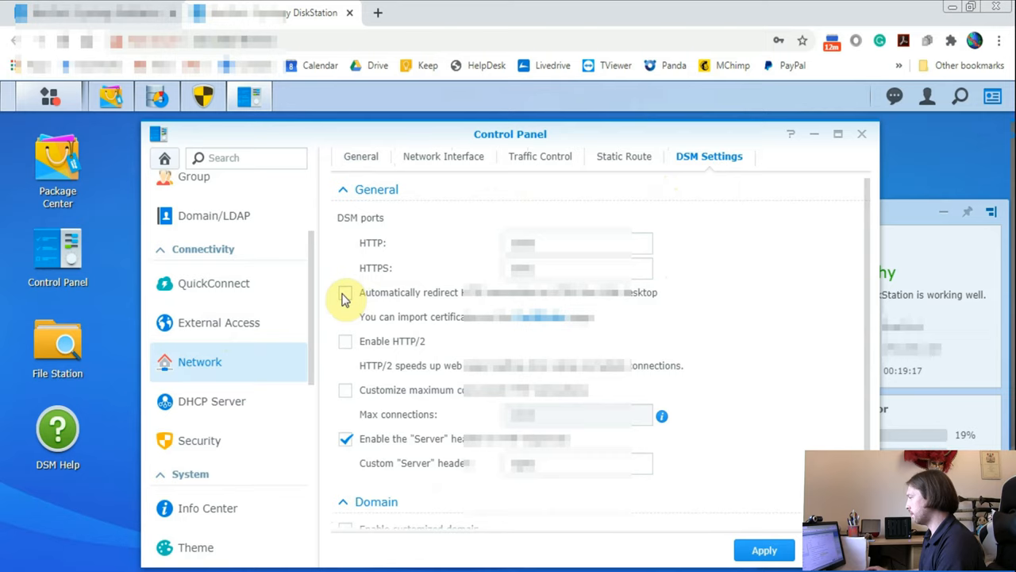
{"action": "left_click", "coordinate": [345, 292]}
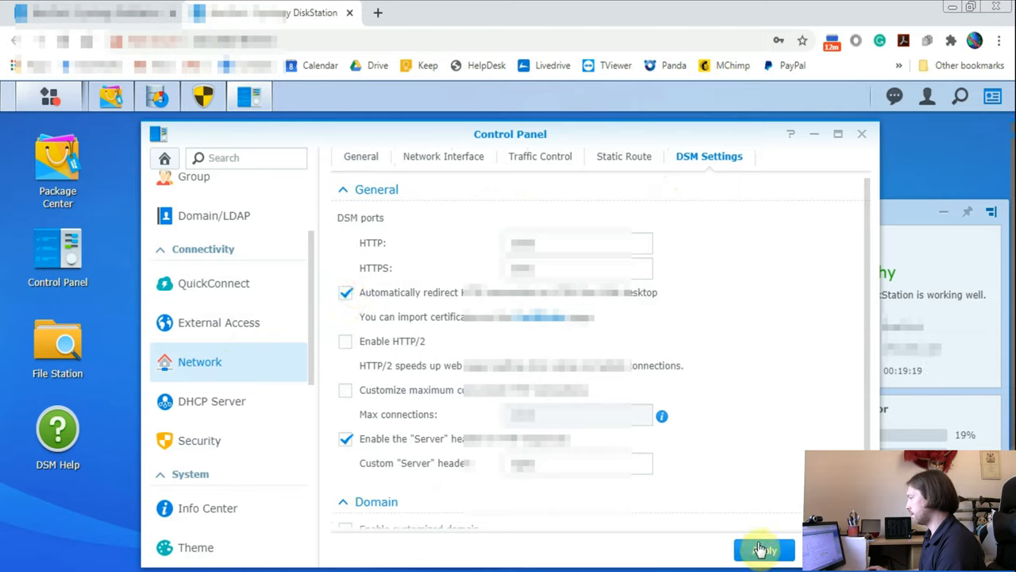
{"action": "left_click", "coordinate": [762, 550]}
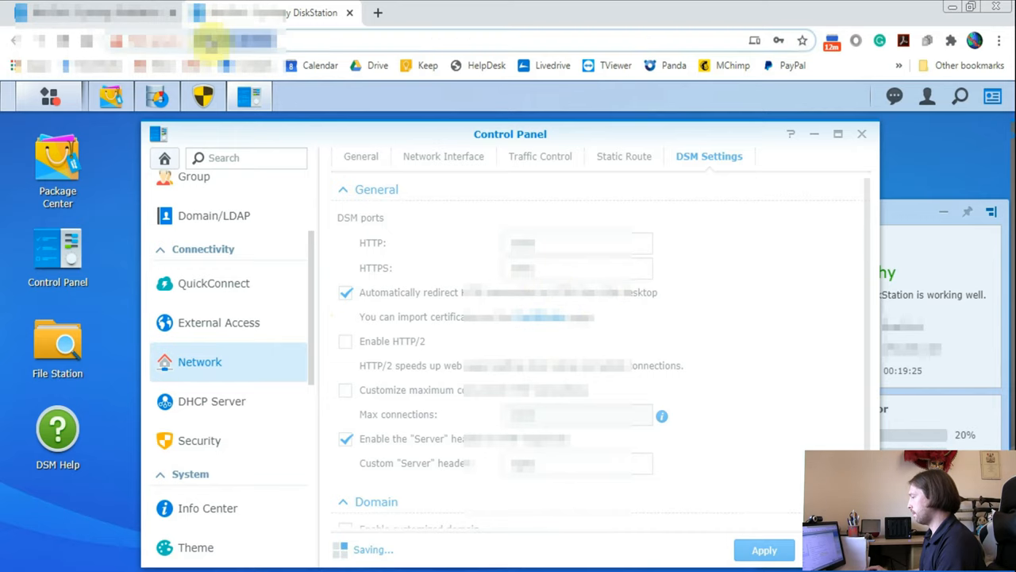
{"action": "left_click", "coordinate": [763, 549]}
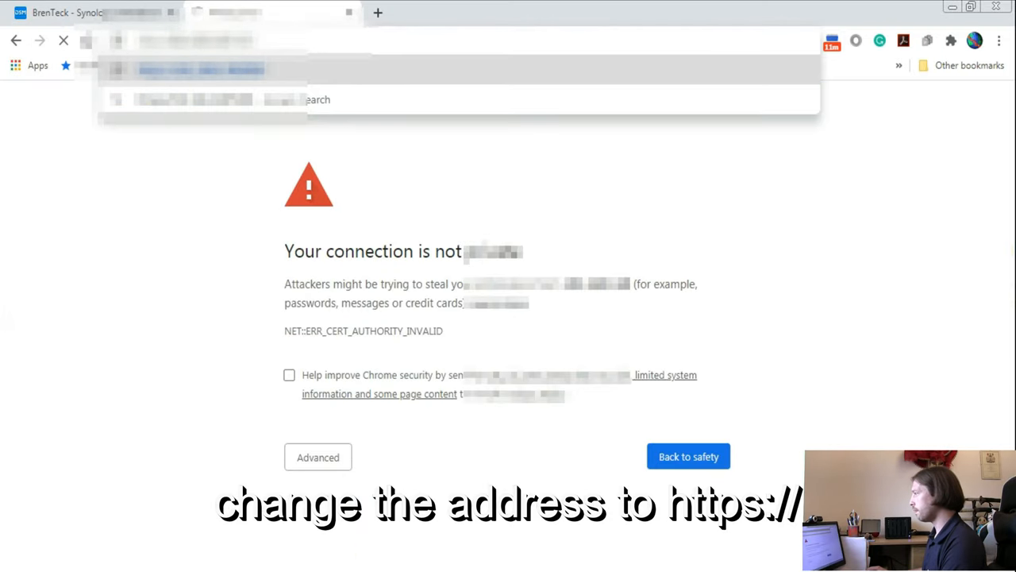
- Proceed past the untrusted-certificate warning to load DSM over HTTPS
{"action": "left_click", "coordinate": [318, 457]}
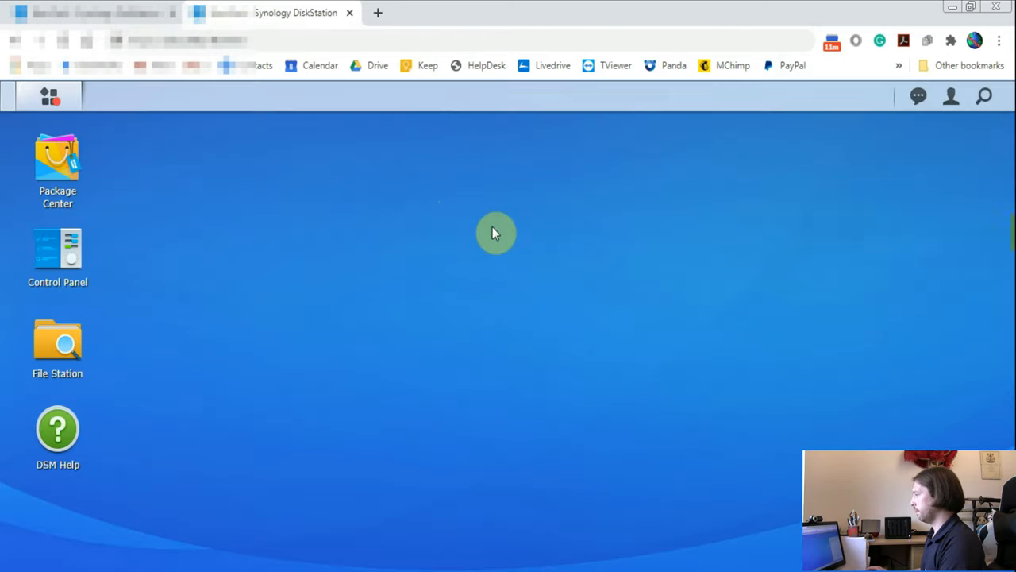
{"action": "left_click", "coordinate": [993, 96]}
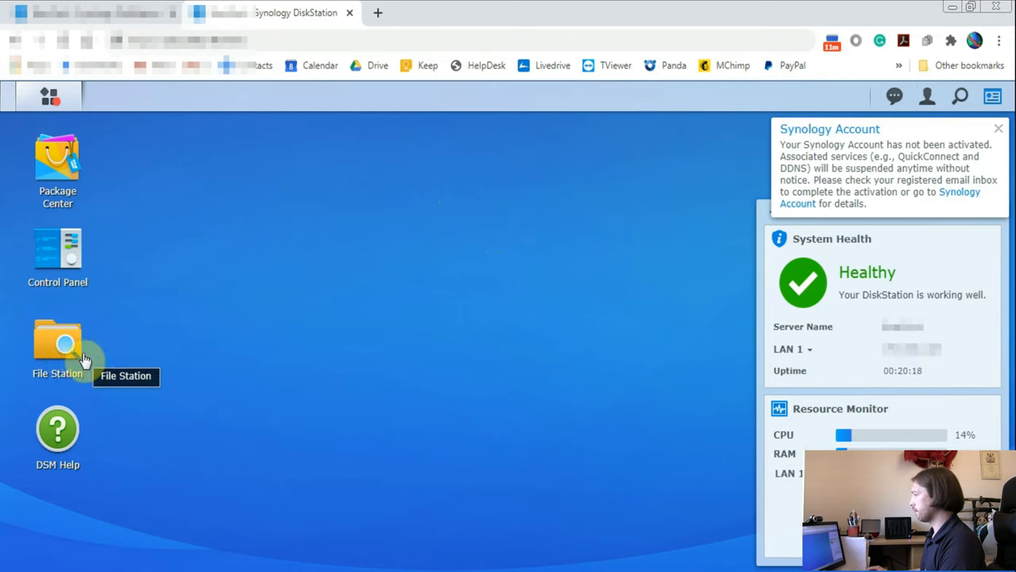
{"action": "mouse_move", "coordinate": [57, 254]}
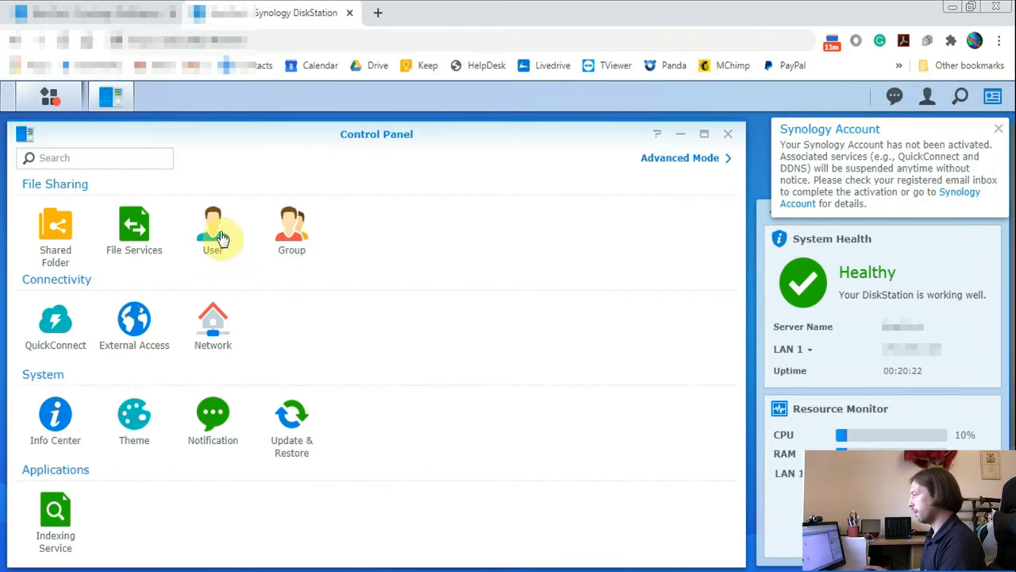
- Open the User page and launch the User Creation Wizard
{"action": "left_click", "coordinate": [212, 230]}
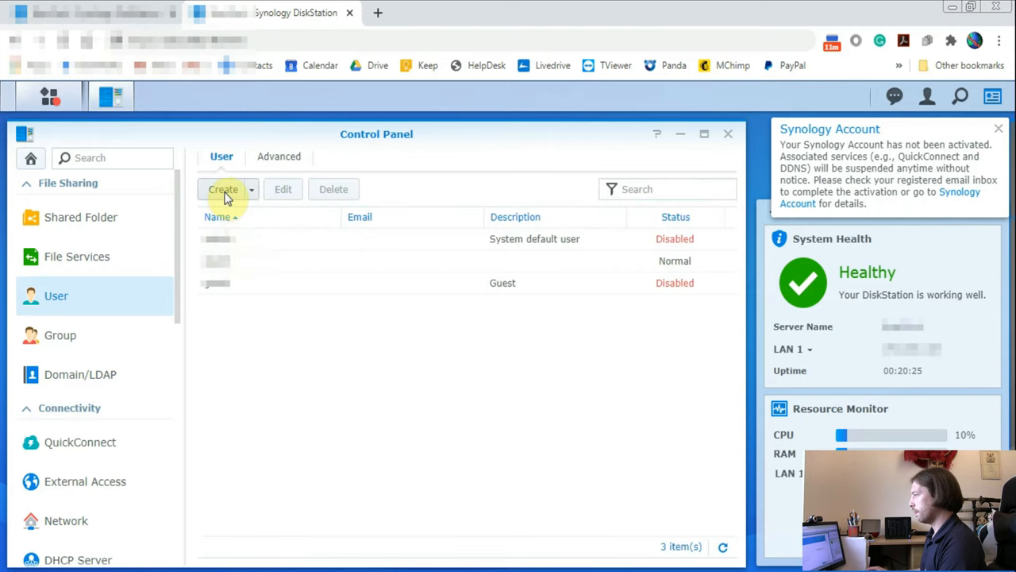
{"action": "left_click", "coordinate": [223, 189]}
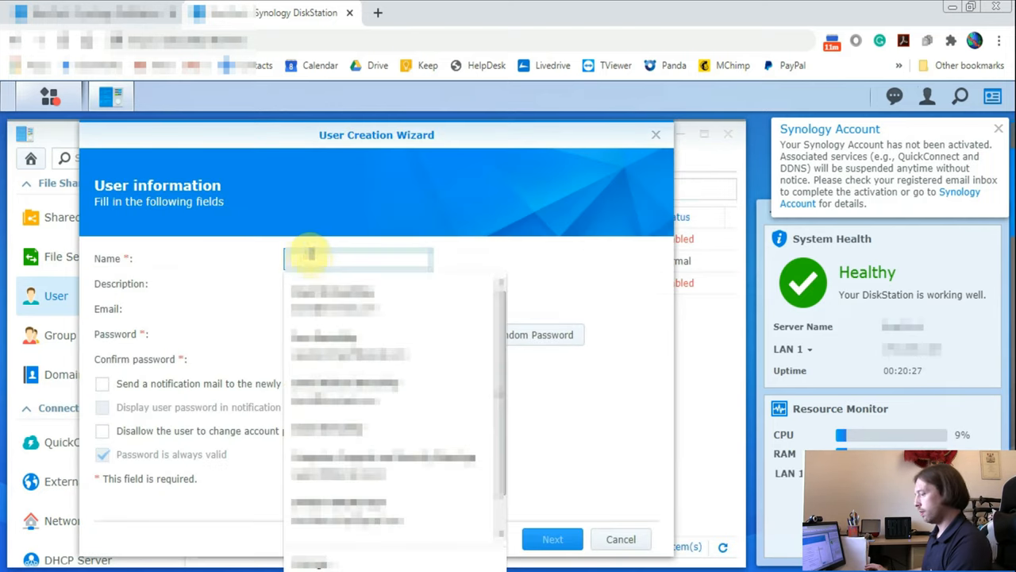